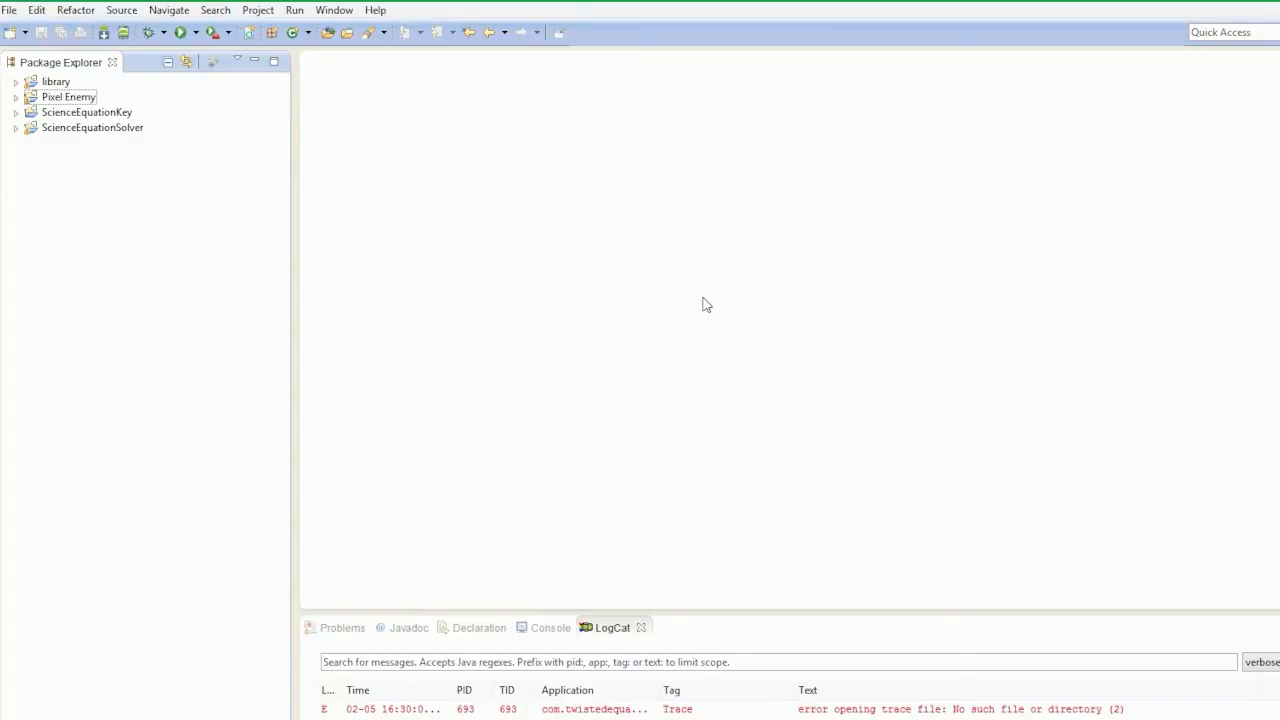
mouse_move(683, 304)
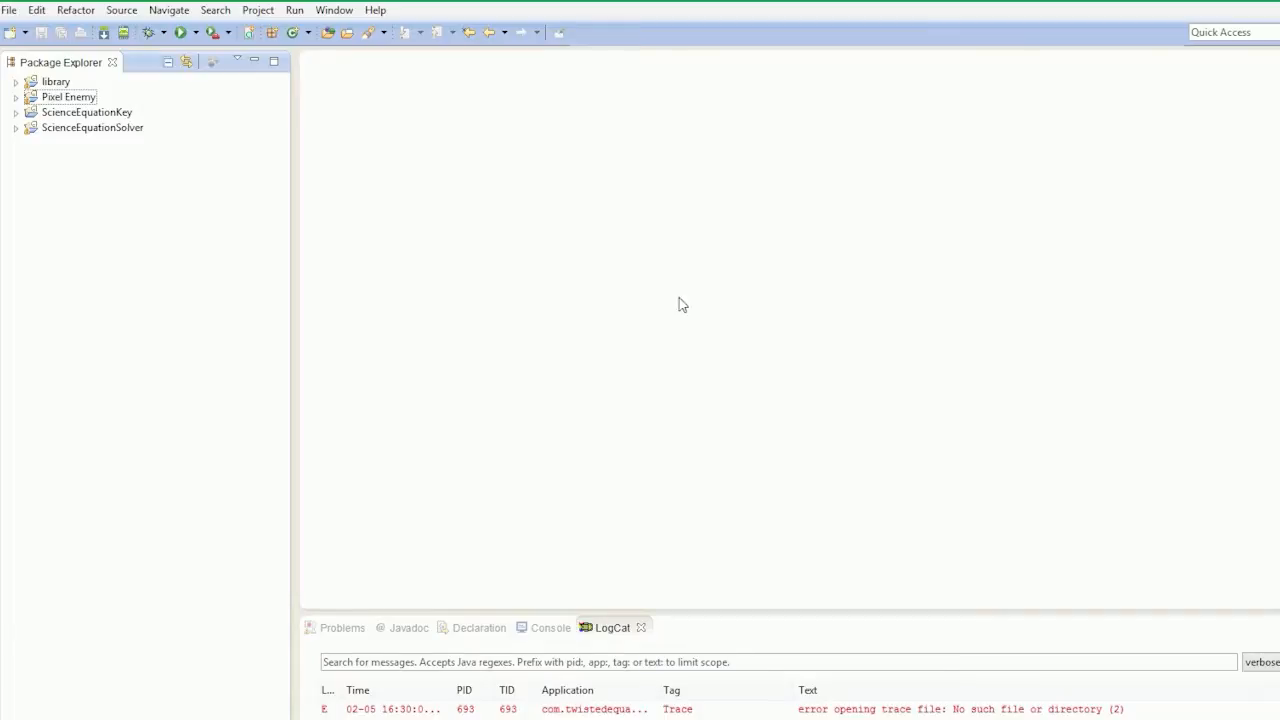
Show the File > New submenu of new project and file types.
left_click(9, 10)
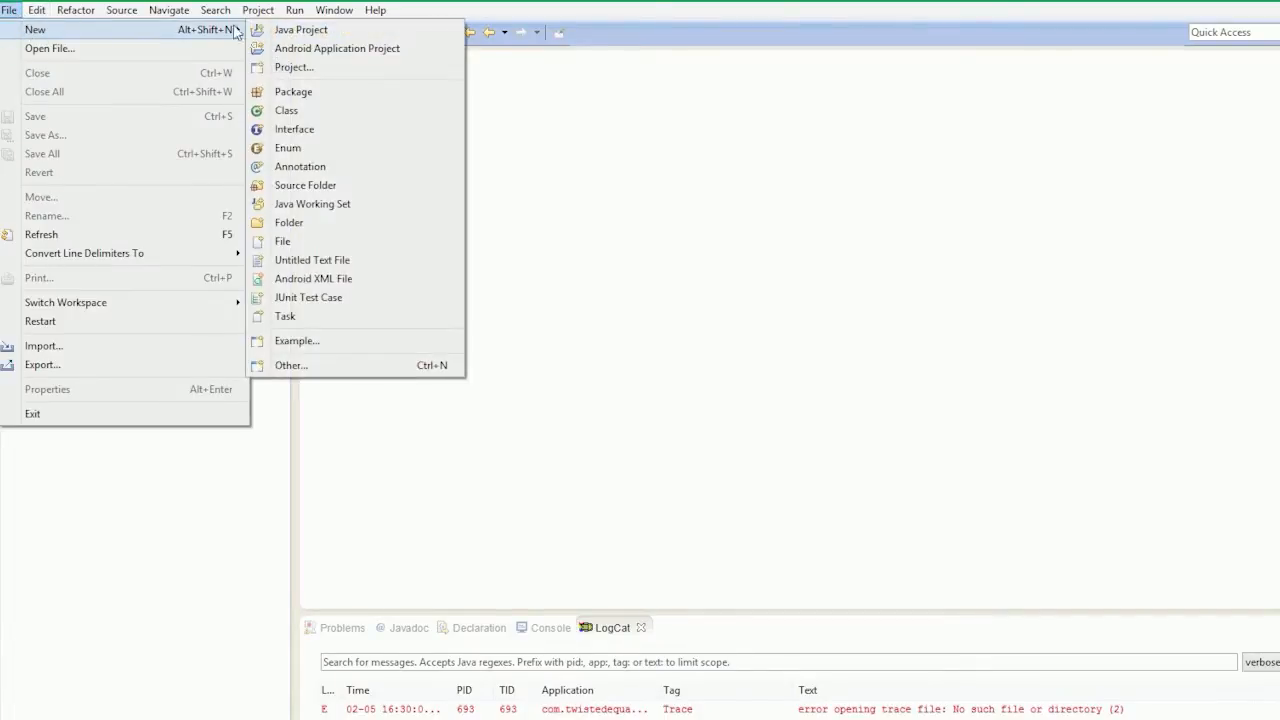
Start an Android application named Fragments Tutorail, package com.twistedequations.fragmentstutorail.
left_click(337, 48)
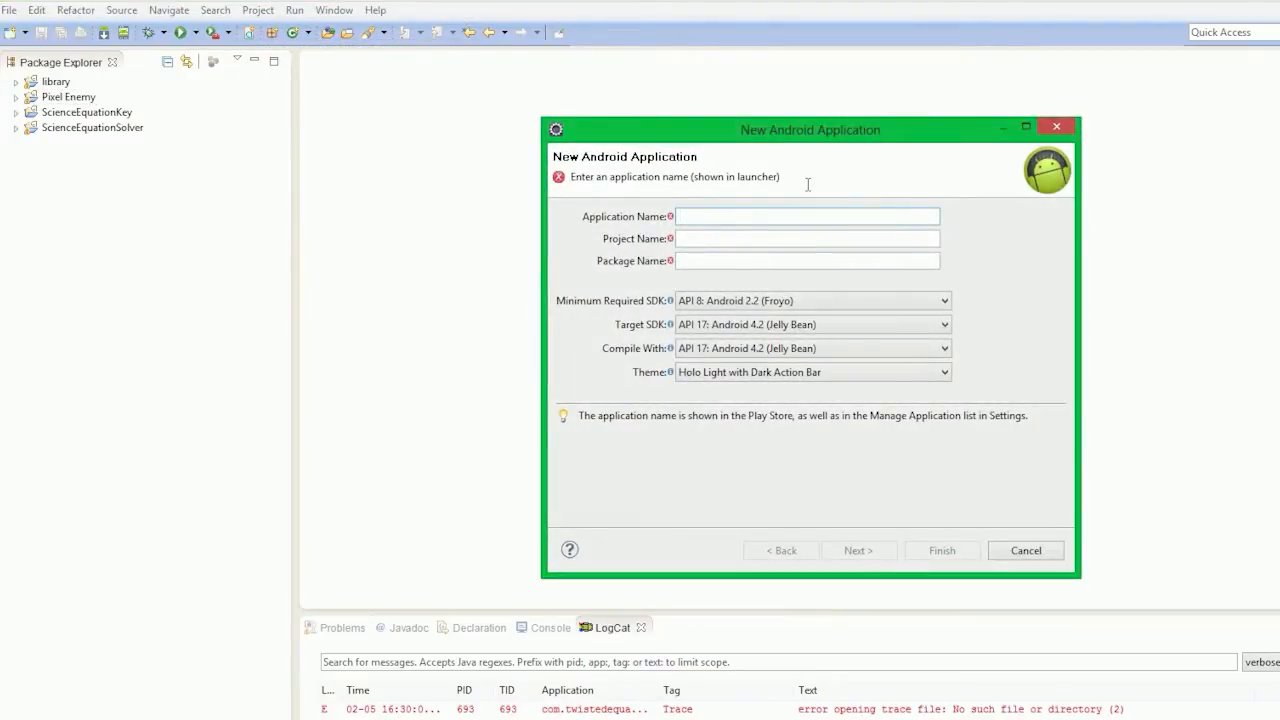
type("Fr")
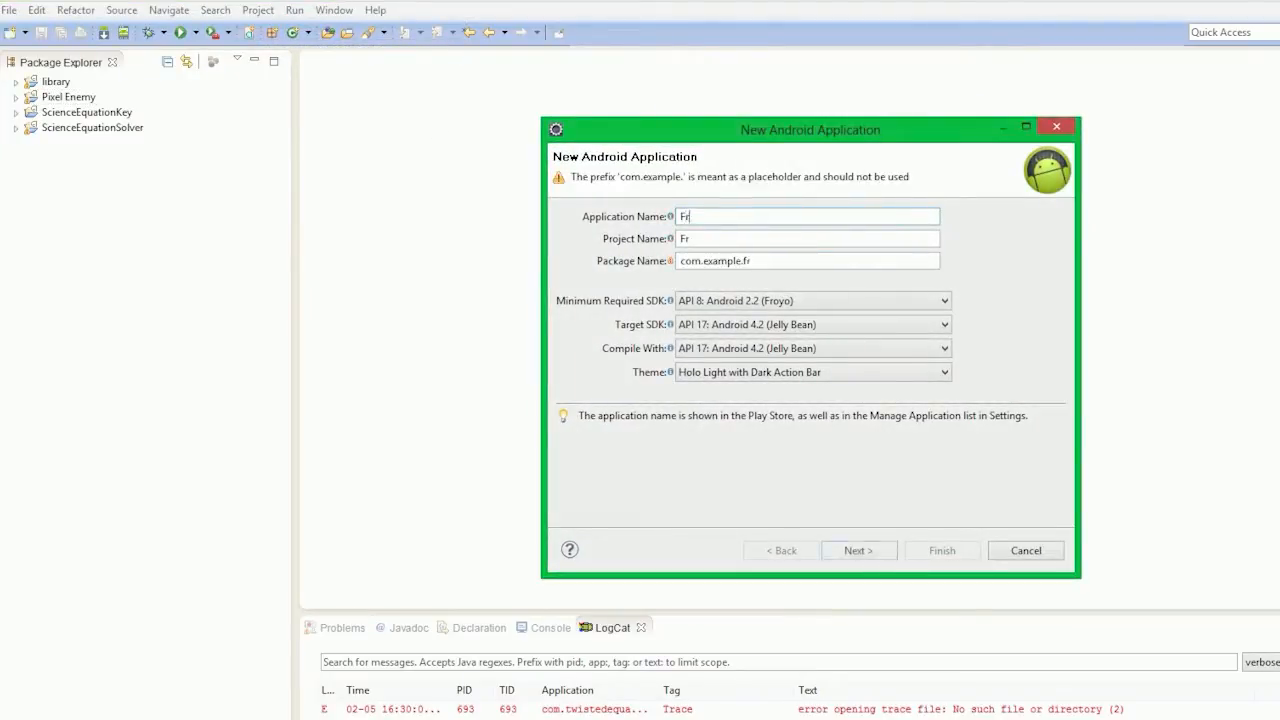
type("agments Tutorail")
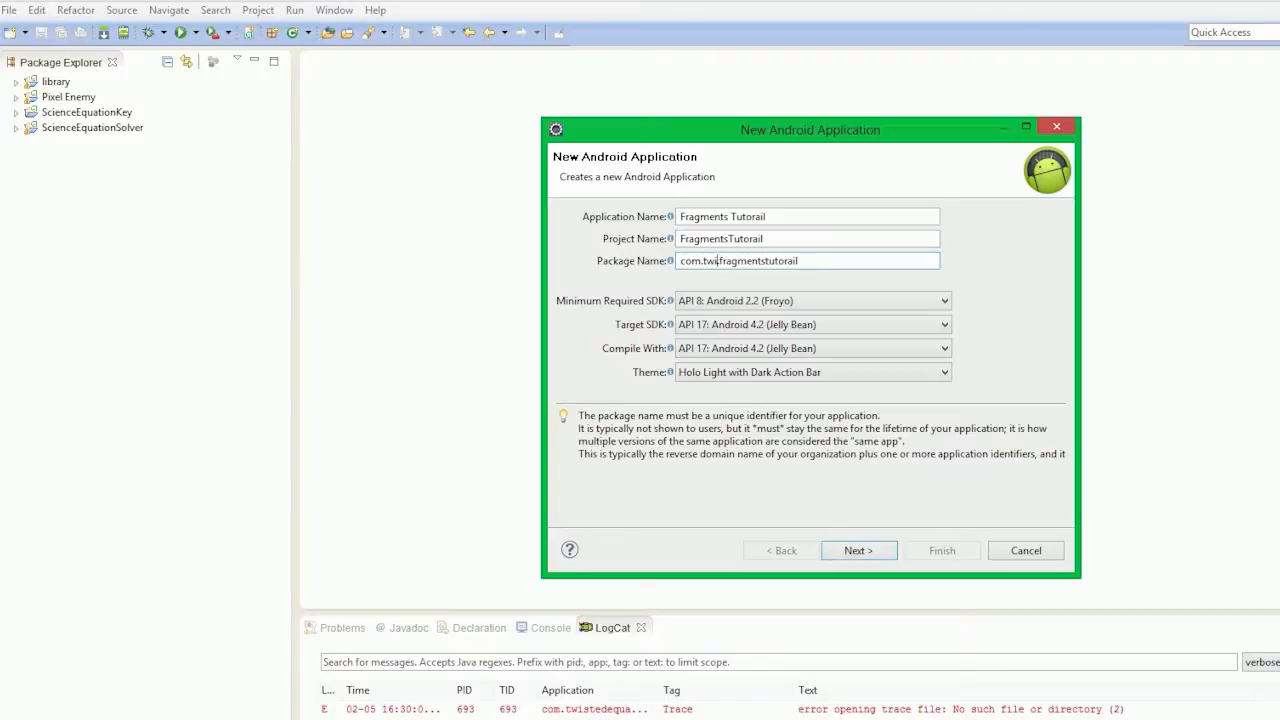
type("twistedequations.")
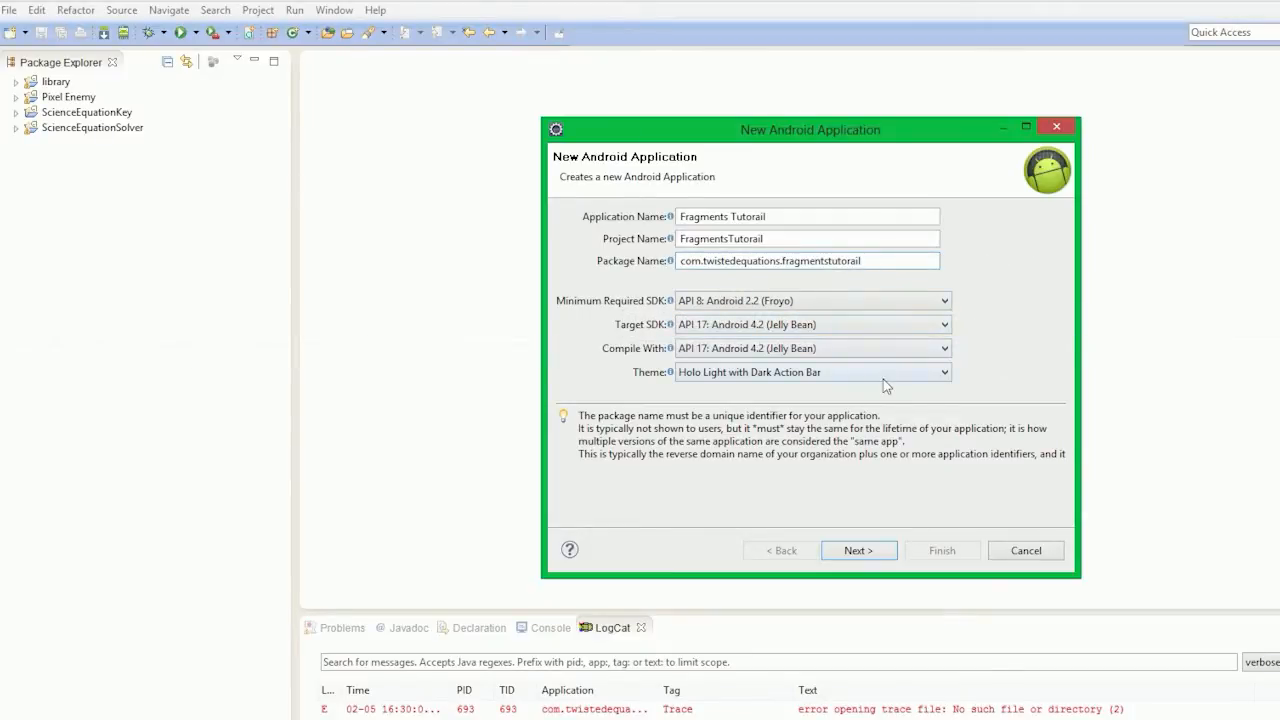
Accept configuration defaults, toggling 'Create custom launcher icon' off and back on.
left_click(858, 550)
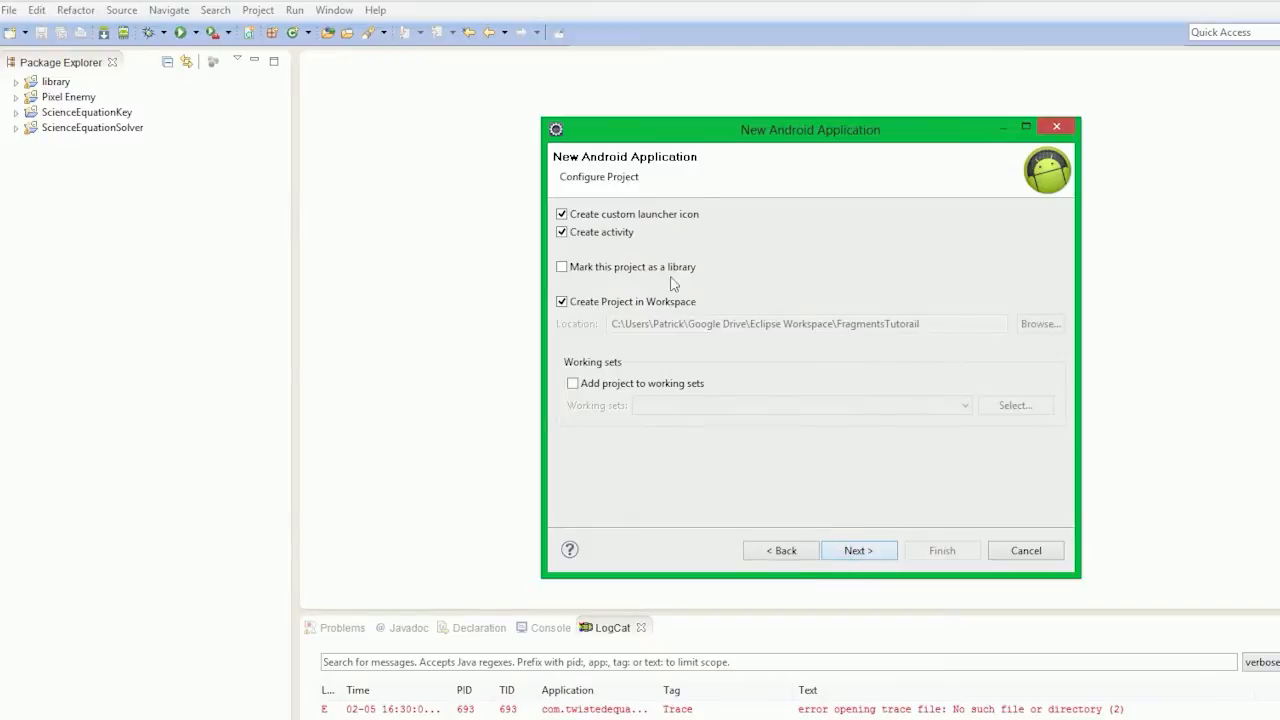
left_click(561, 214)
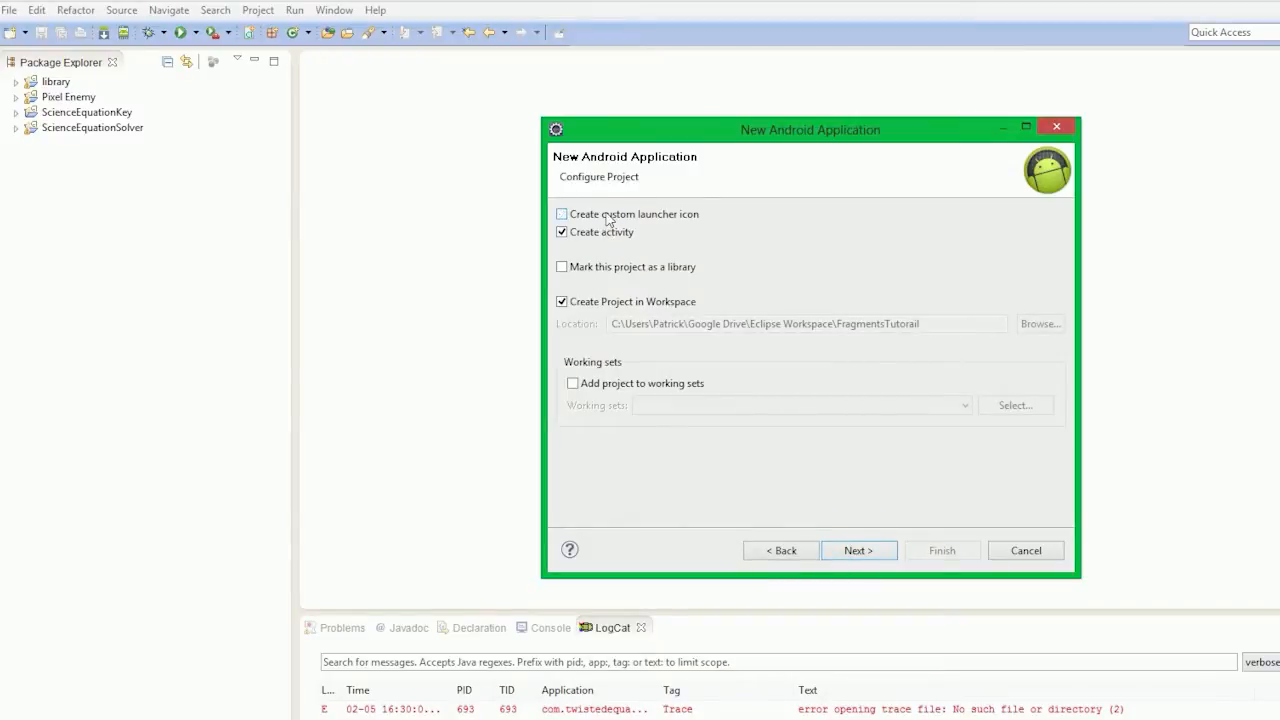
left_click(561, 214)
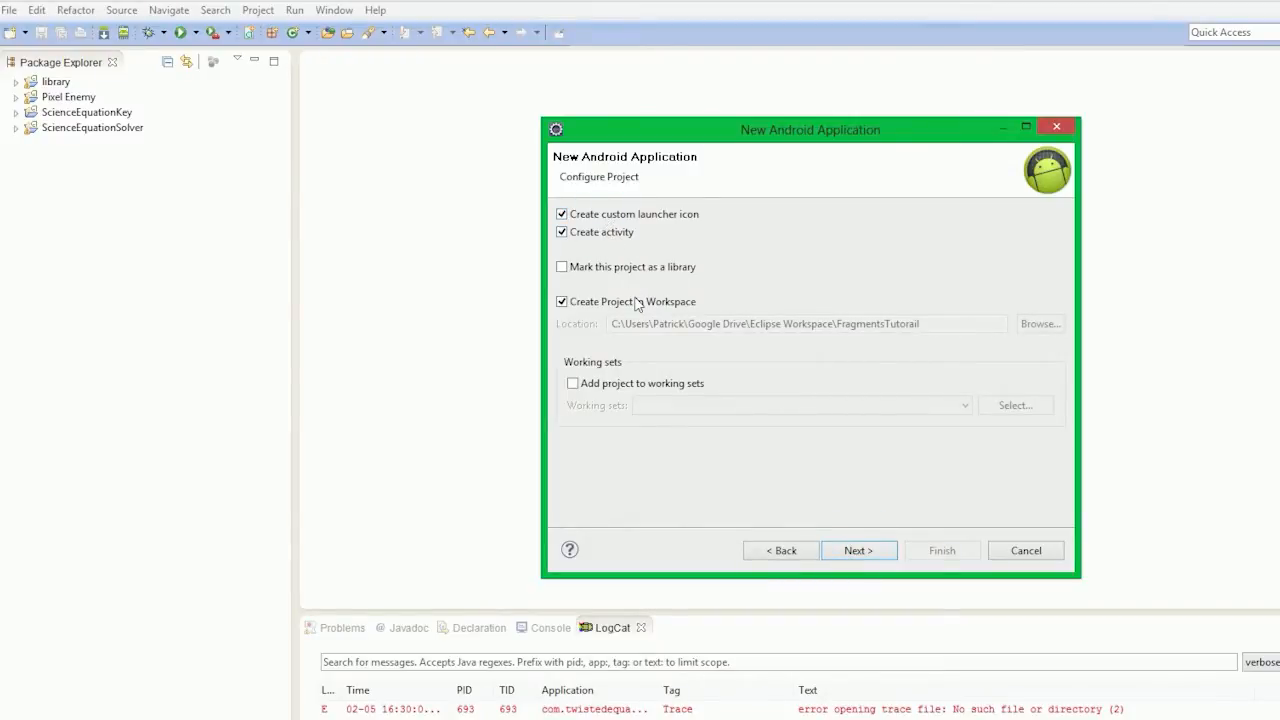
left_click(858, 550)
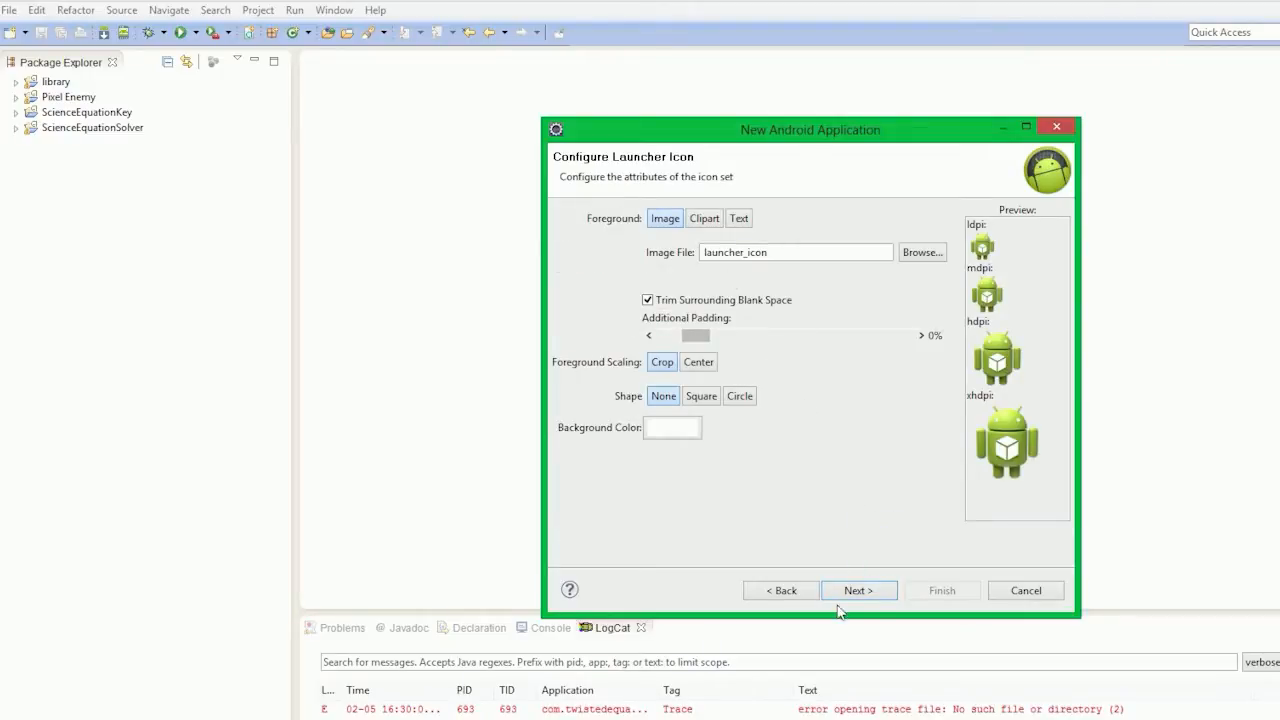
Keep the default launcher icon and preview the MasterDetailFlow and SettingsActivity templates.
left_click(857, 590)
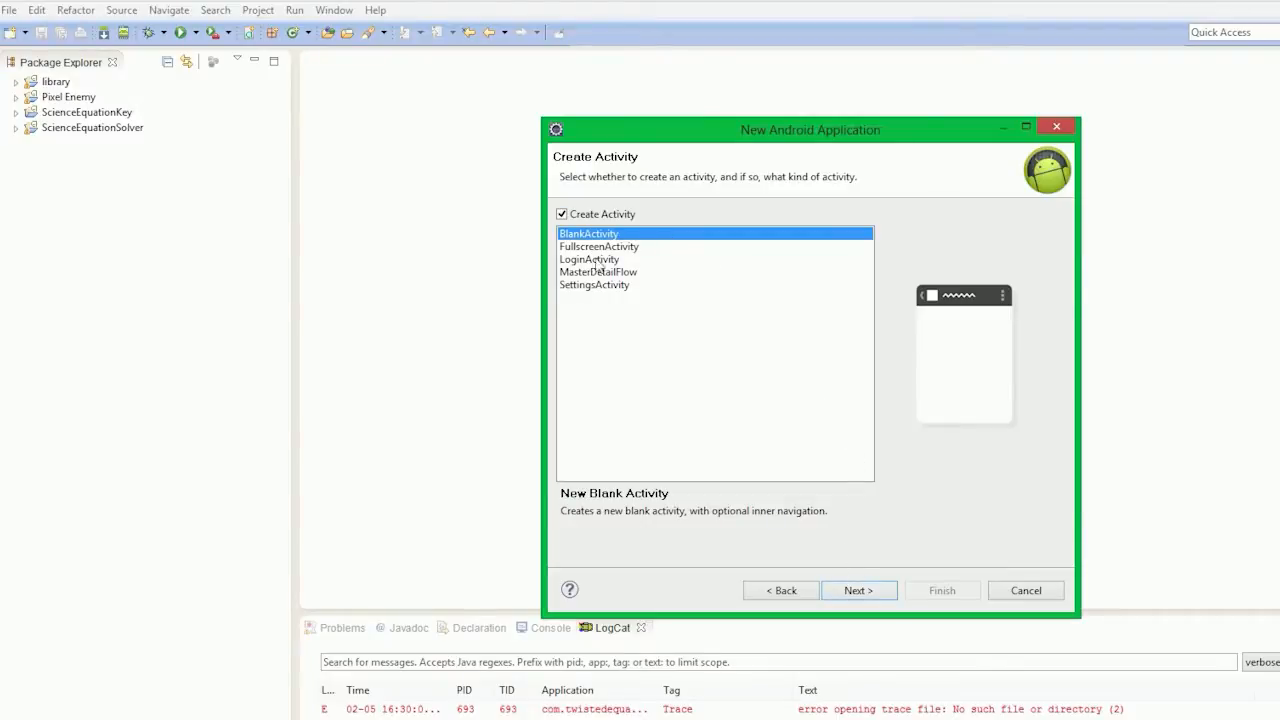
left_click(589, 259)
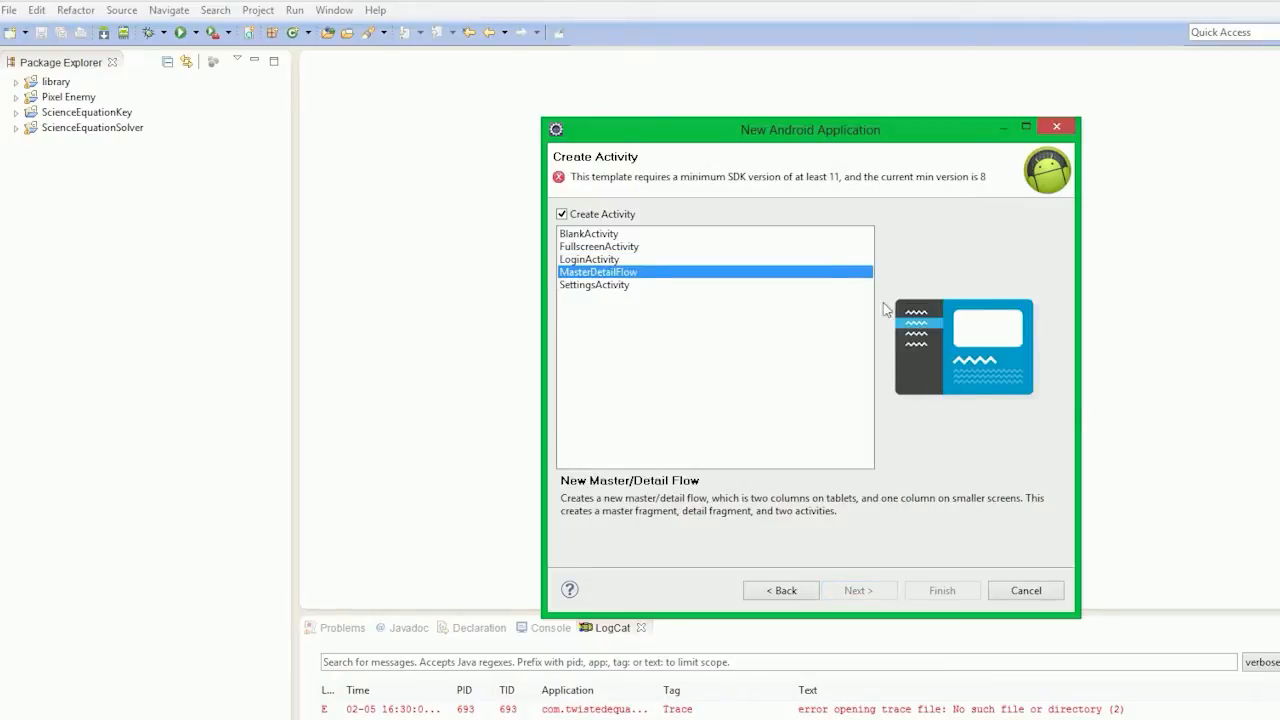
mouse_move(980, 340)
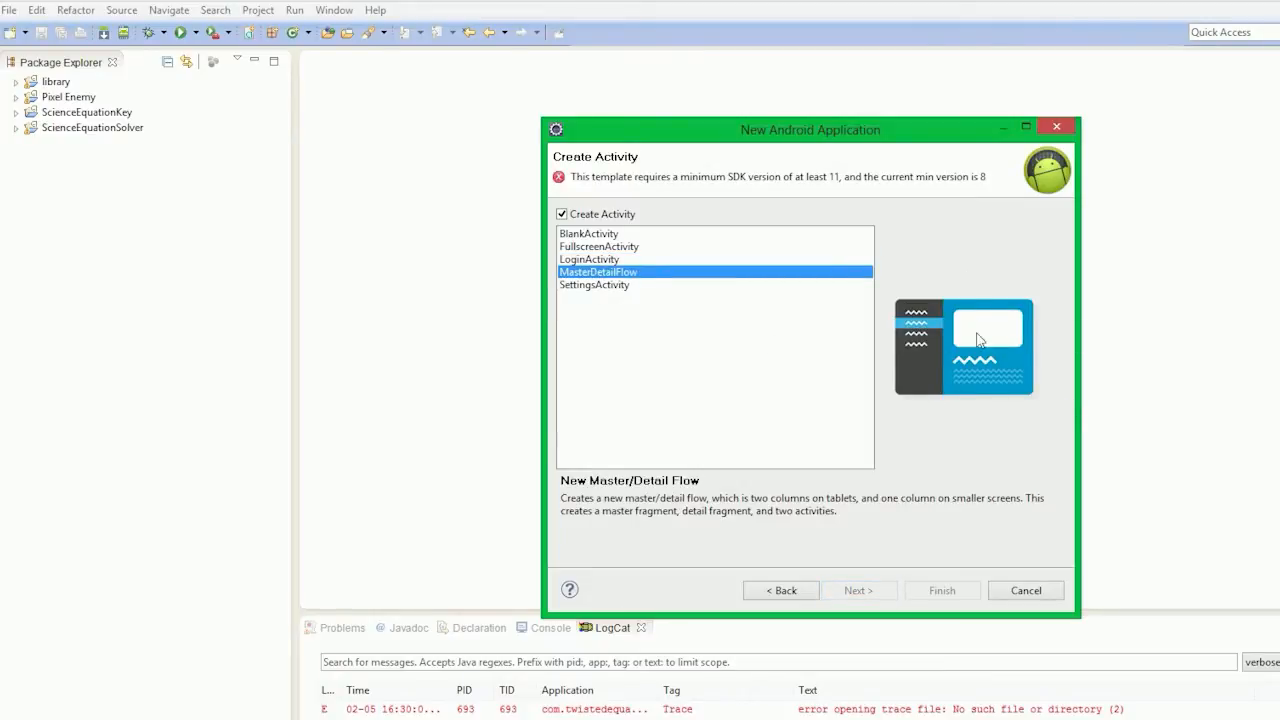
mouse_move(802, 173)
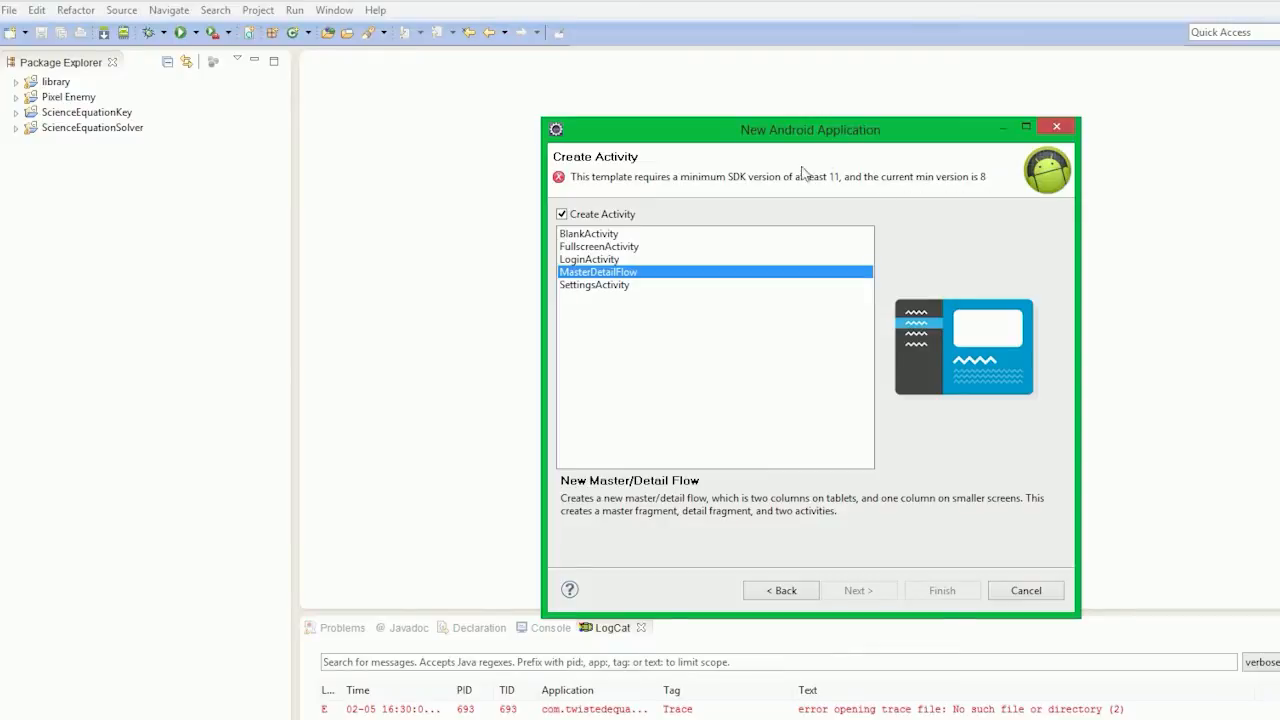
mouse_move(938, 180)
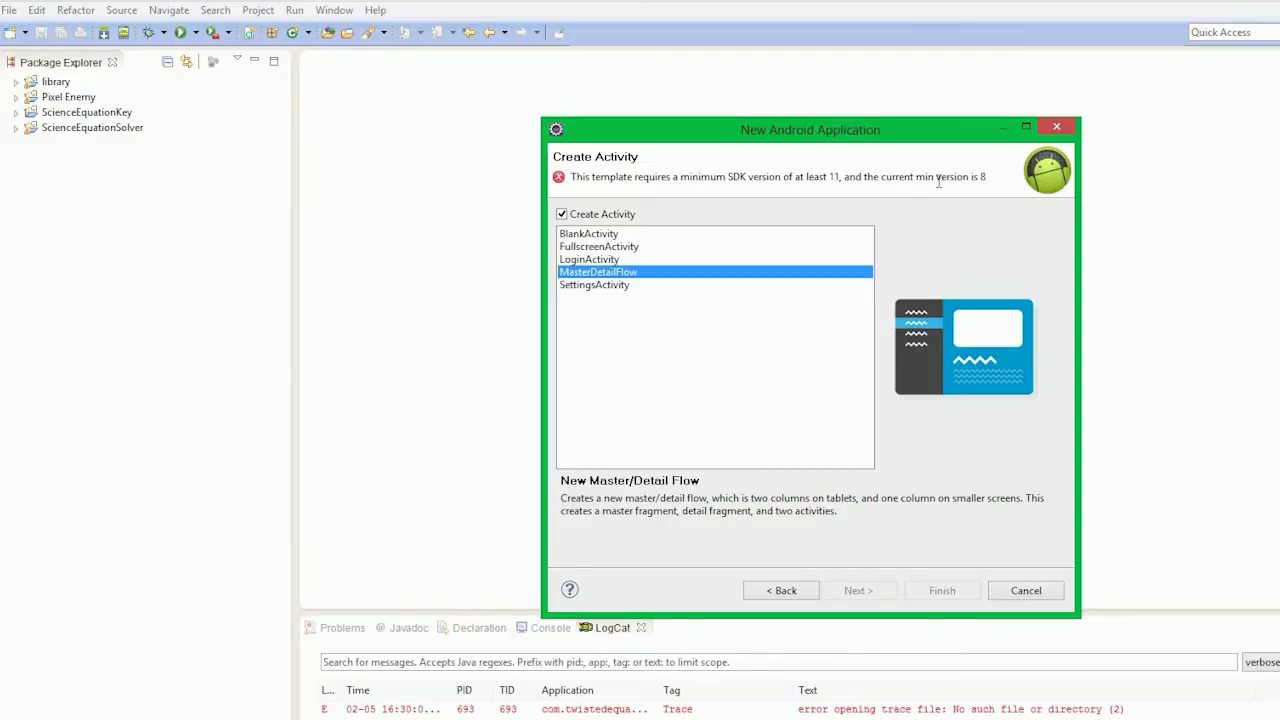
left_click(594, 285)
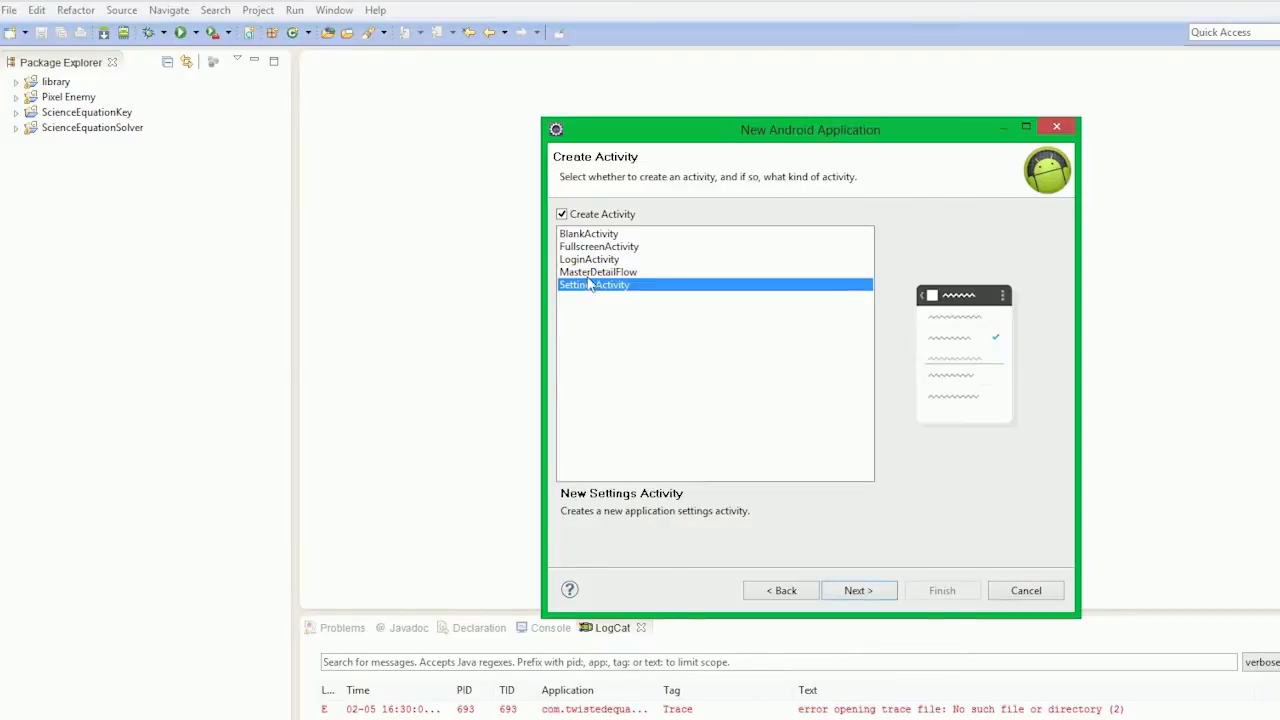
left_click(598, 271)
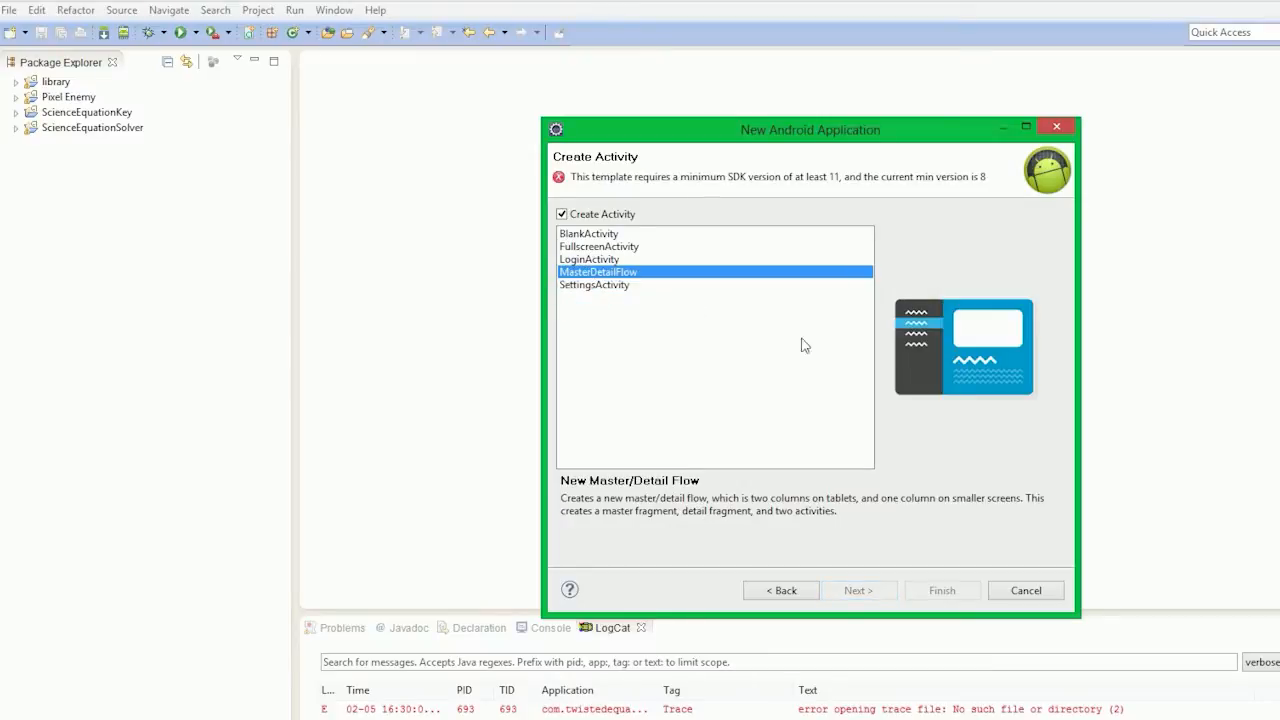
mouse_move(1012, 393)
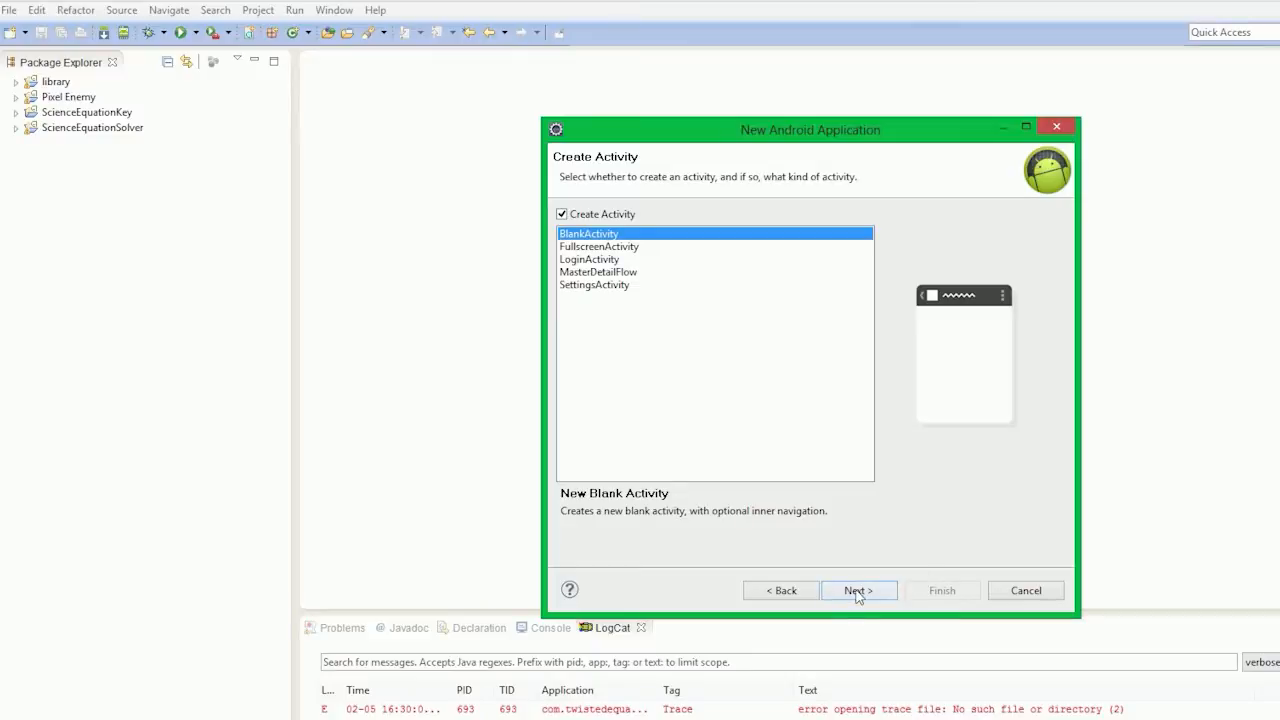
Create the project with activity MainActivity, layout main_activity and navigation type None.
left_click(858, 590)
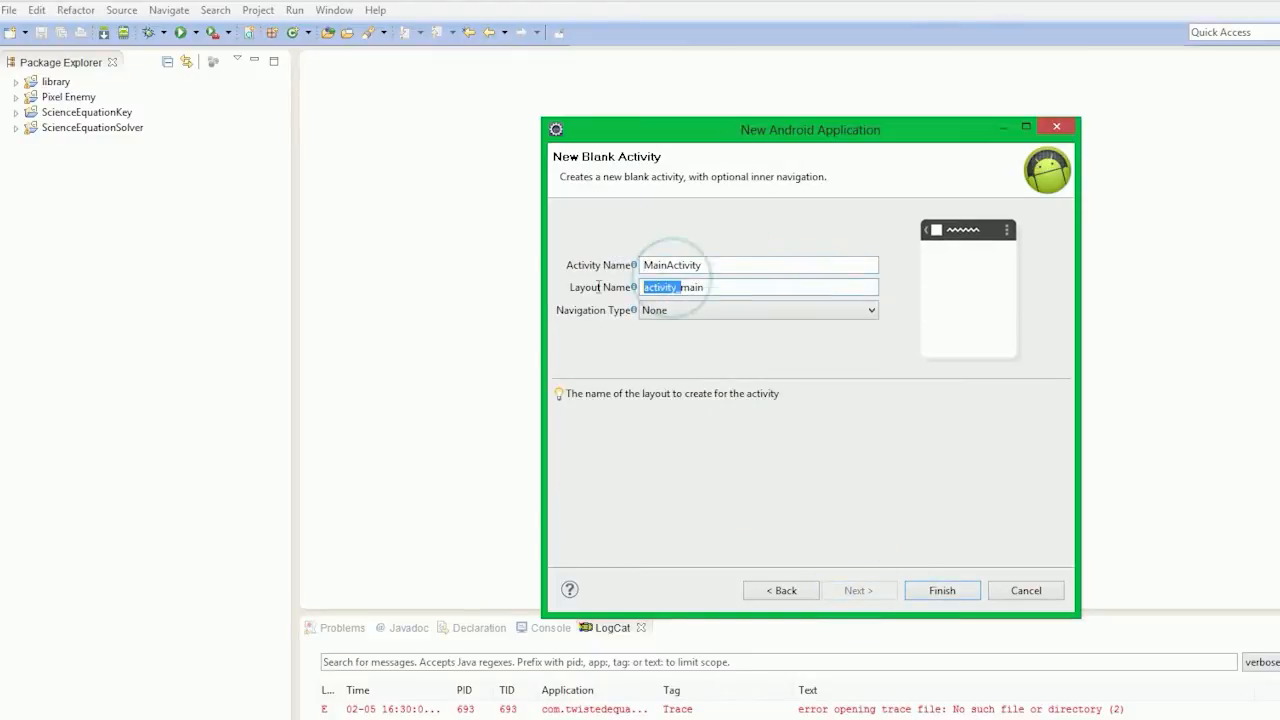
type("main_")
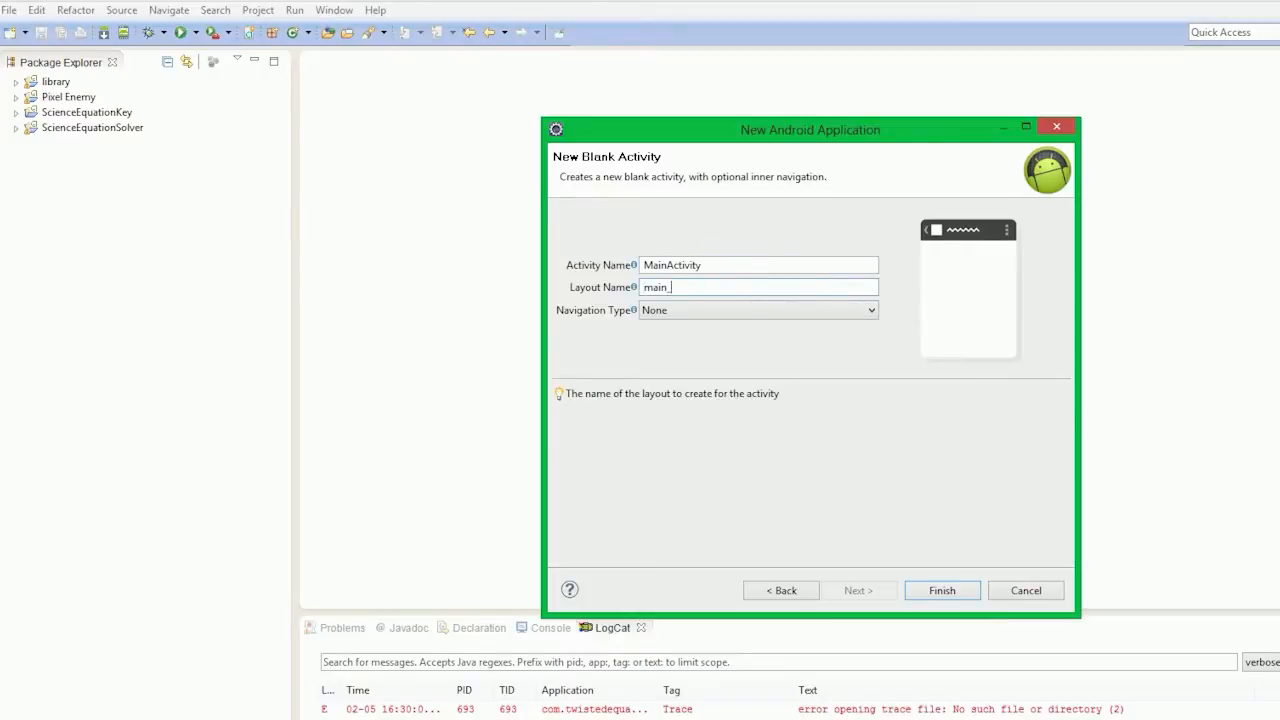
type("activity")
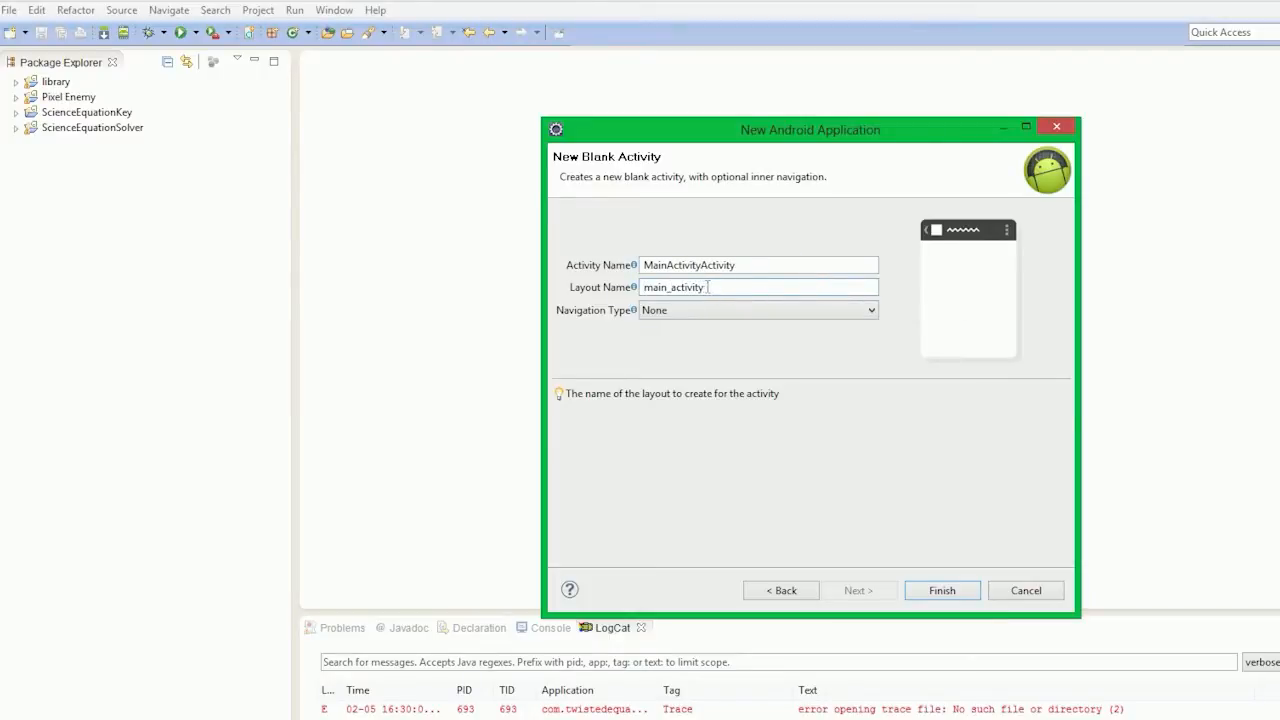
double_click(684, 264)
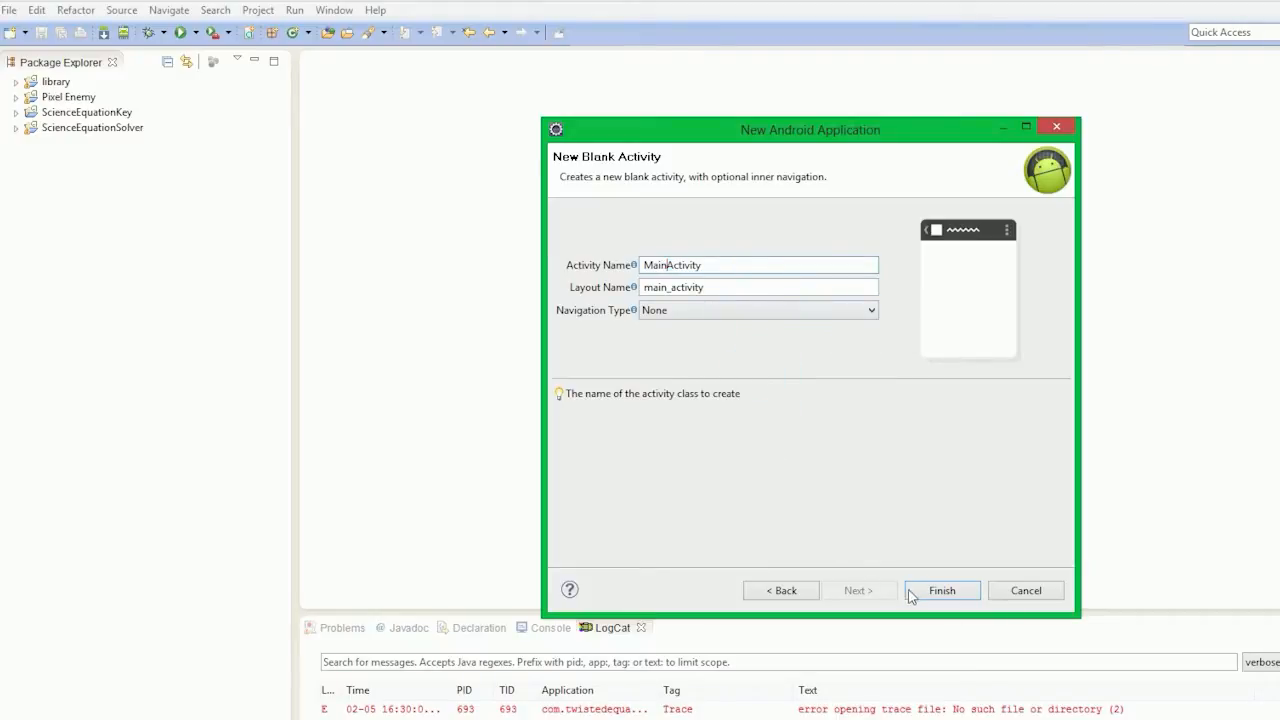
left_click(757, 309)
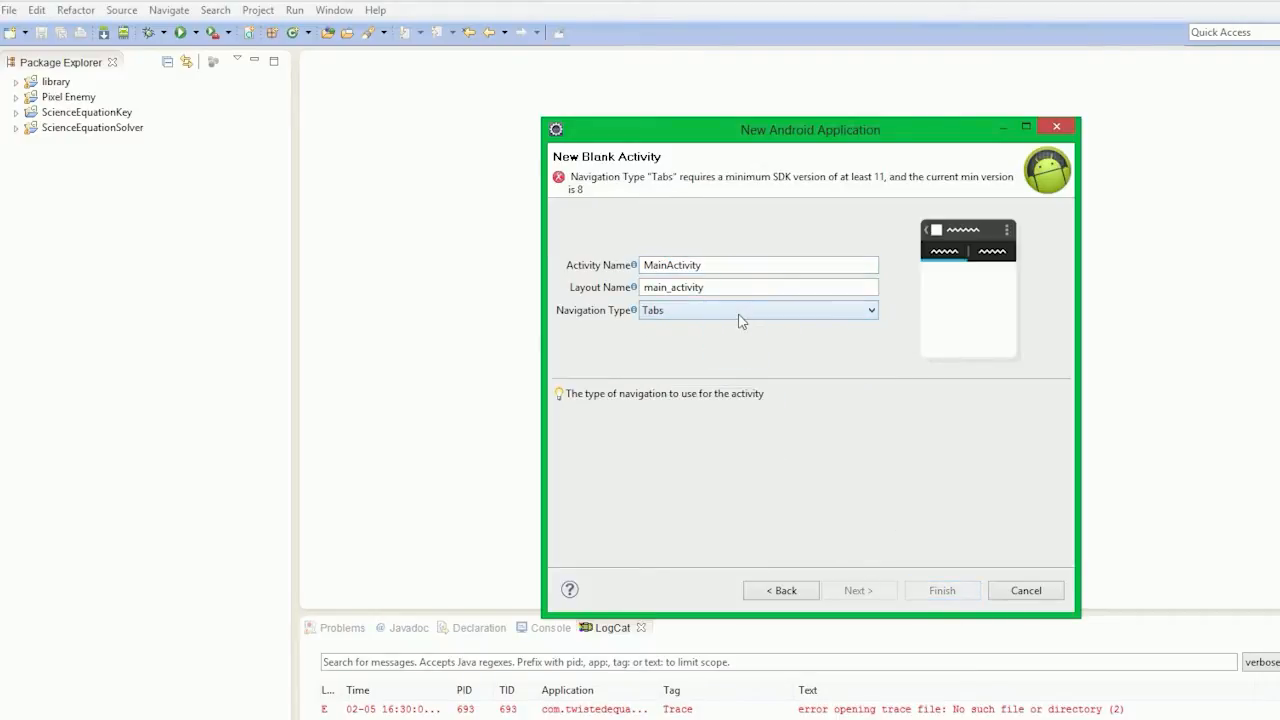
left_click(757, 309)
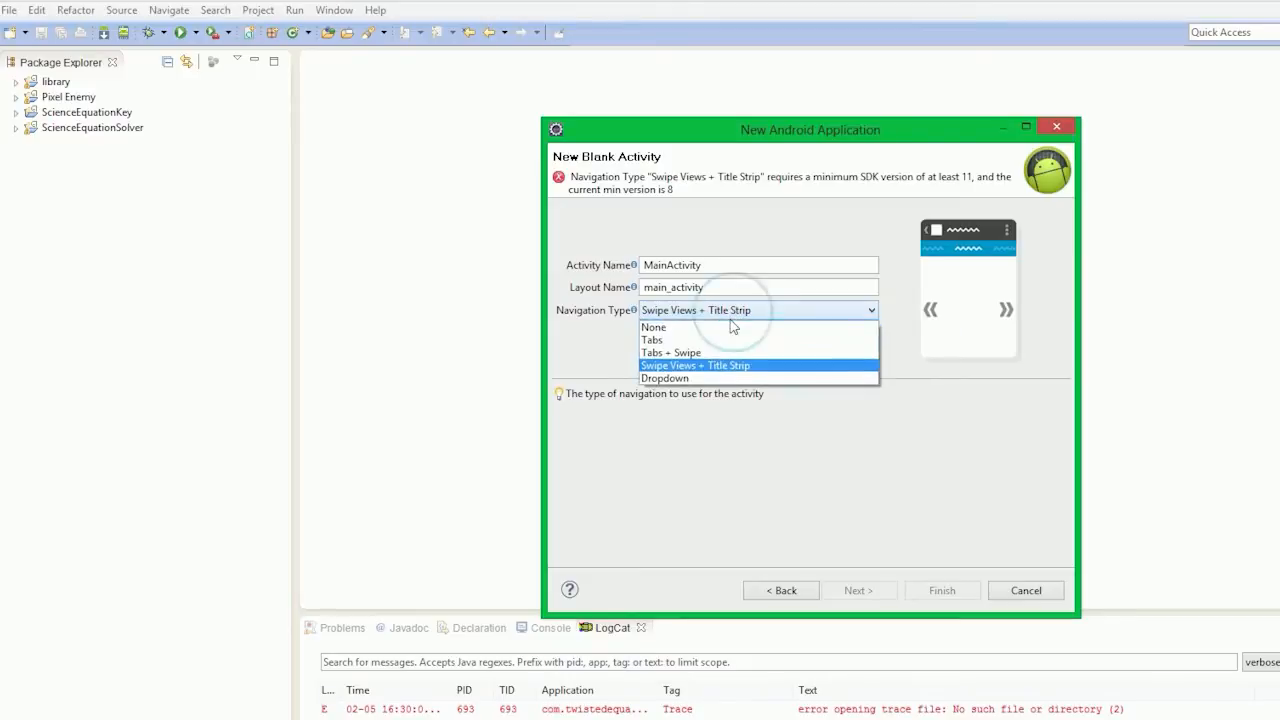
left_click(653, 327)
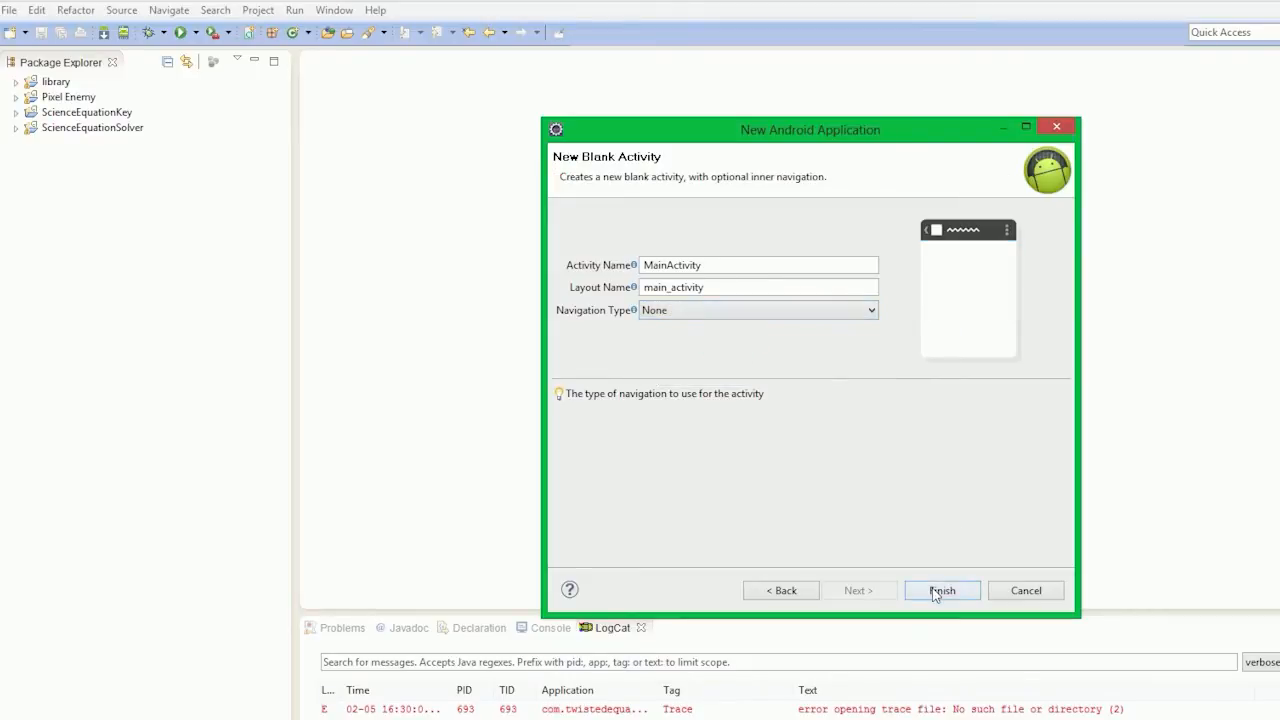
left_click(941, 590)
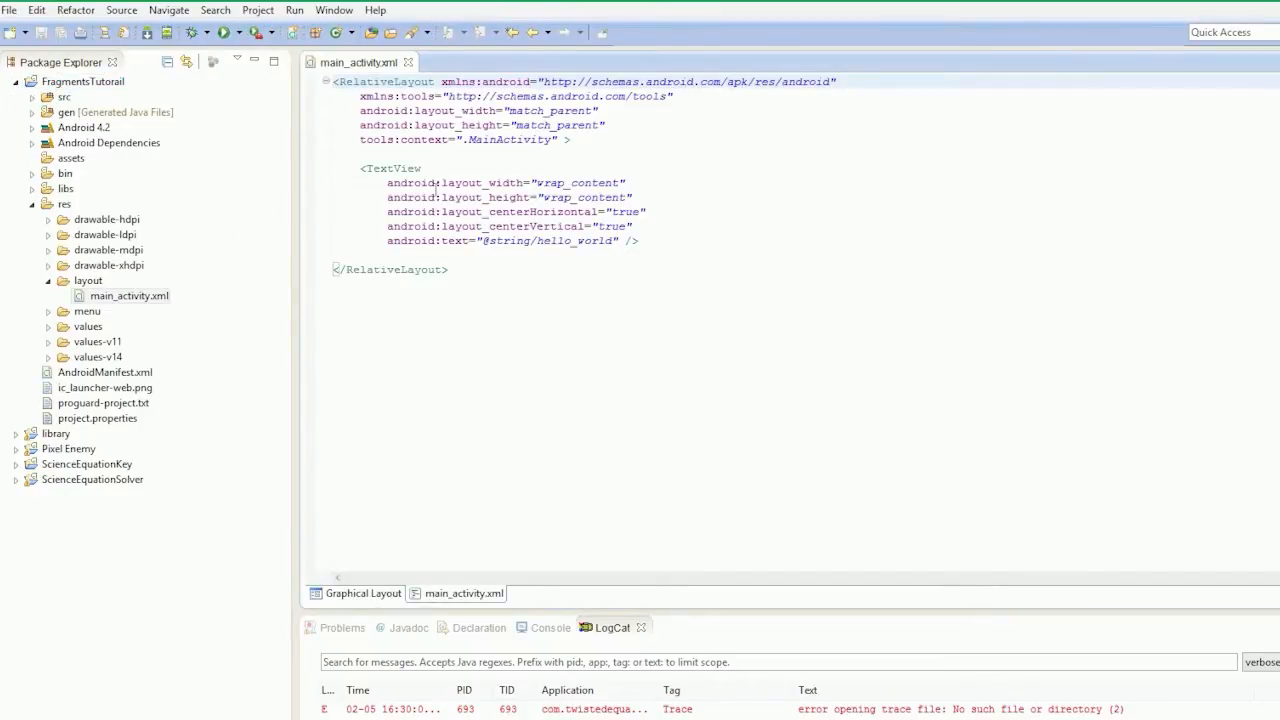
Switch main_activity.xml to the Graphical Layout preview showing 'Hello world!'.
left_click(363, 593)
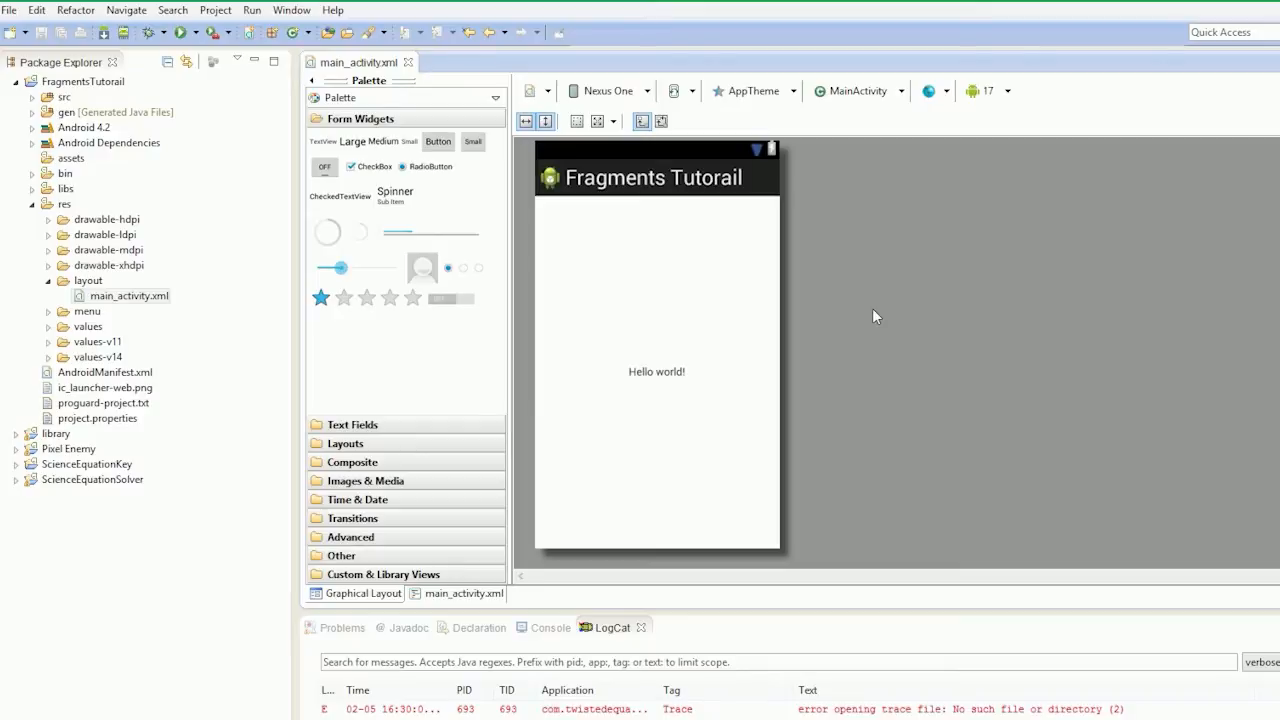
mouse_move(862, 329)
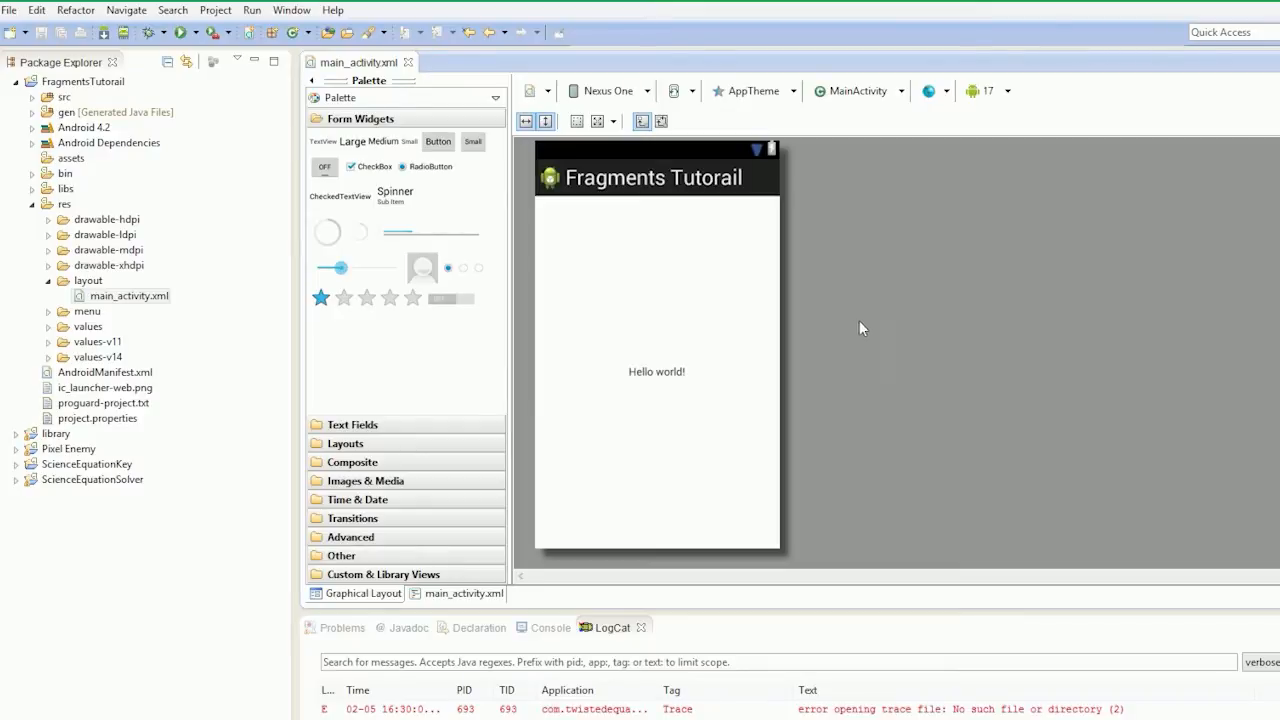
Name the new values XML file StringArrays and continue to the folder step.
left_click(47, 327)
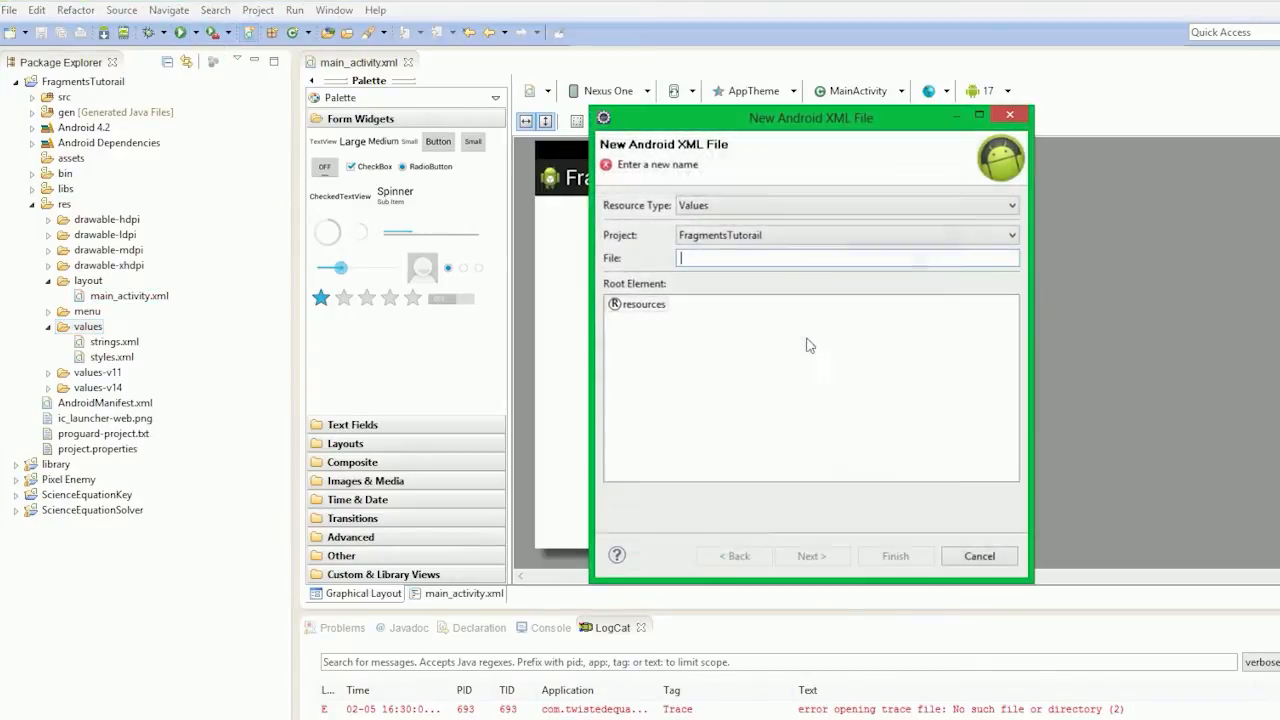
type("S")
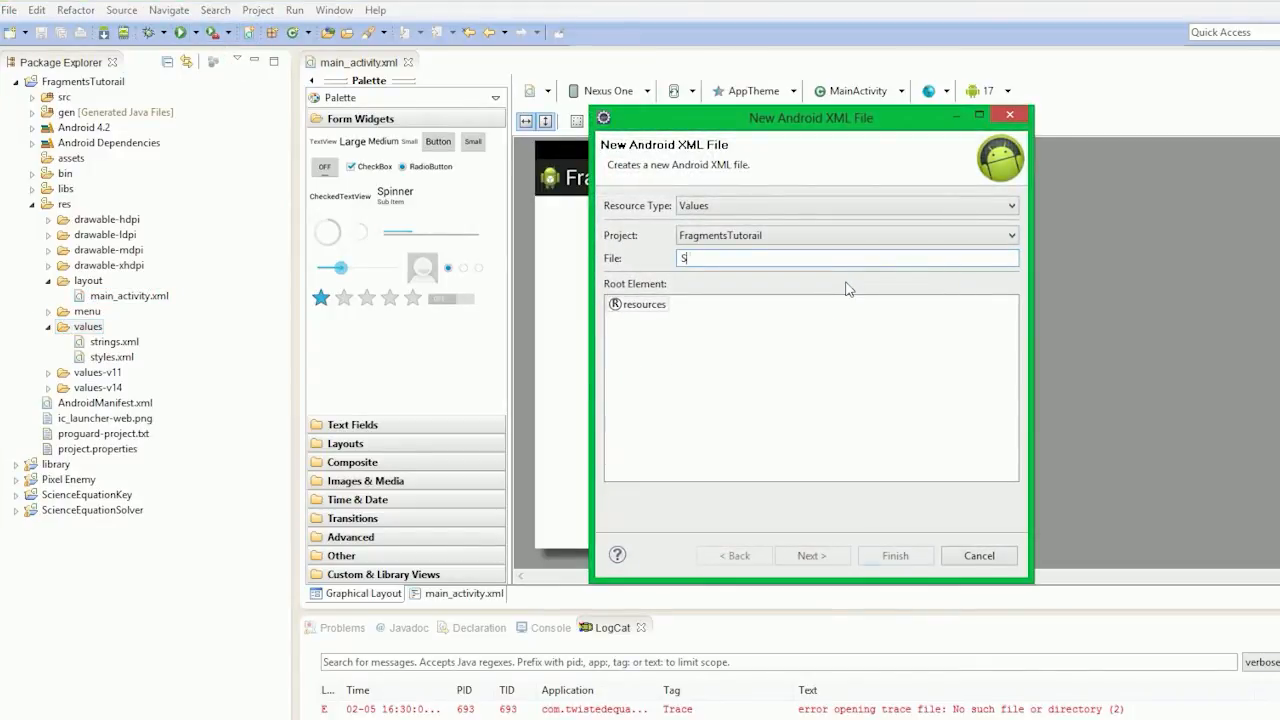
type("tring Arrays")
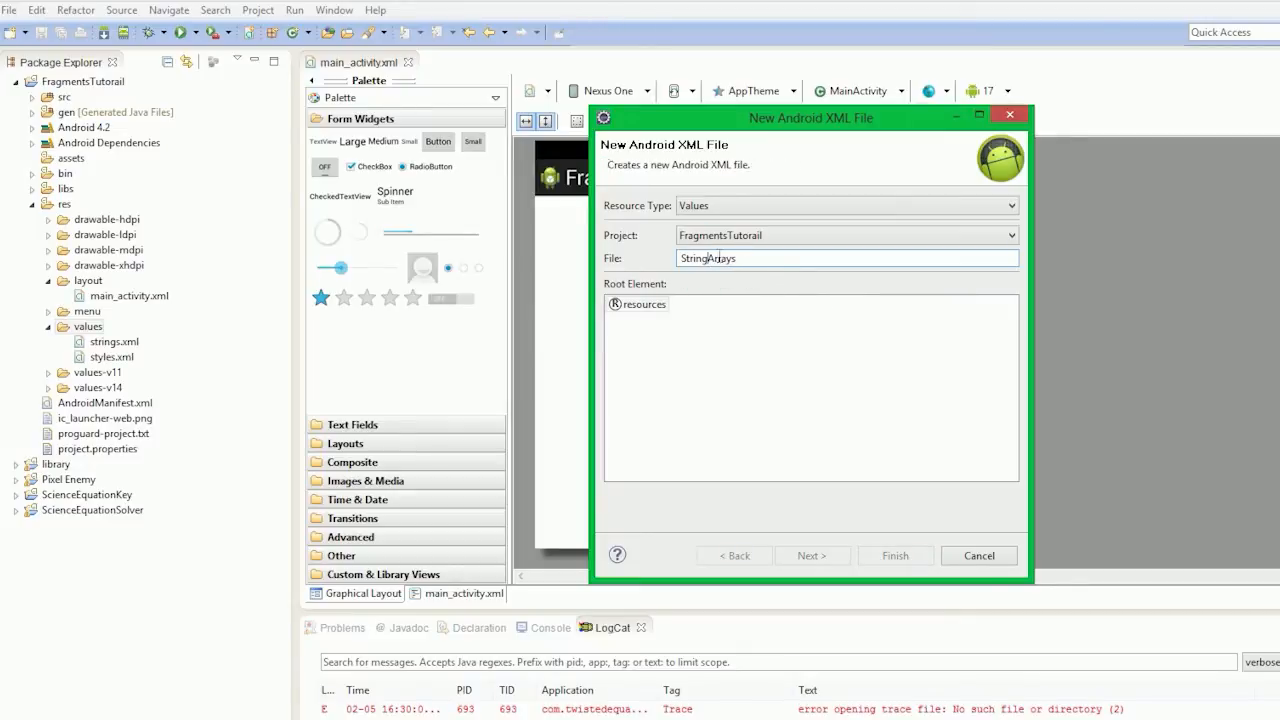
left_click(811, 555)
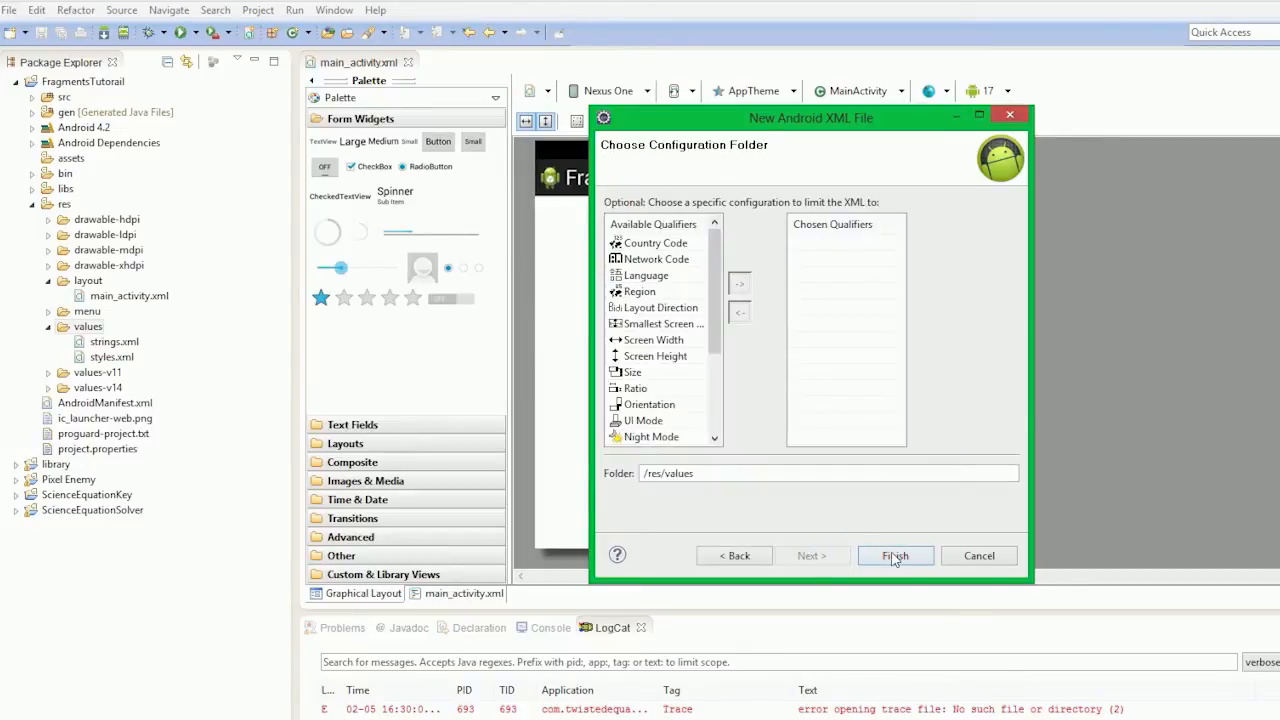
Create StringArrays.xml and add a new String Array resource to it.
left_click(893, 555)
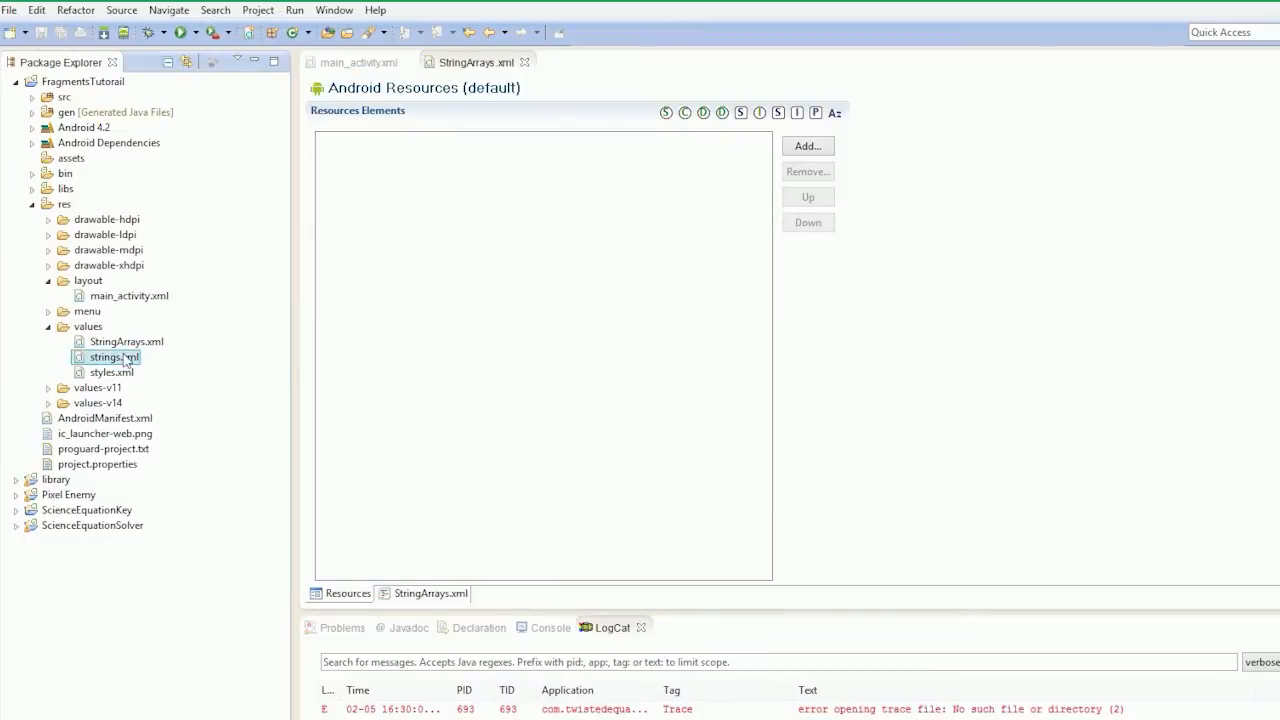
left_click(127, 341)
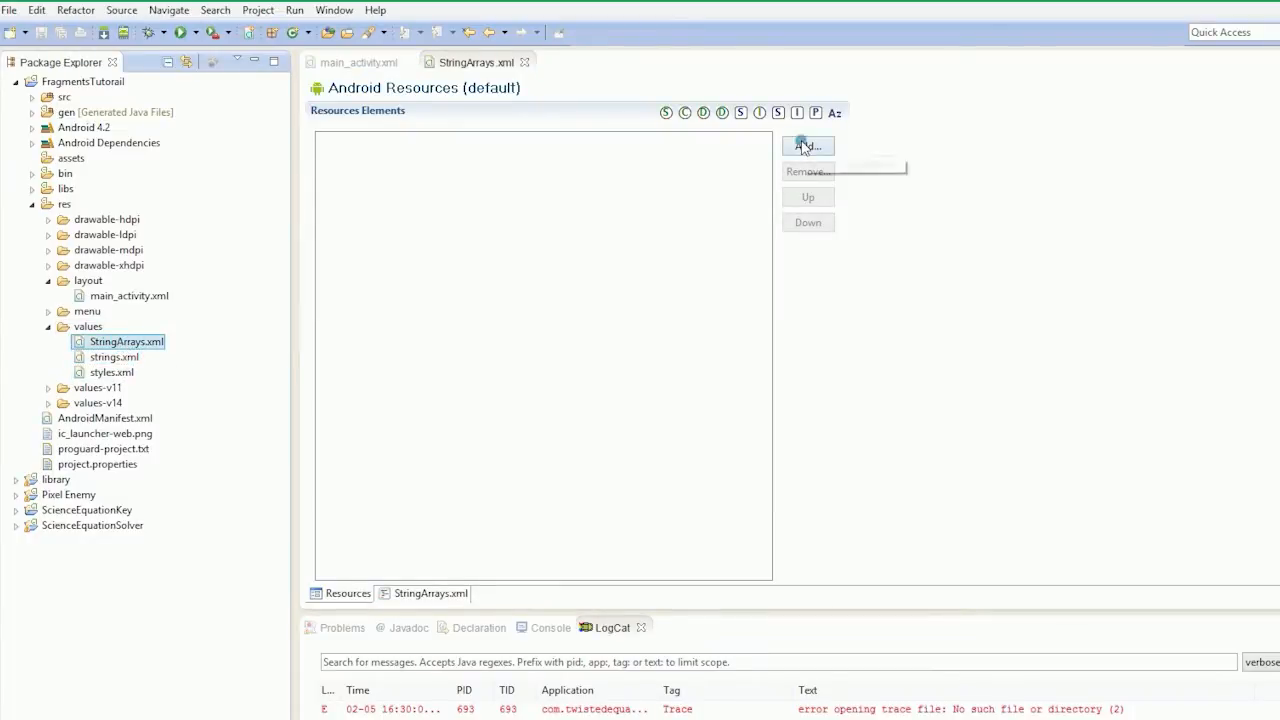
left_click(807, 146)
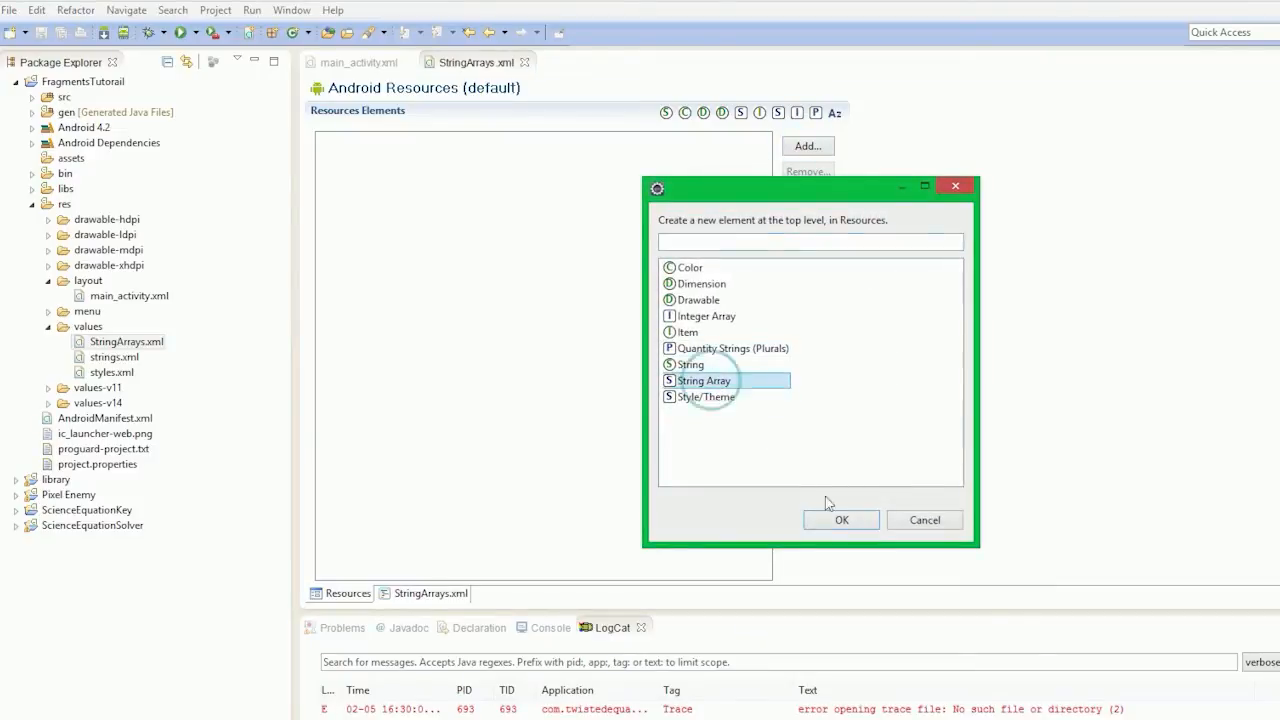
left_click(841, 520)
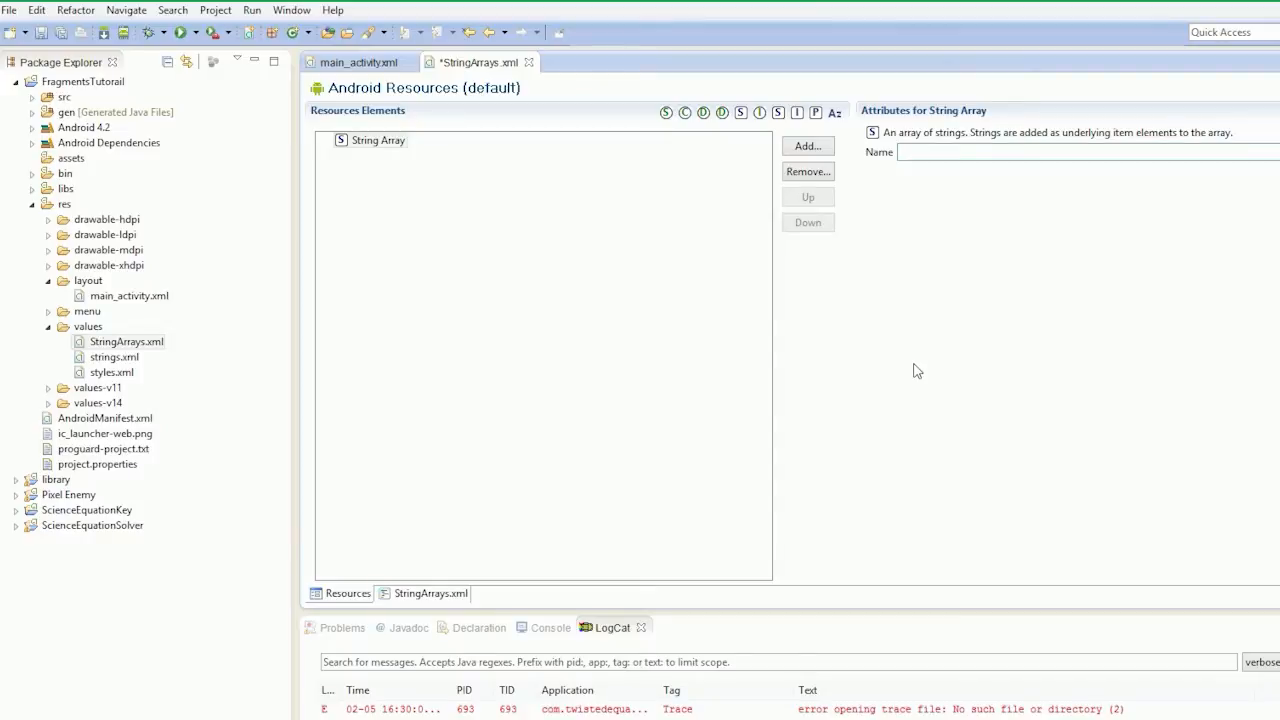
Name the string array ElementsArray and view the file's raw XML source.
type("Eme")
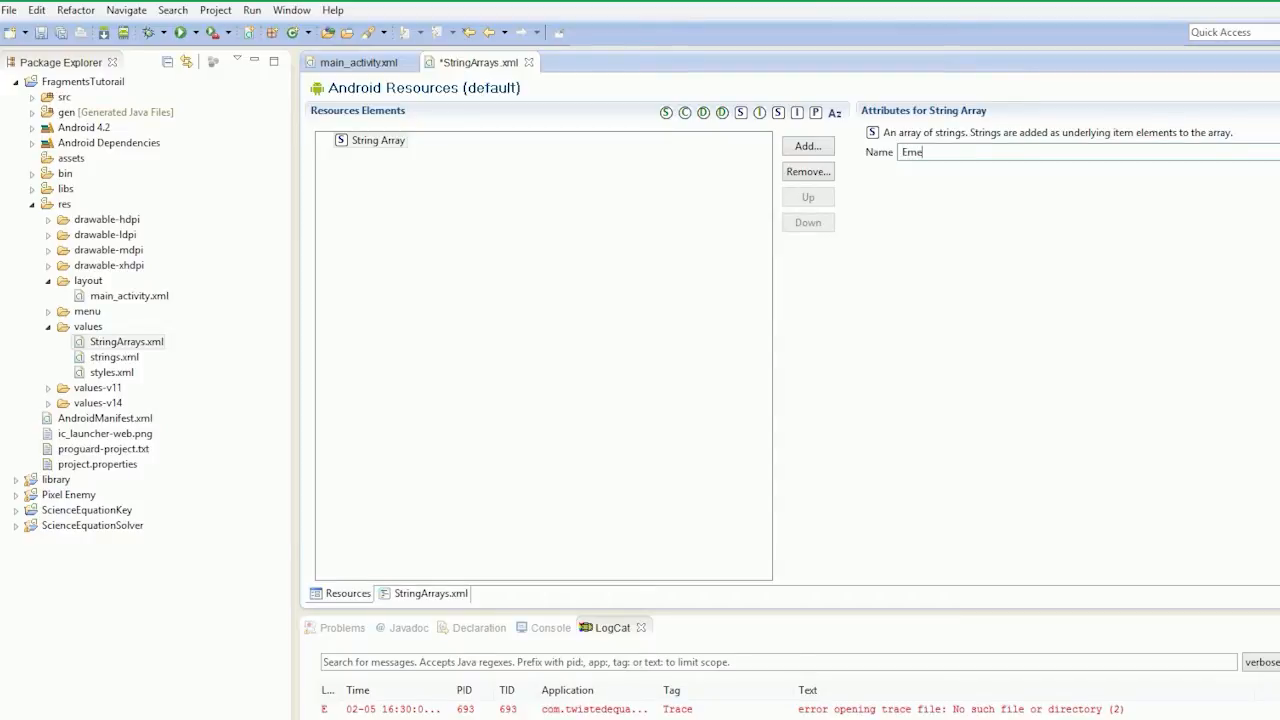
type("lements")
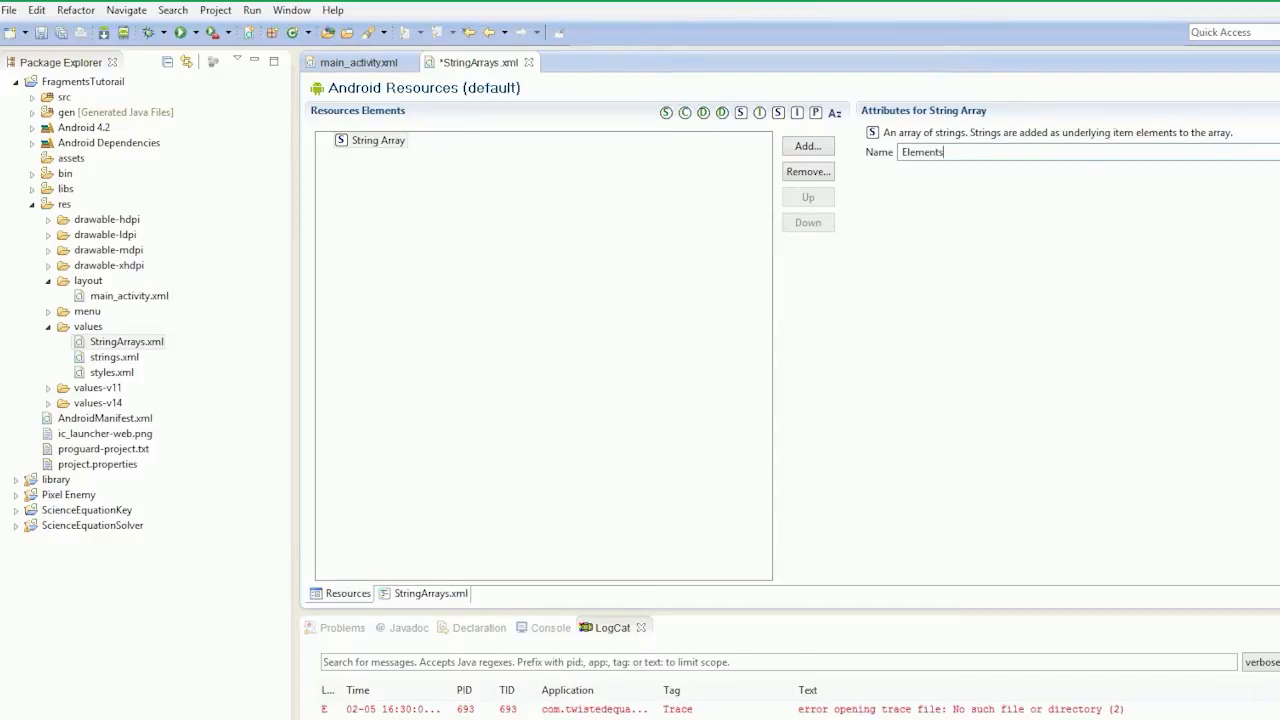
type("Array")
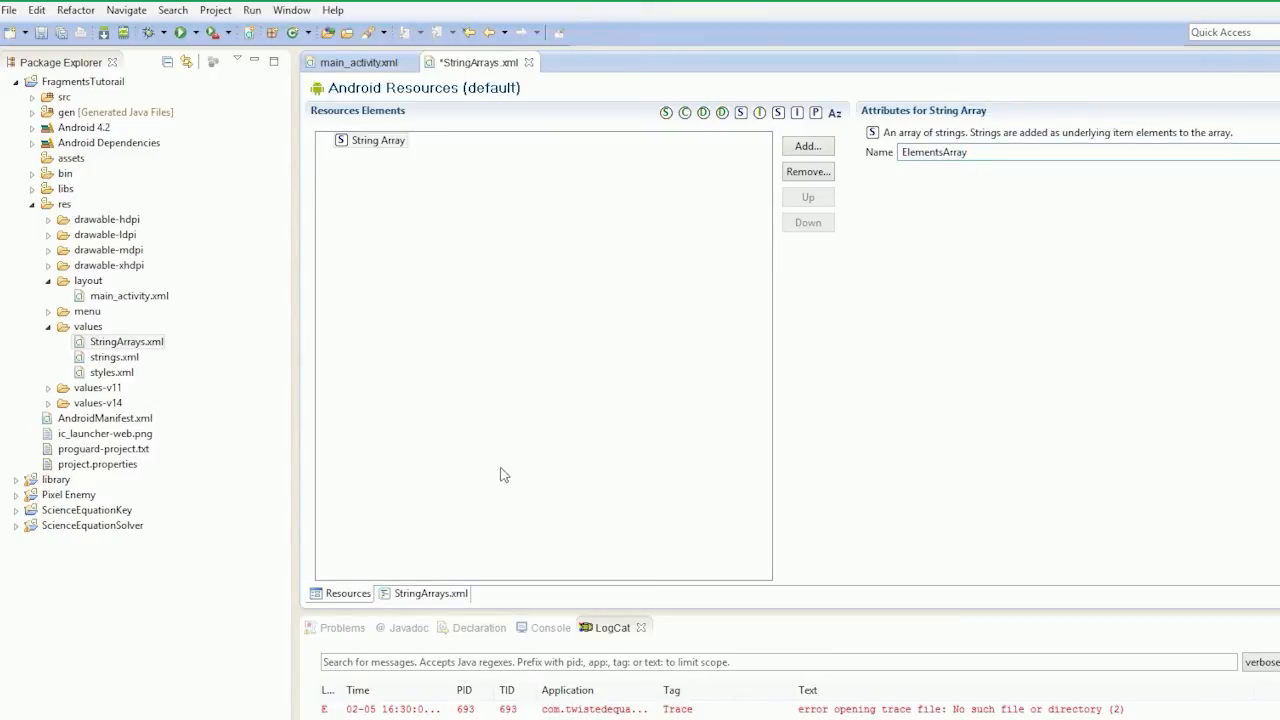
left_click(110, 111)
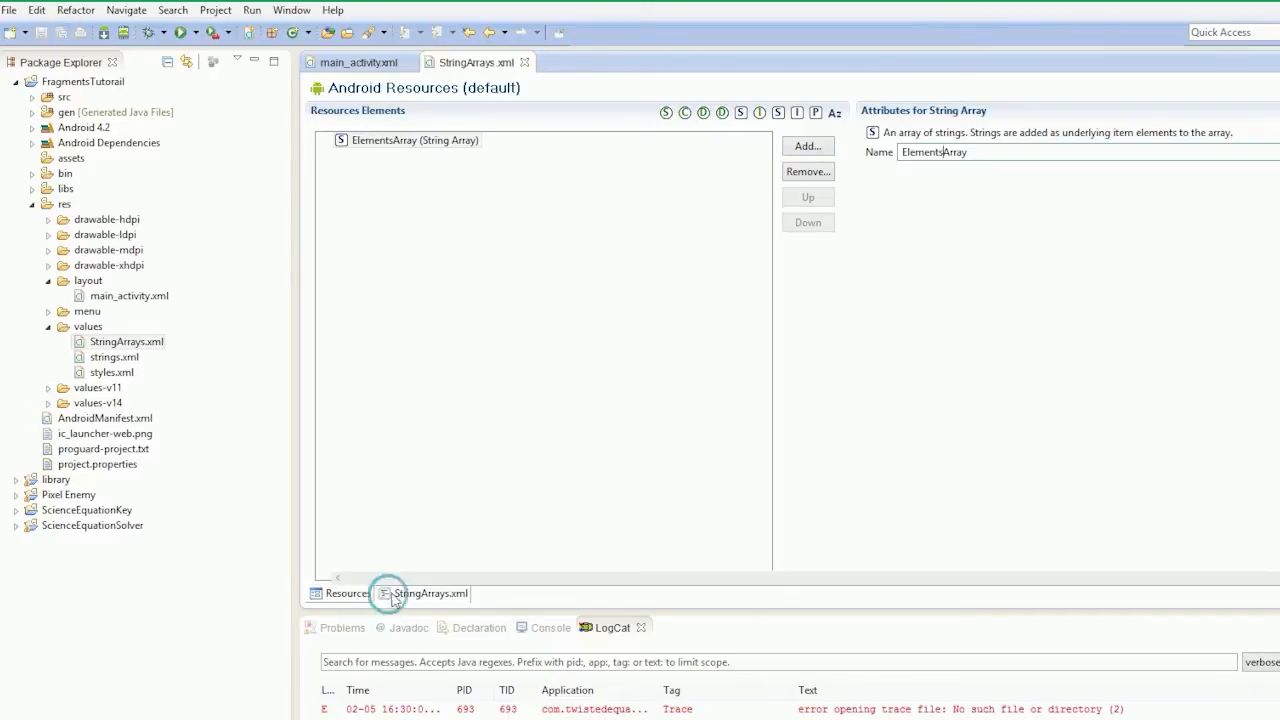
left_click(430, 593)
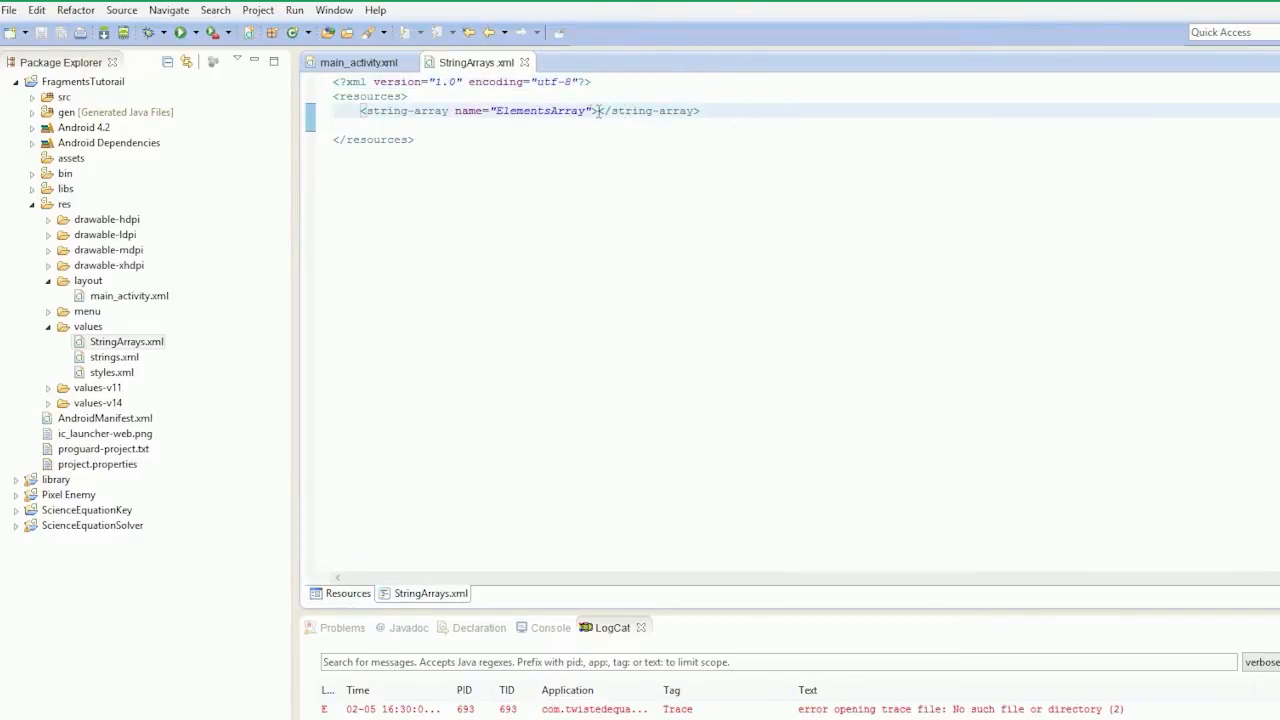
Type an <item>Hydrogen</item> line on a new line inside ElementsArray.
key("Return")
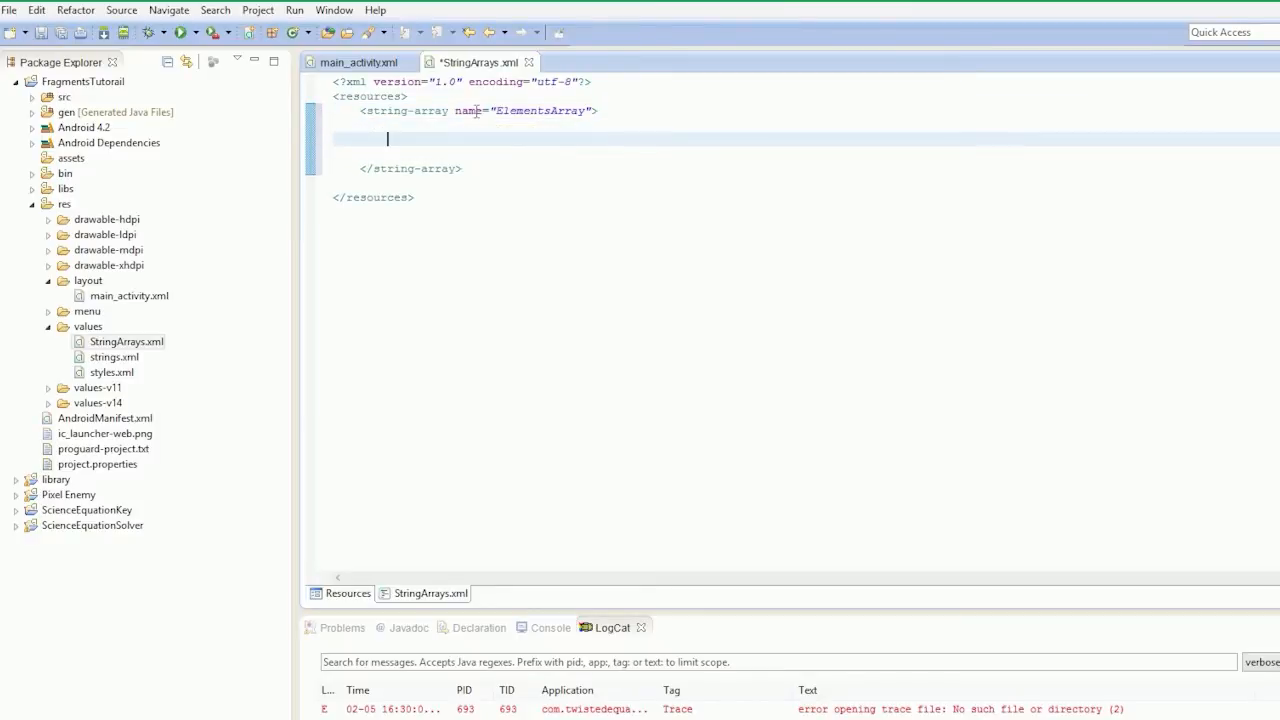
type("<item></item>")
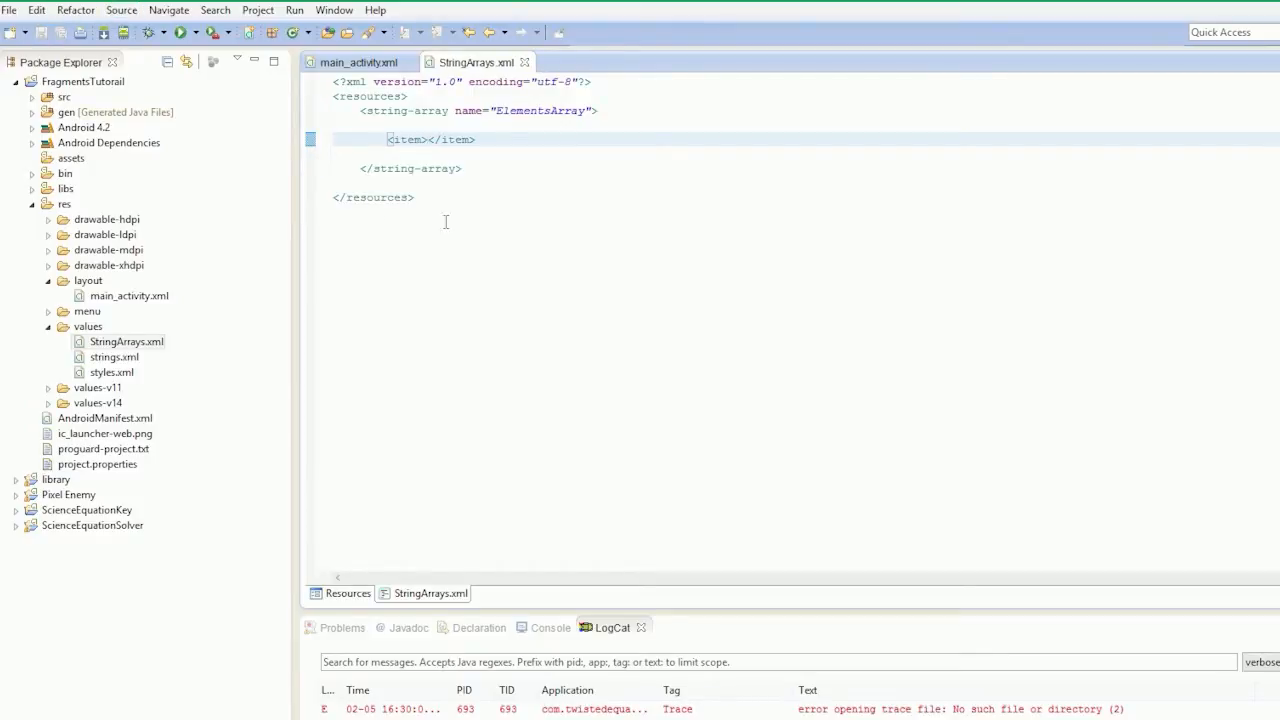
type("Hy")
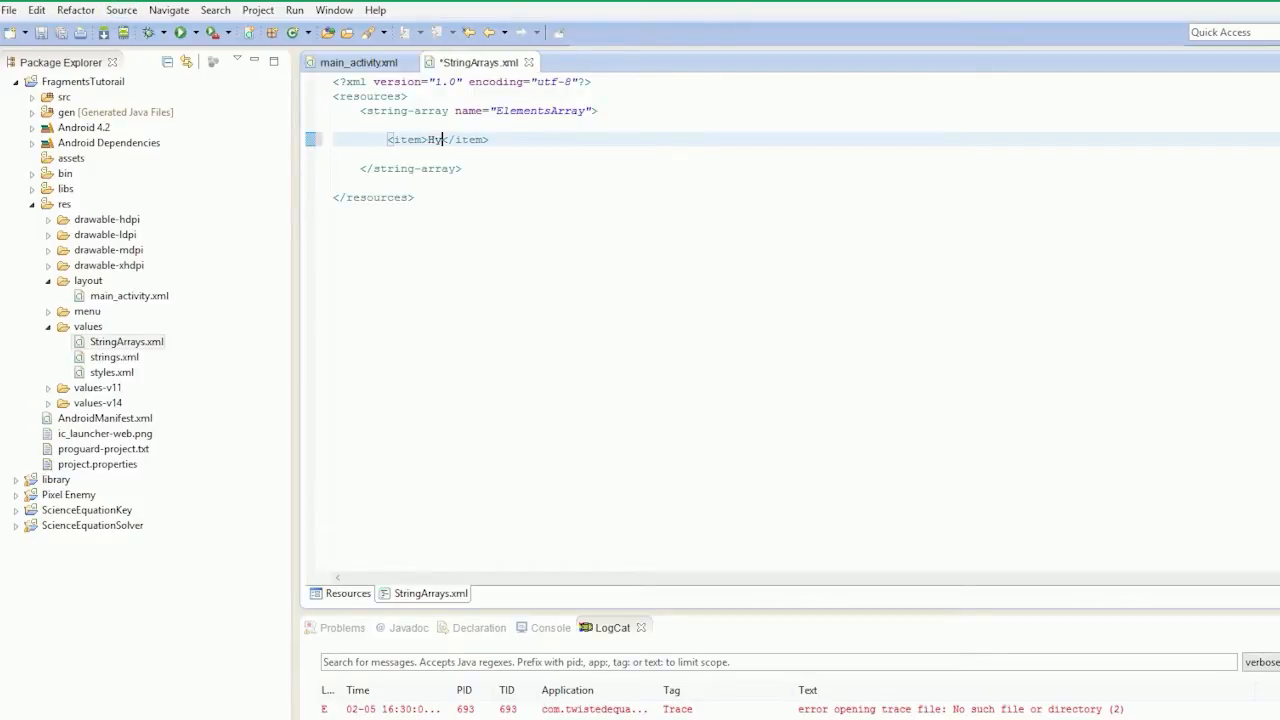
type("dro")
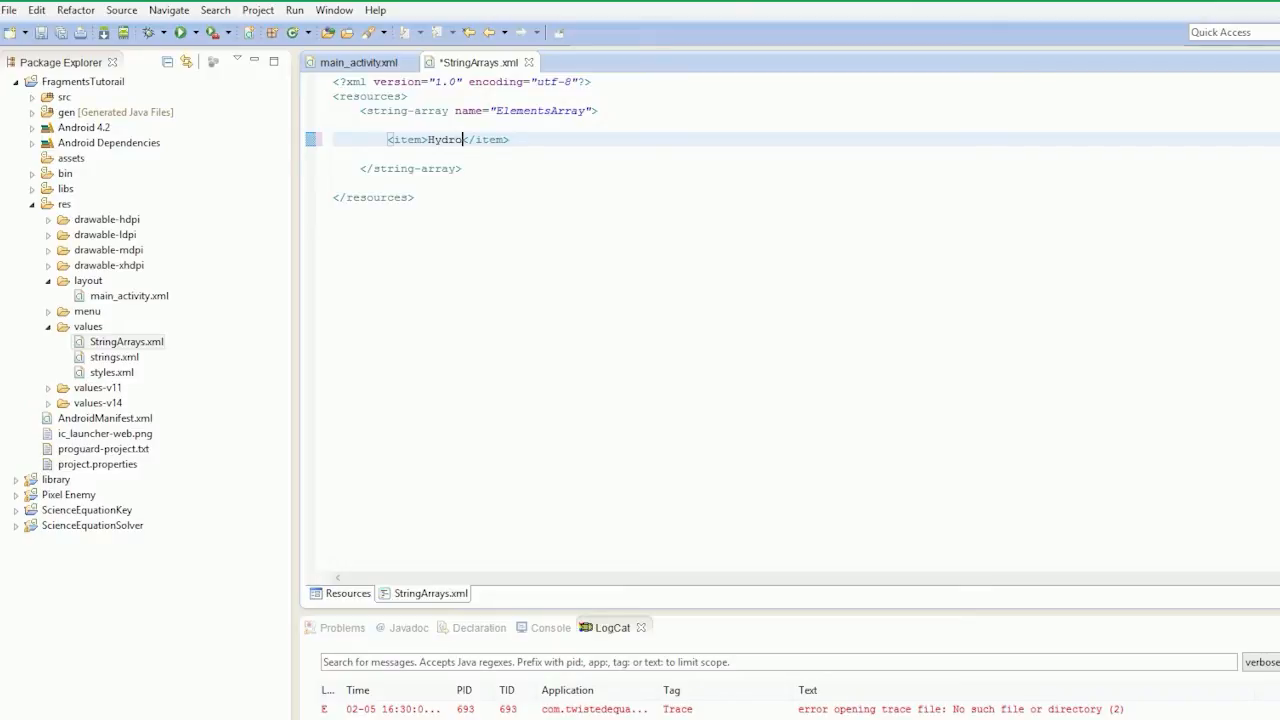
type("gen")
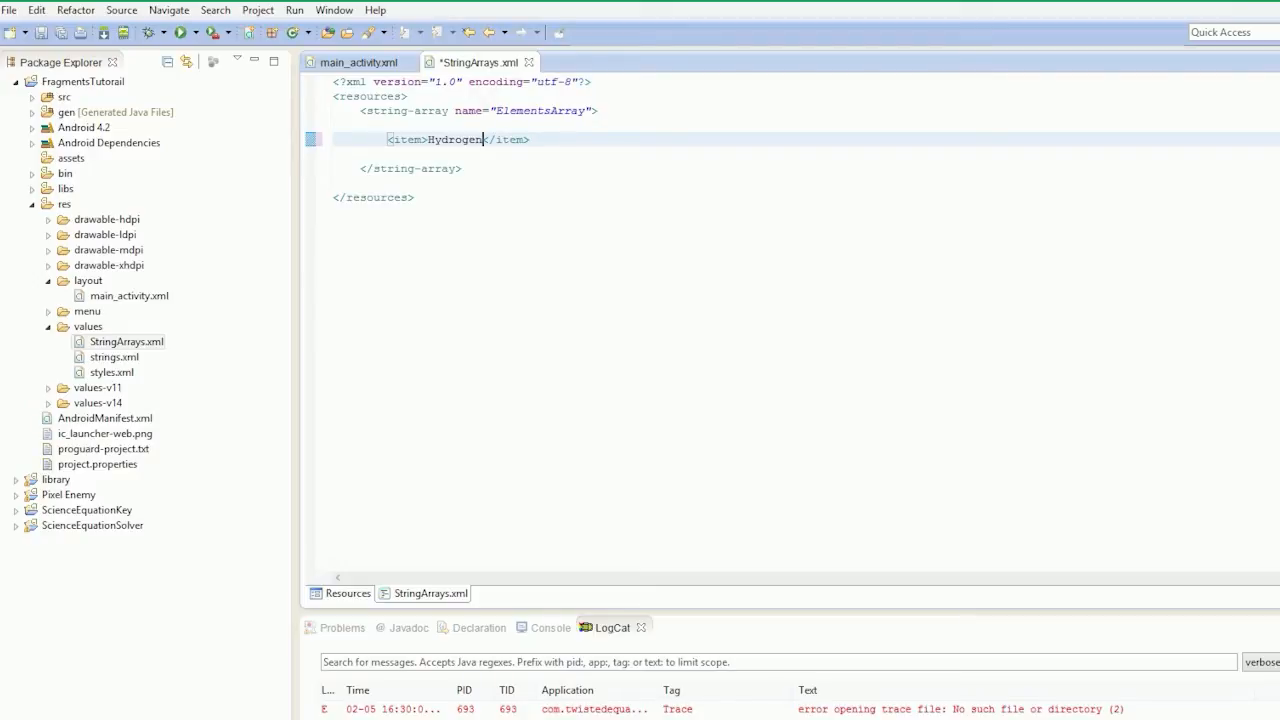
mouse_move(469, 210)
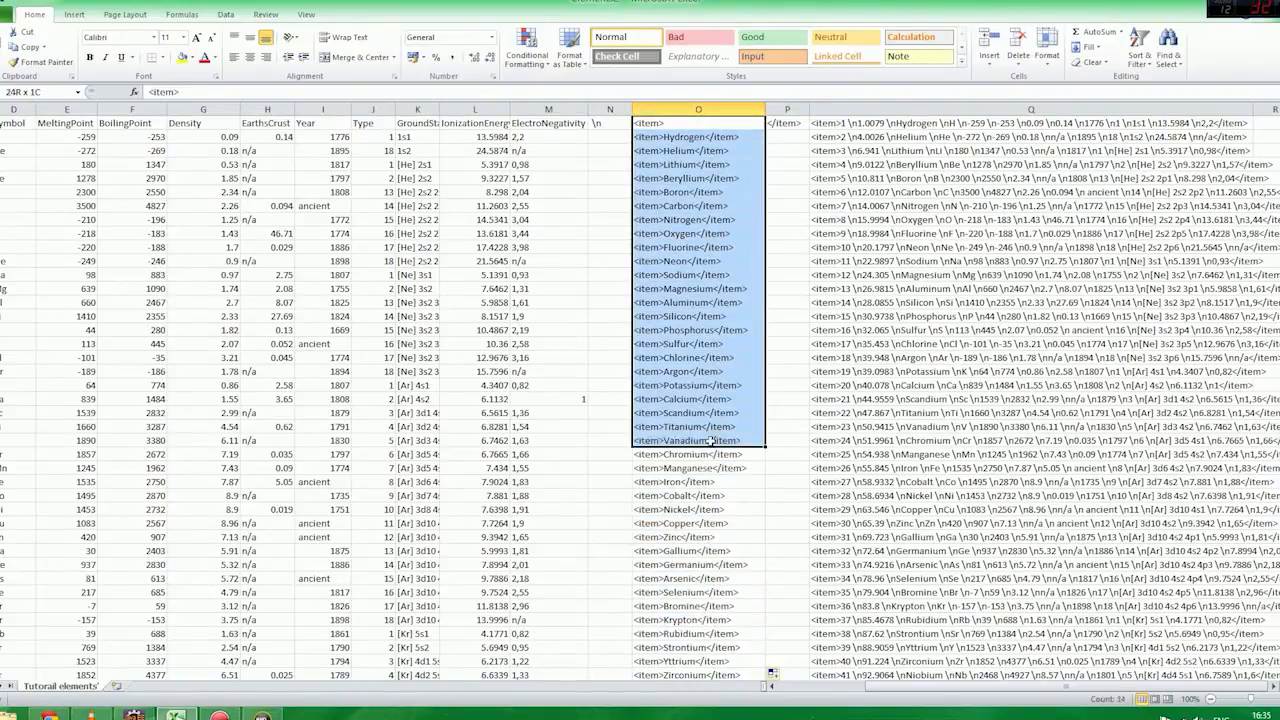
Check the O2 CONCATENATE formula and the O1/P1 item tags building each element line.
left_click(698, 136)
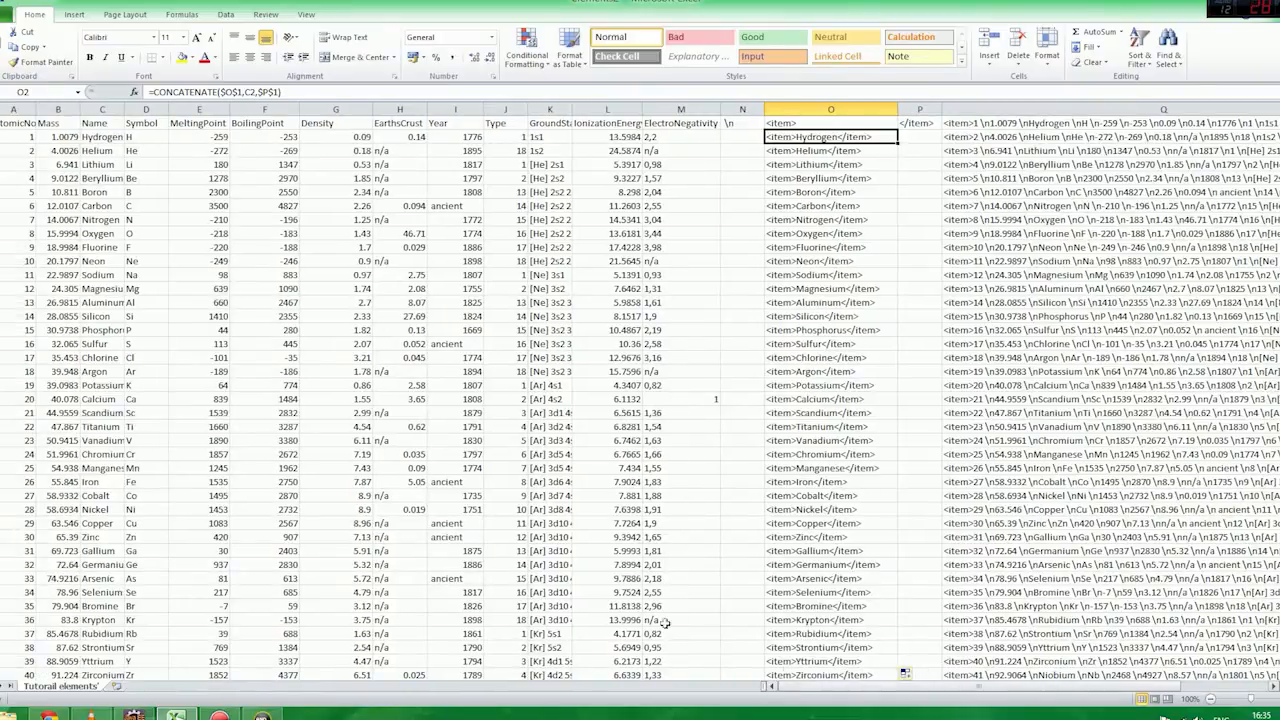
left_click(830, 136)
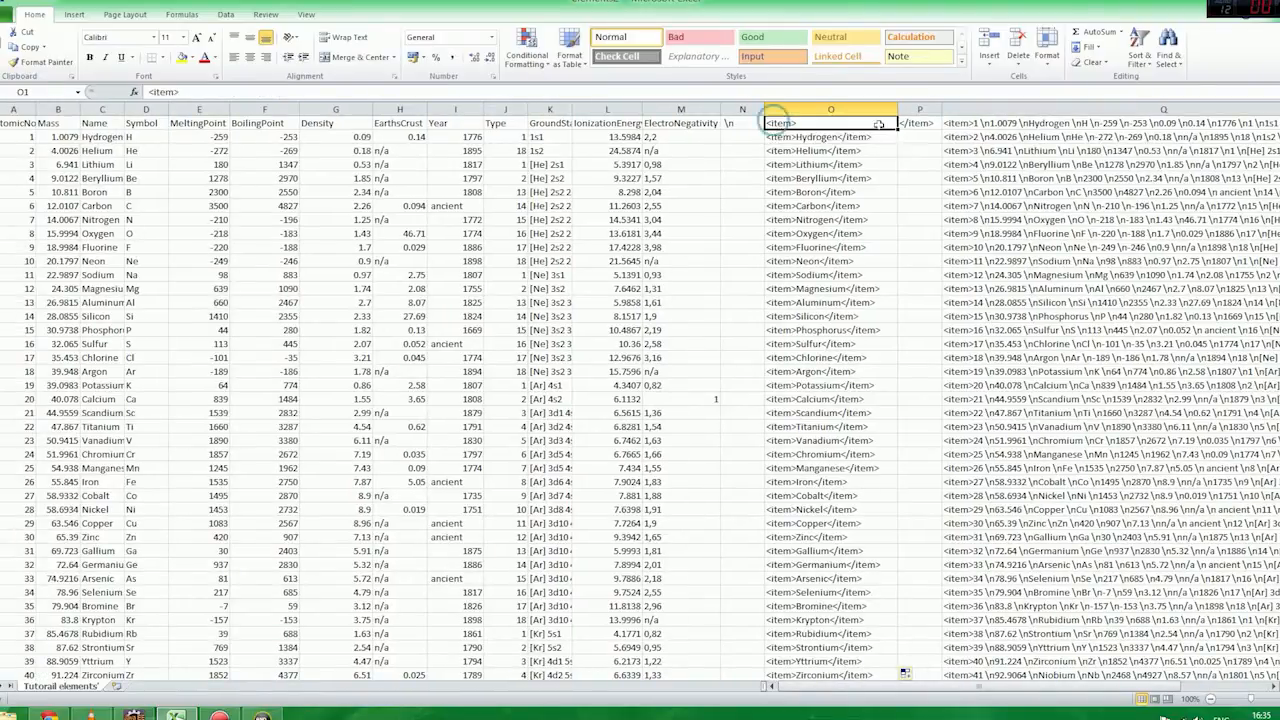
left_click(918, 122)
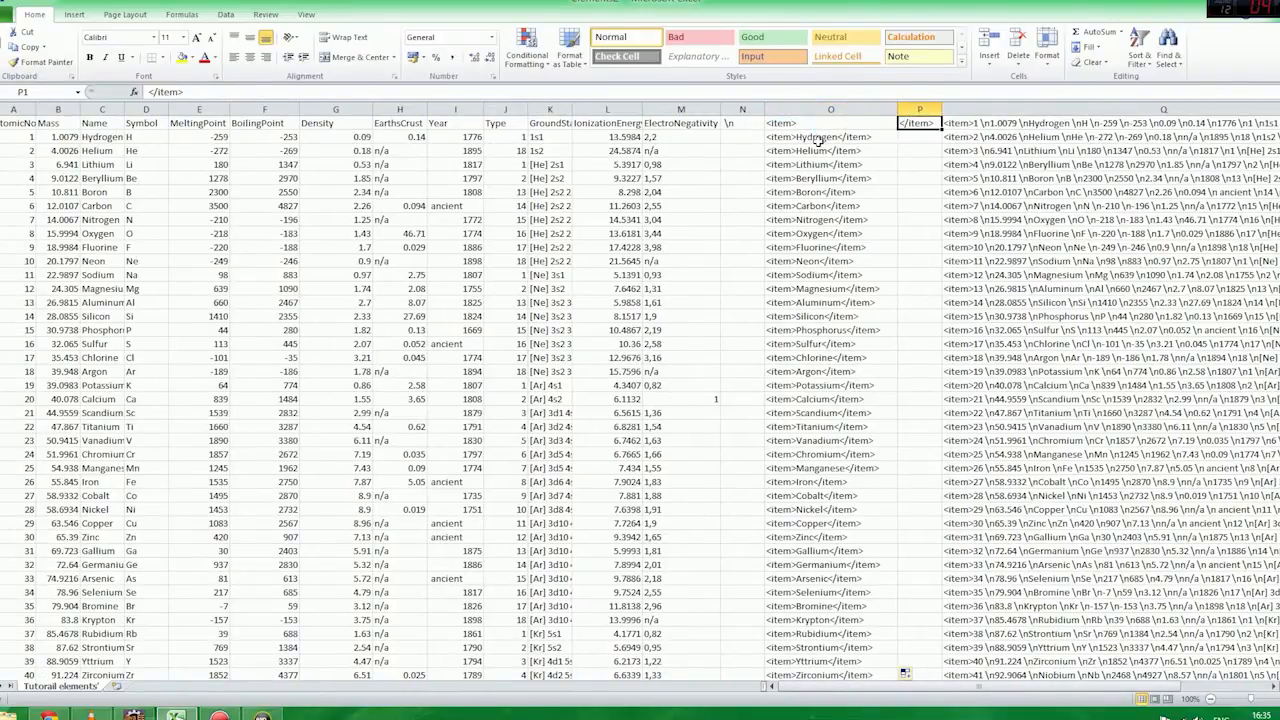
left_click(830, 136)
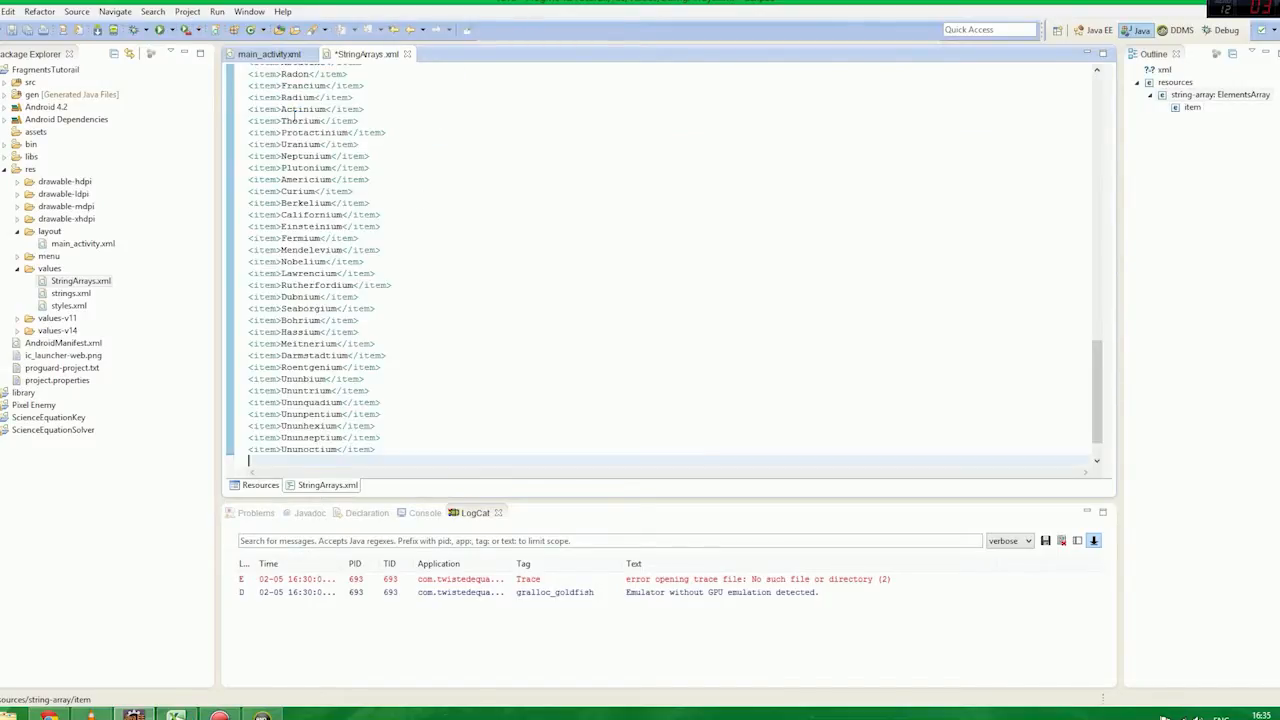
Select all the element item lines in ElementsArray, indent them evenly, and deselect.
scroll("up", 3)
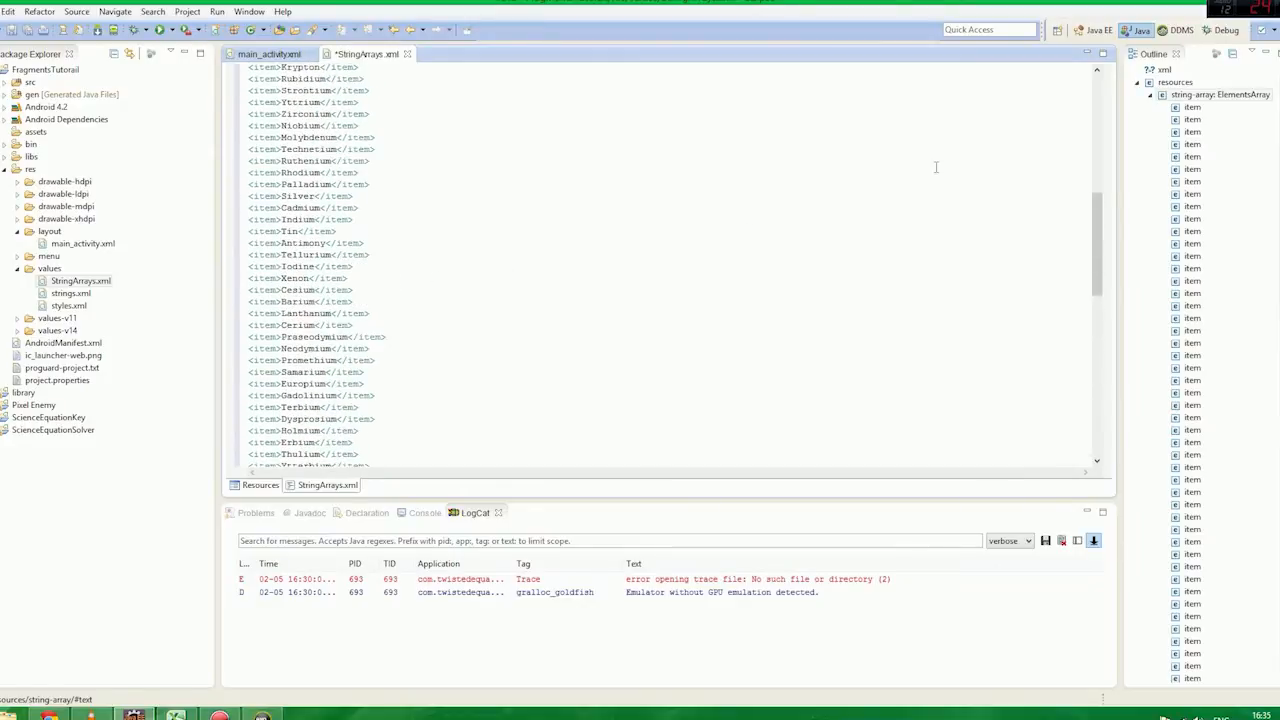
scroll("up", 3)
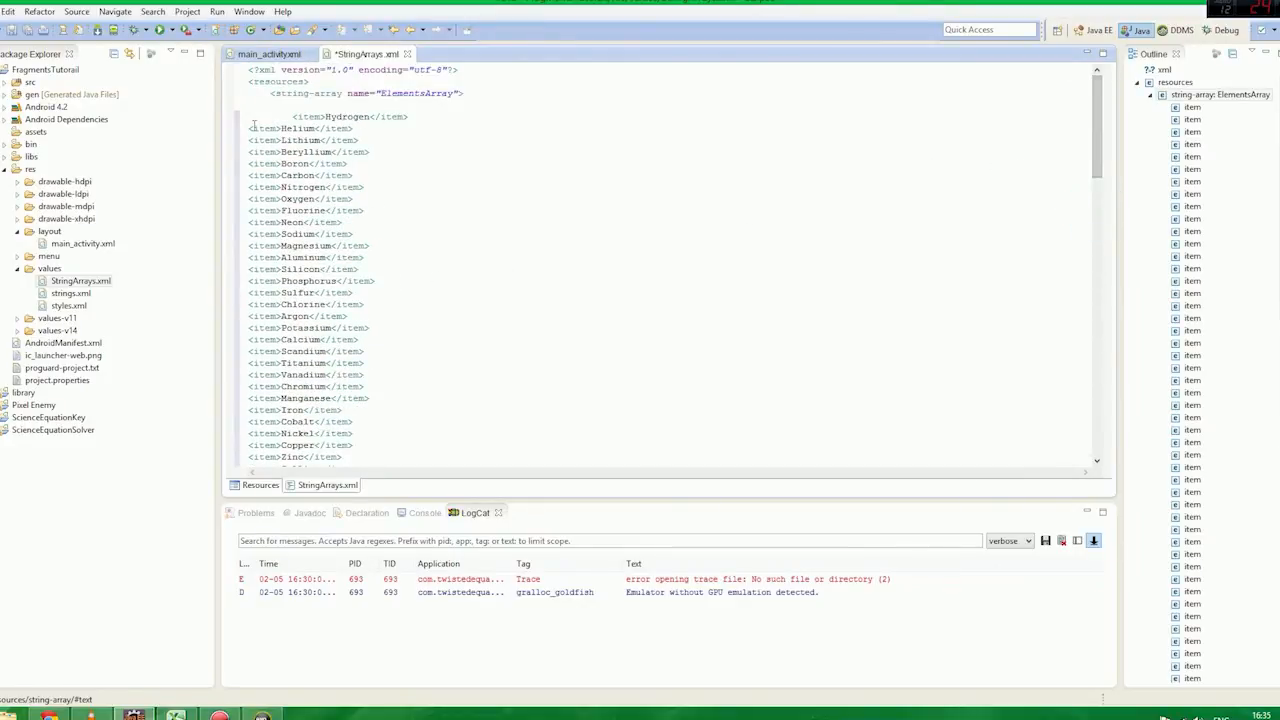
key("ctrl+a")
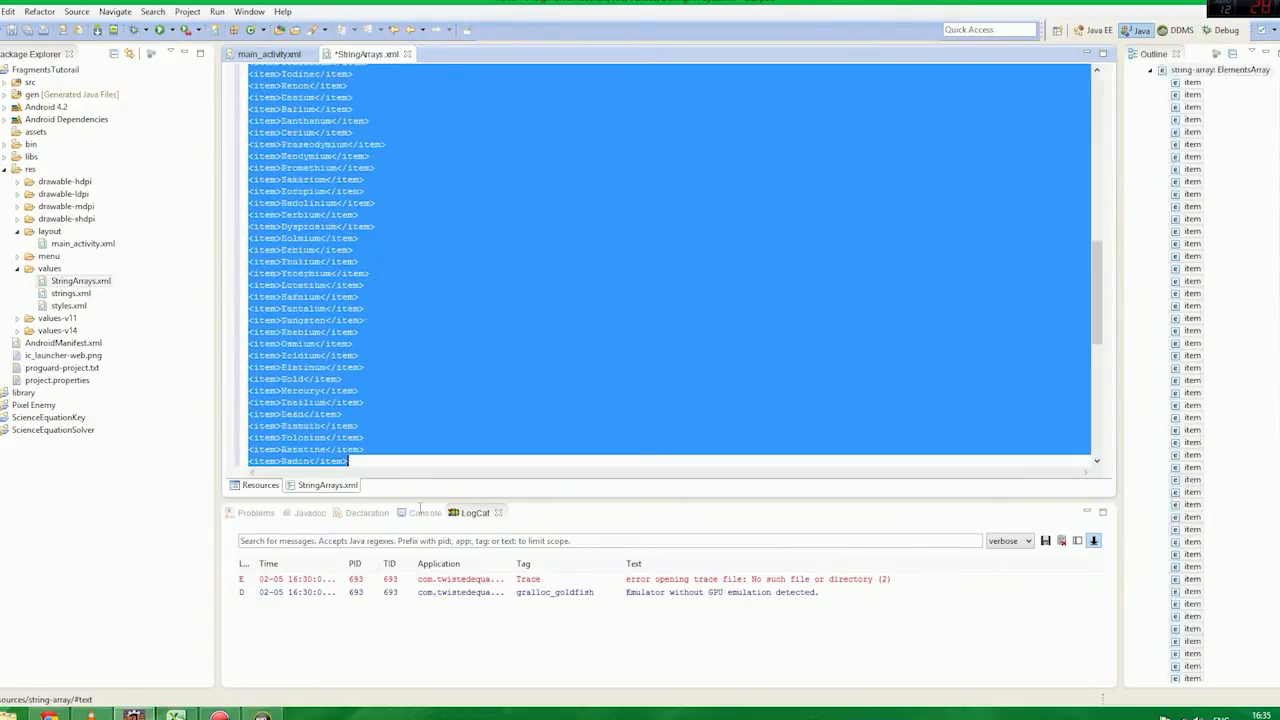
scroll("down", 3)
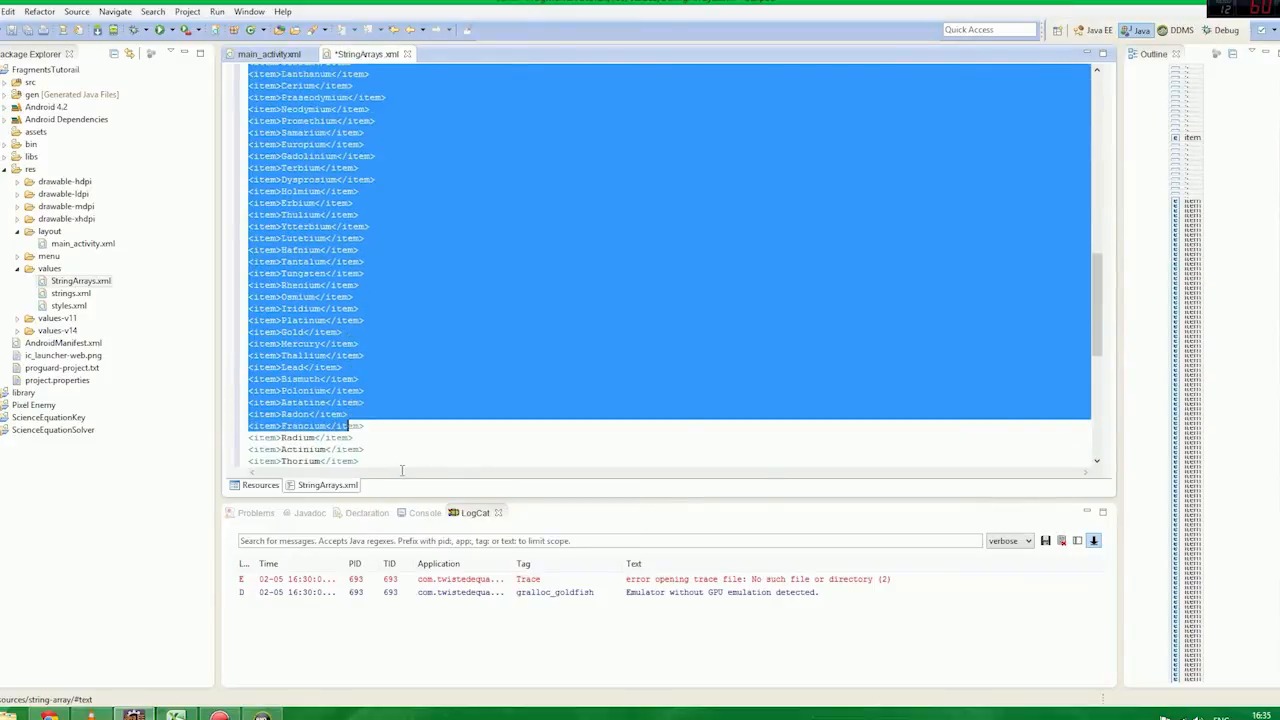
scroll("down", 3)
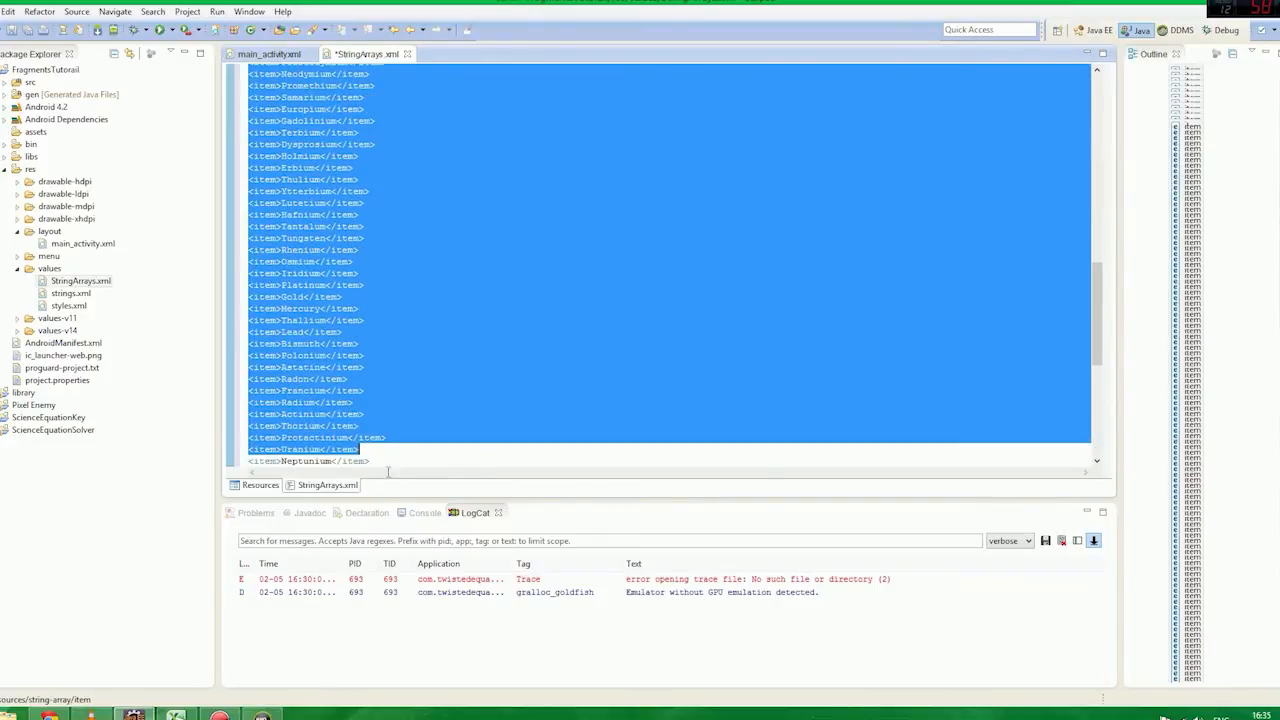
scroll("down", 3)
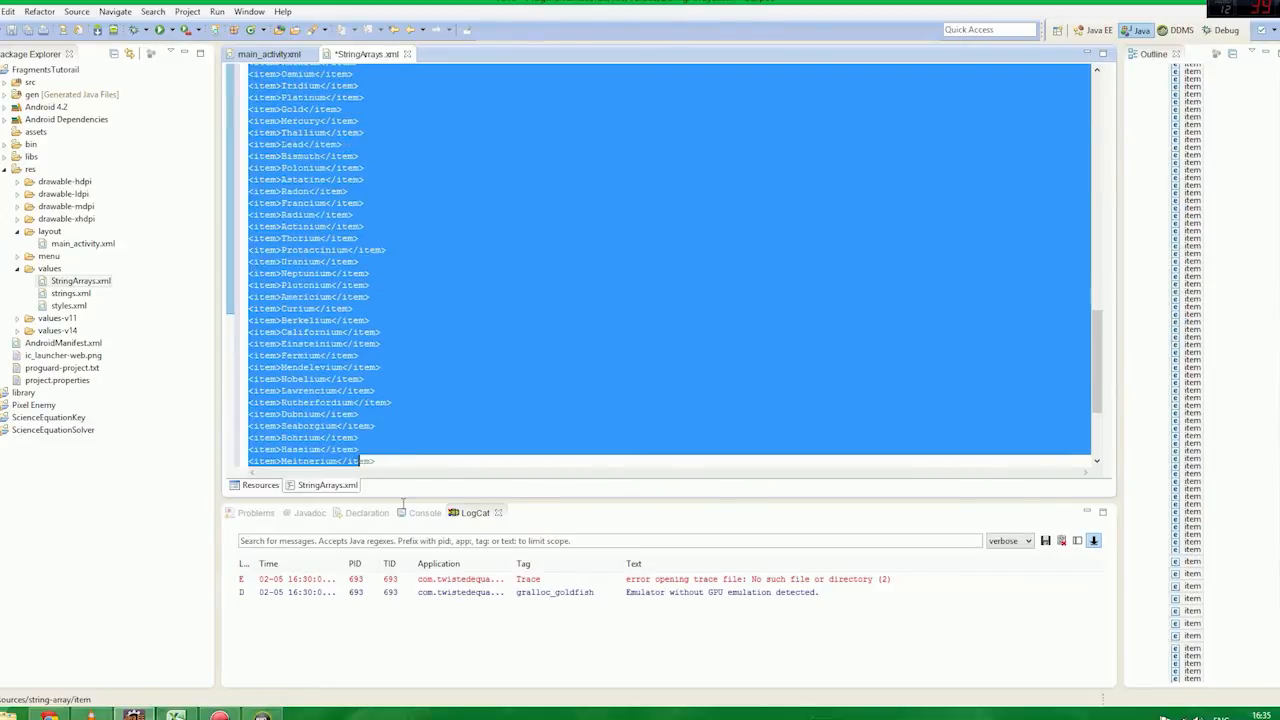
scroll("down", 3)
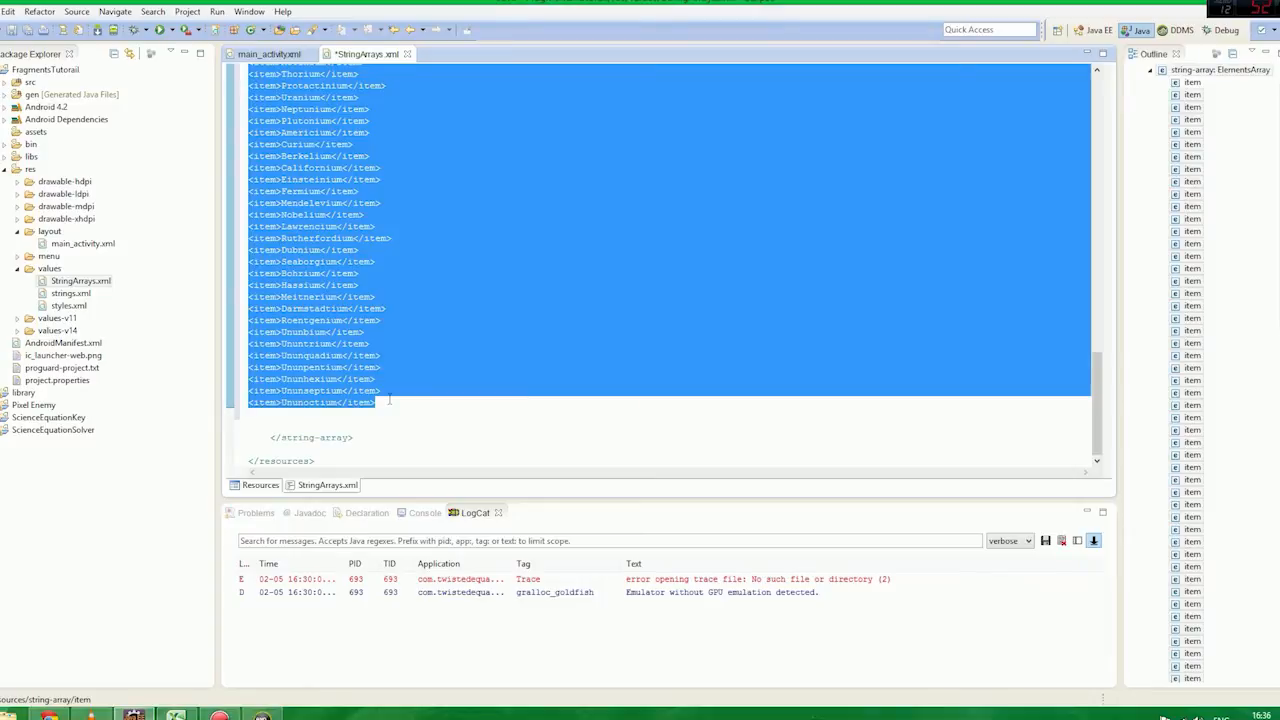
left_click(322, 402)
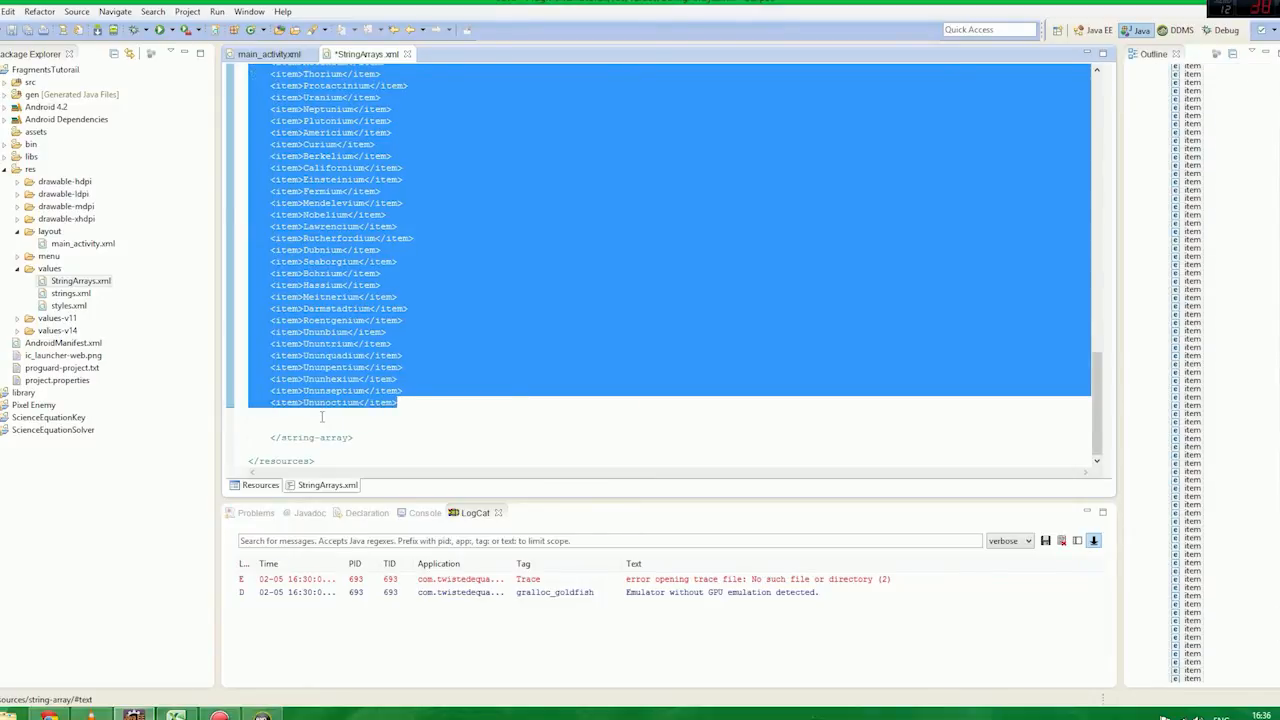
left_click(273, 425)
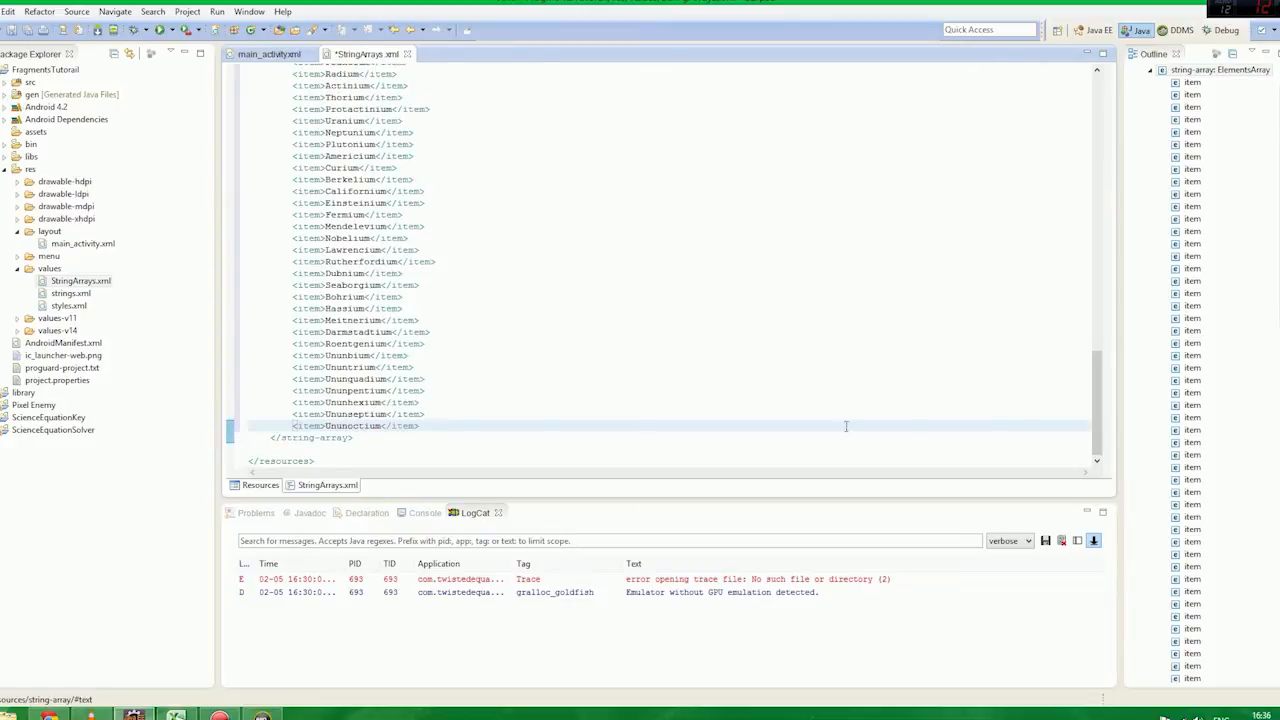
Scroll through StringArrays.xml to check the indented items and save the file.
scroll("up", 3)
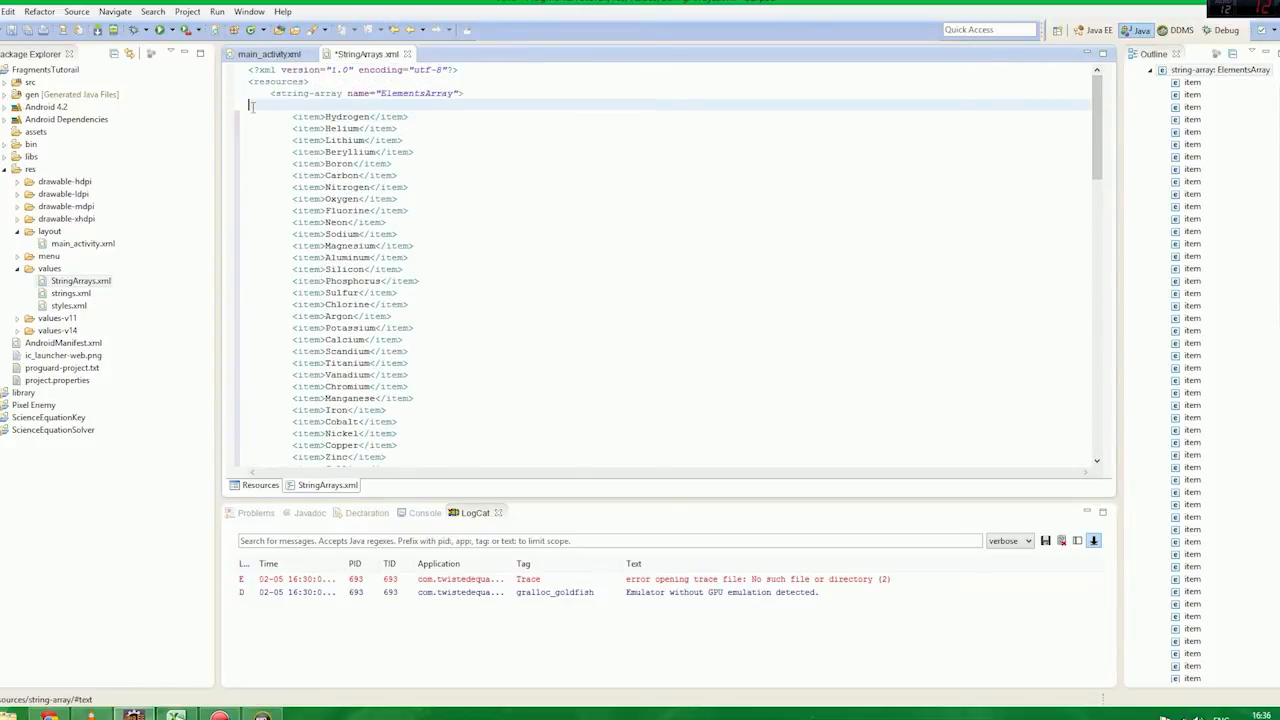
scroll("down", 3)
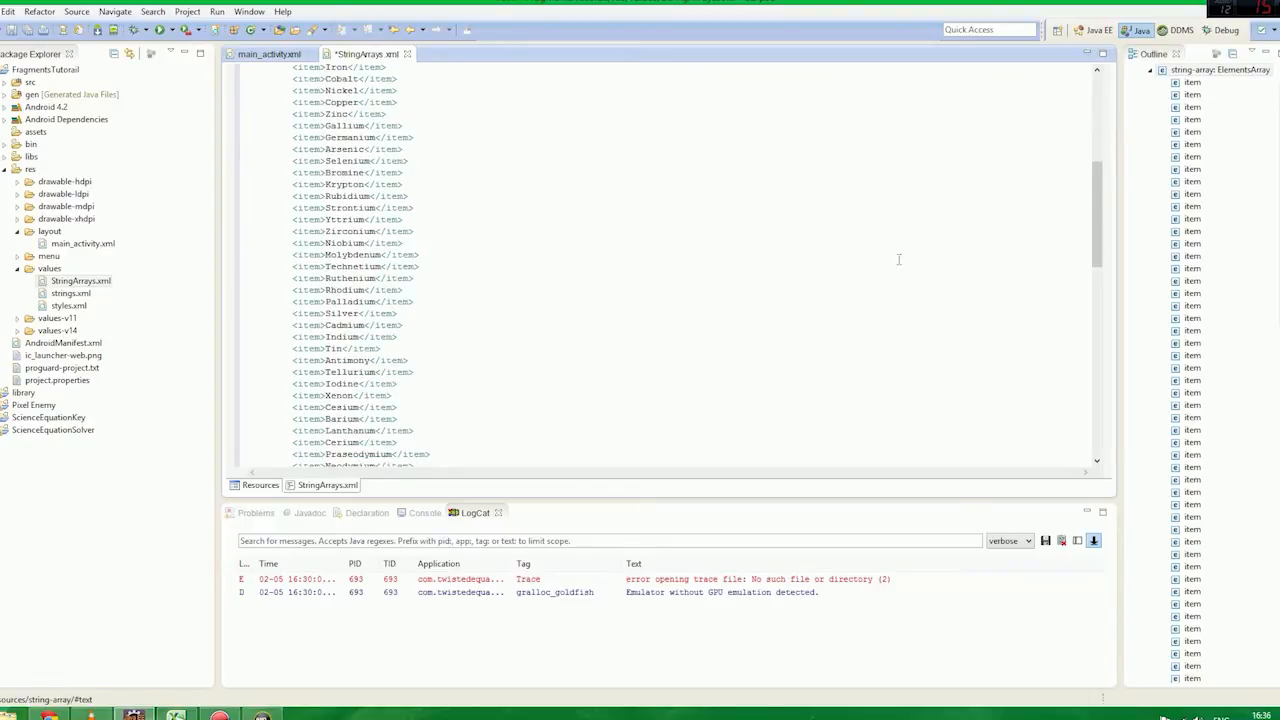
scroll("down", 3)
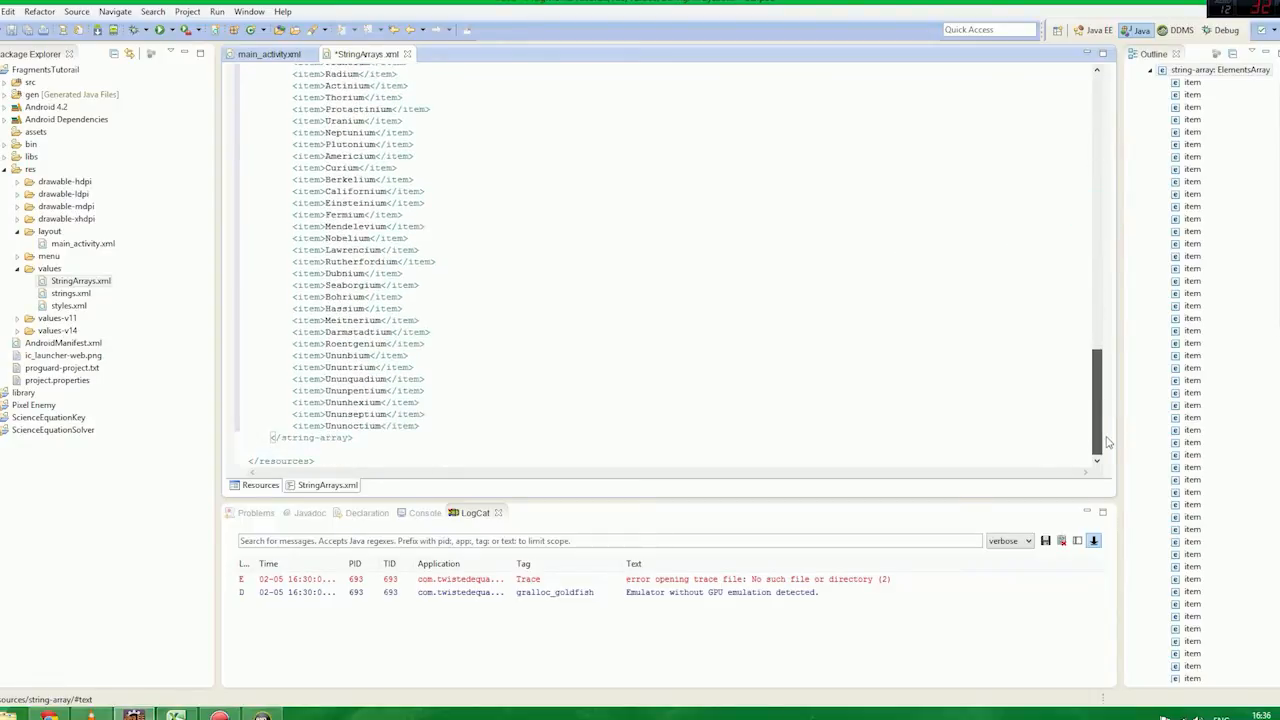
scroll("up", 3)
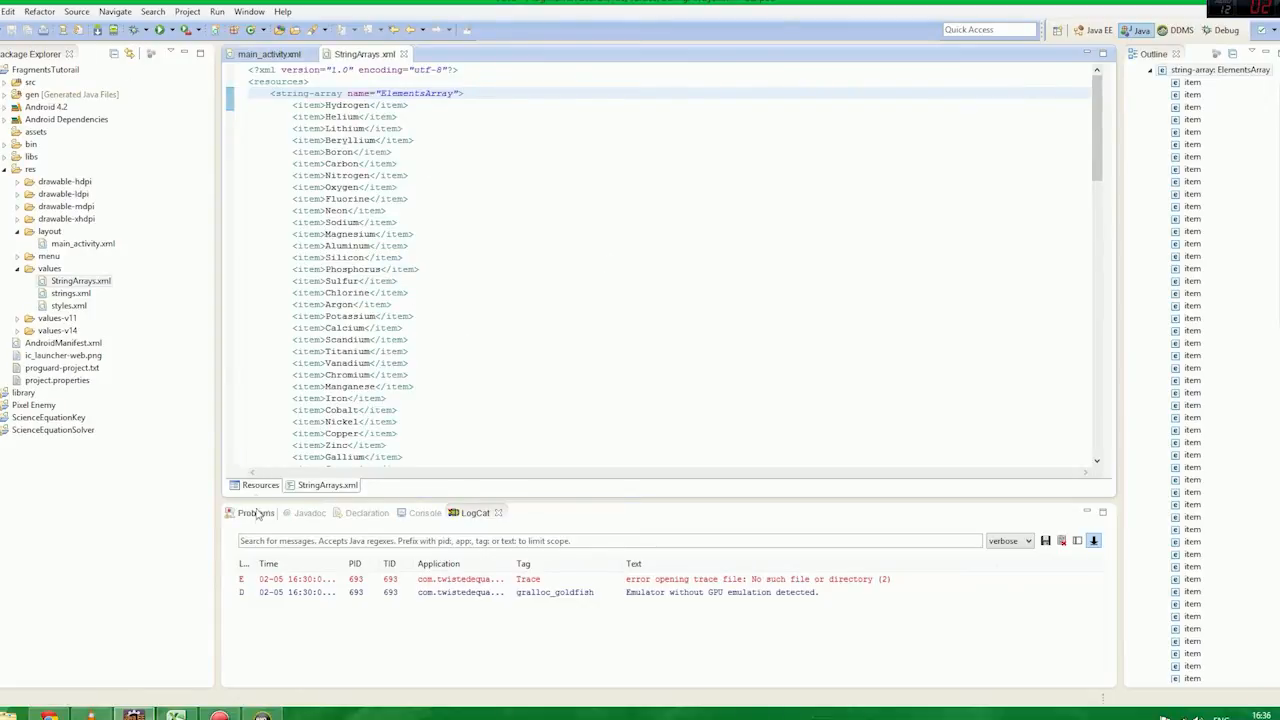
left_click(260, 485)
type("ElementsInfoArray")
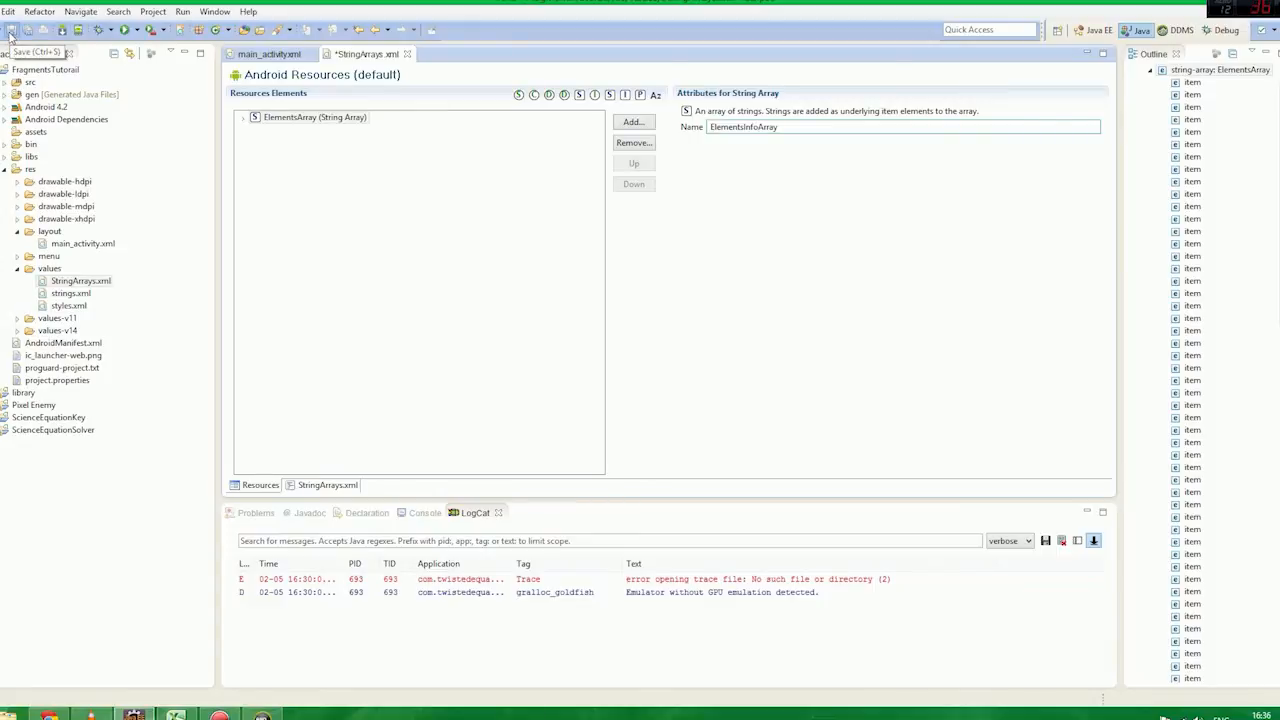
left_click(633, 121)
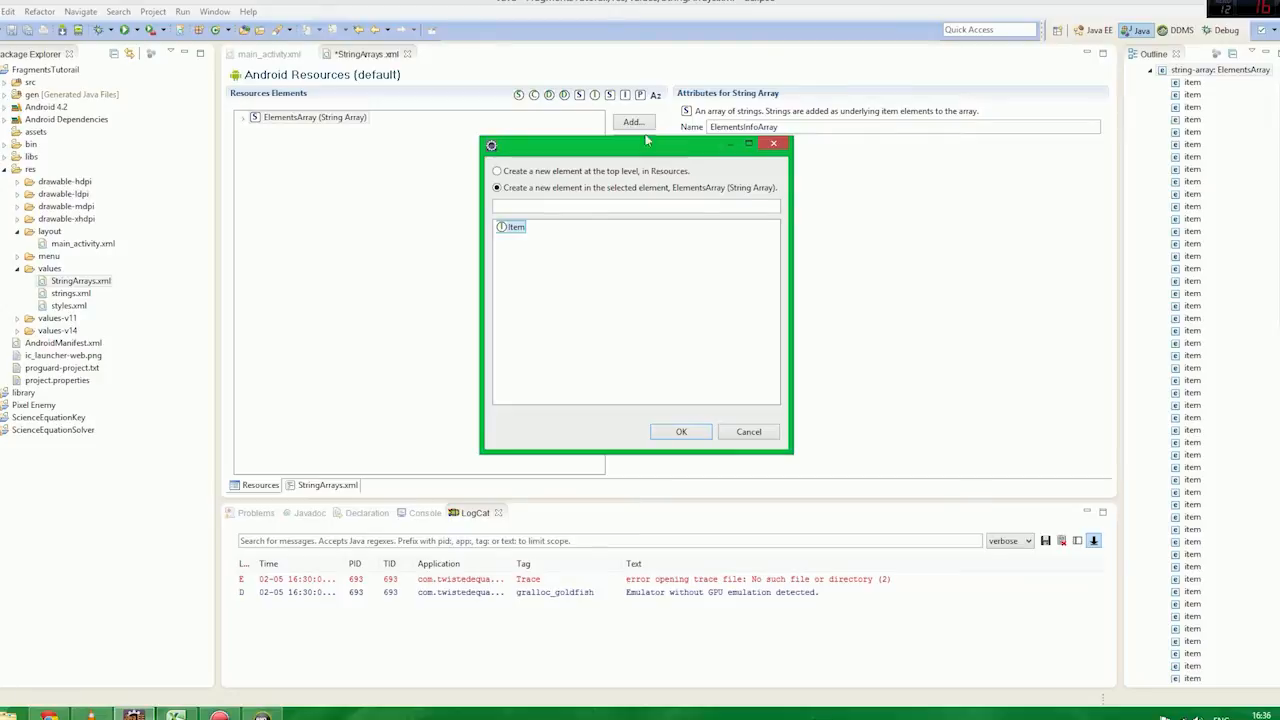
left_click(748, 431)
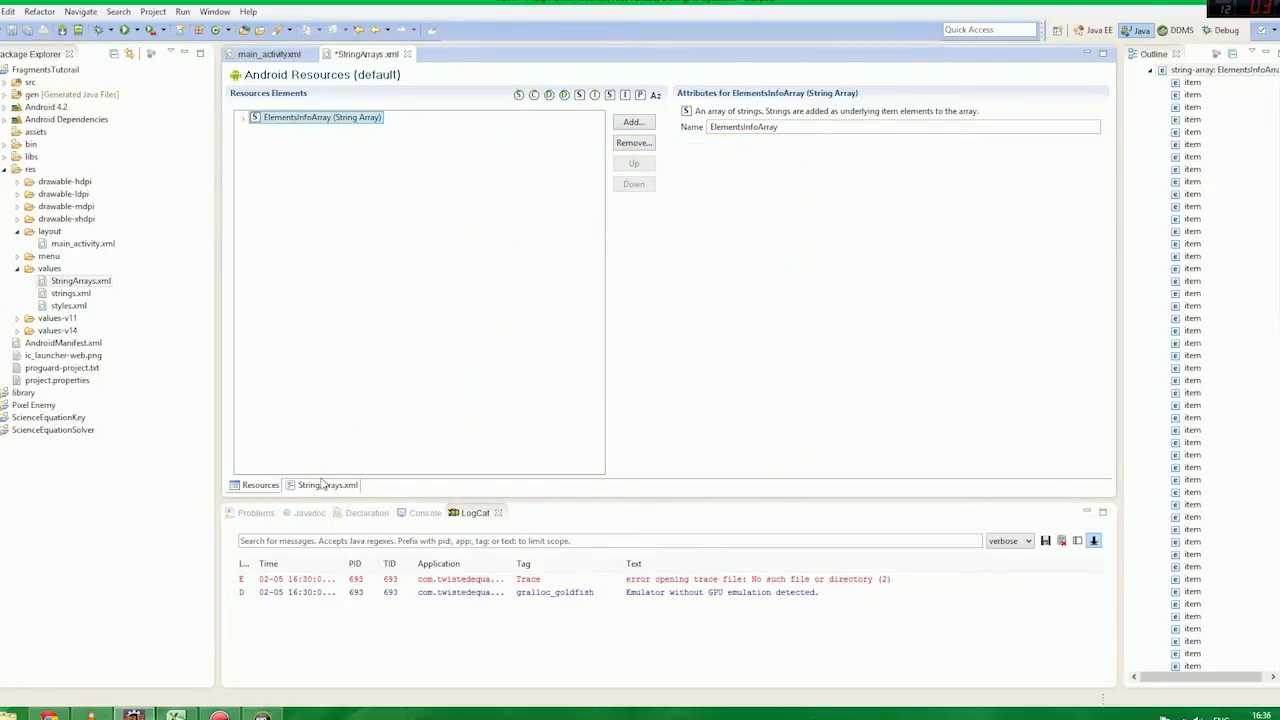
left_click(327, 485)
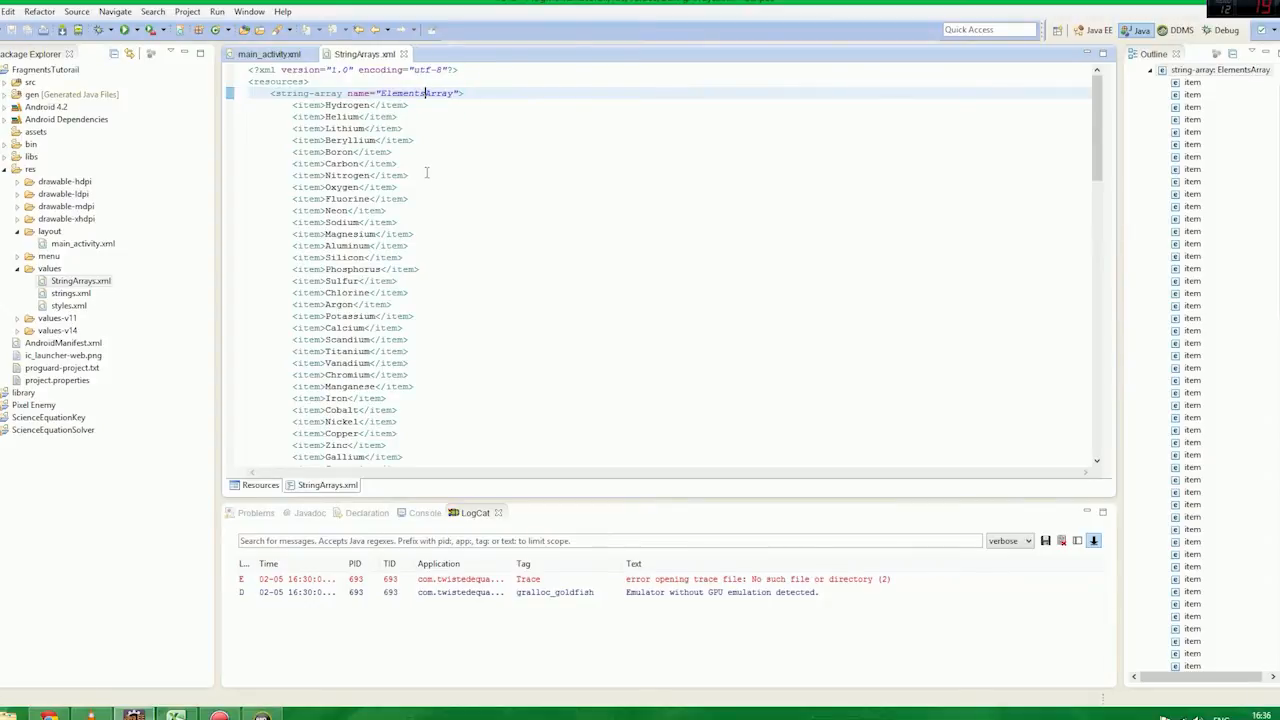
Add an empty <string-array name="ElementsInfoArray"> block below ElementsArray in StringArrays.xml.
scroll("down", 3)
type("<string-array ></string-array>")
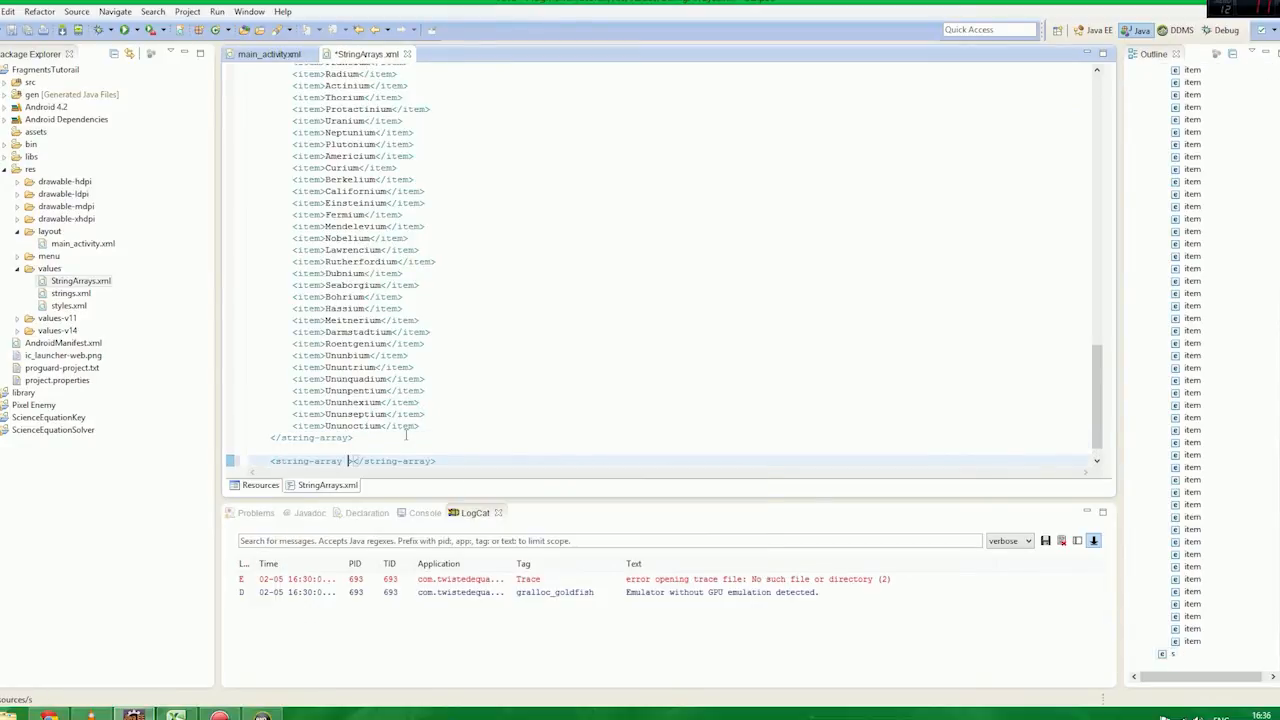
type("name=")
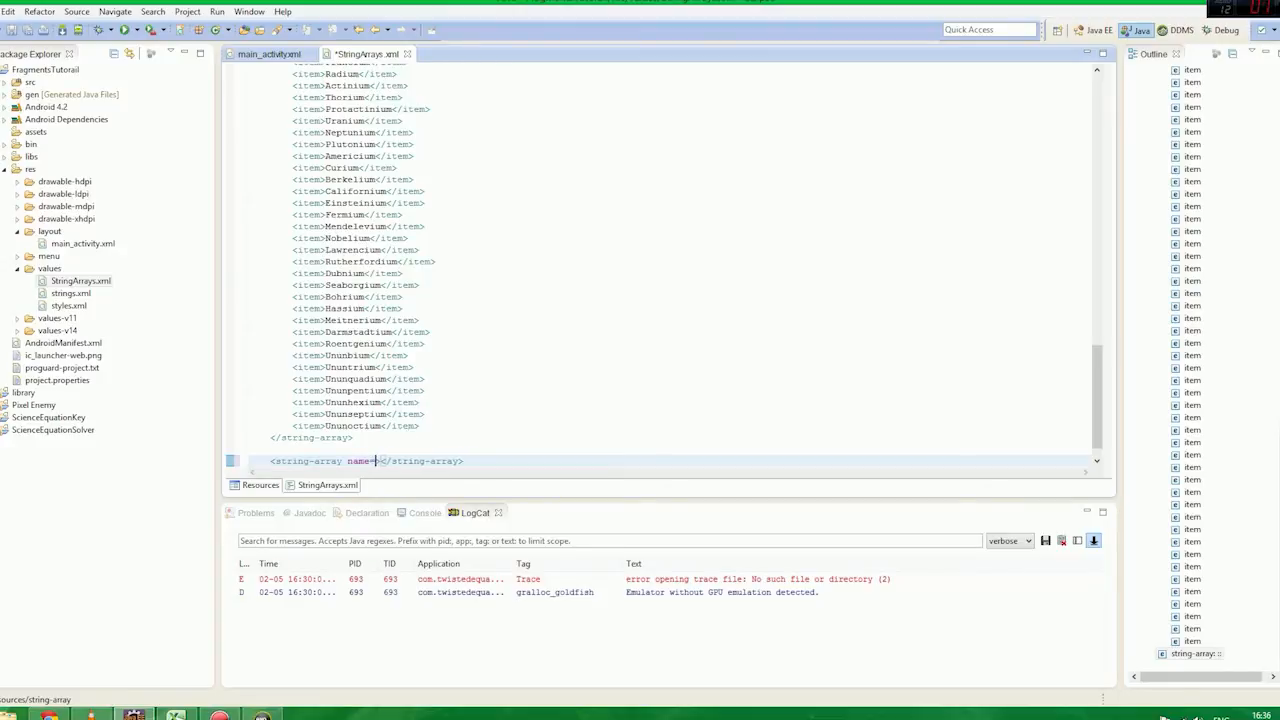
type("\"\"")
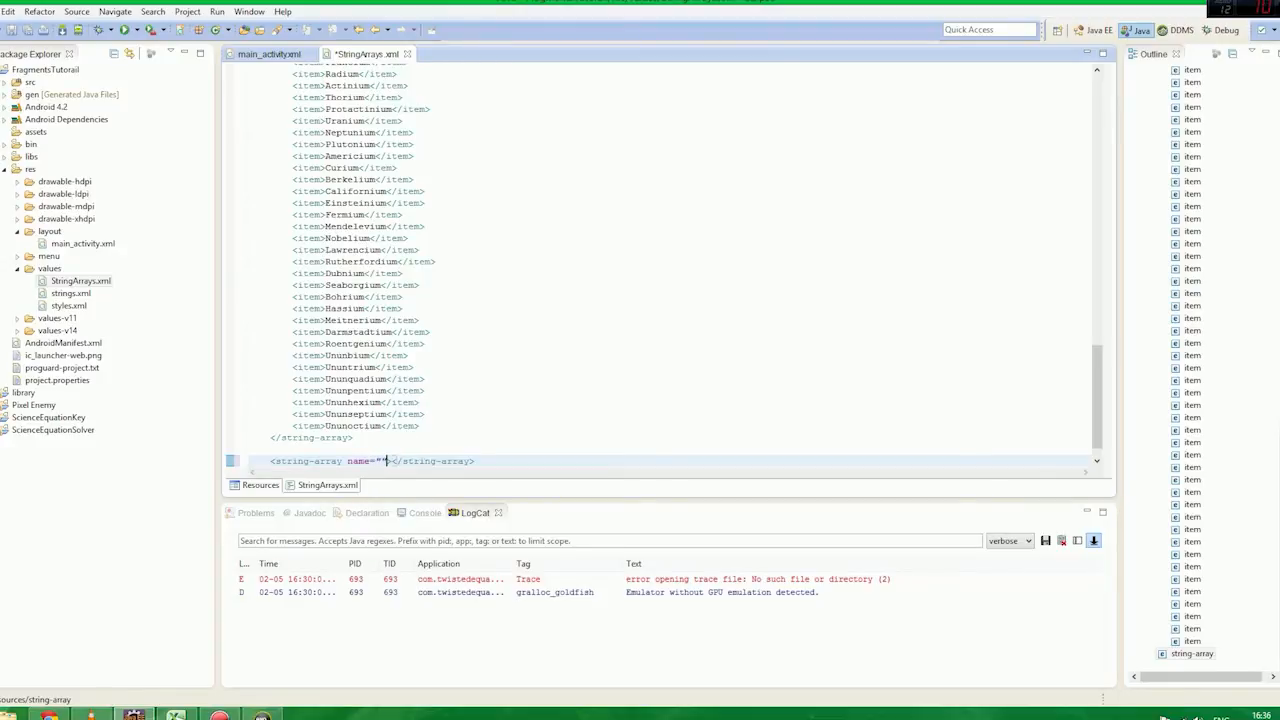
type("Ei")
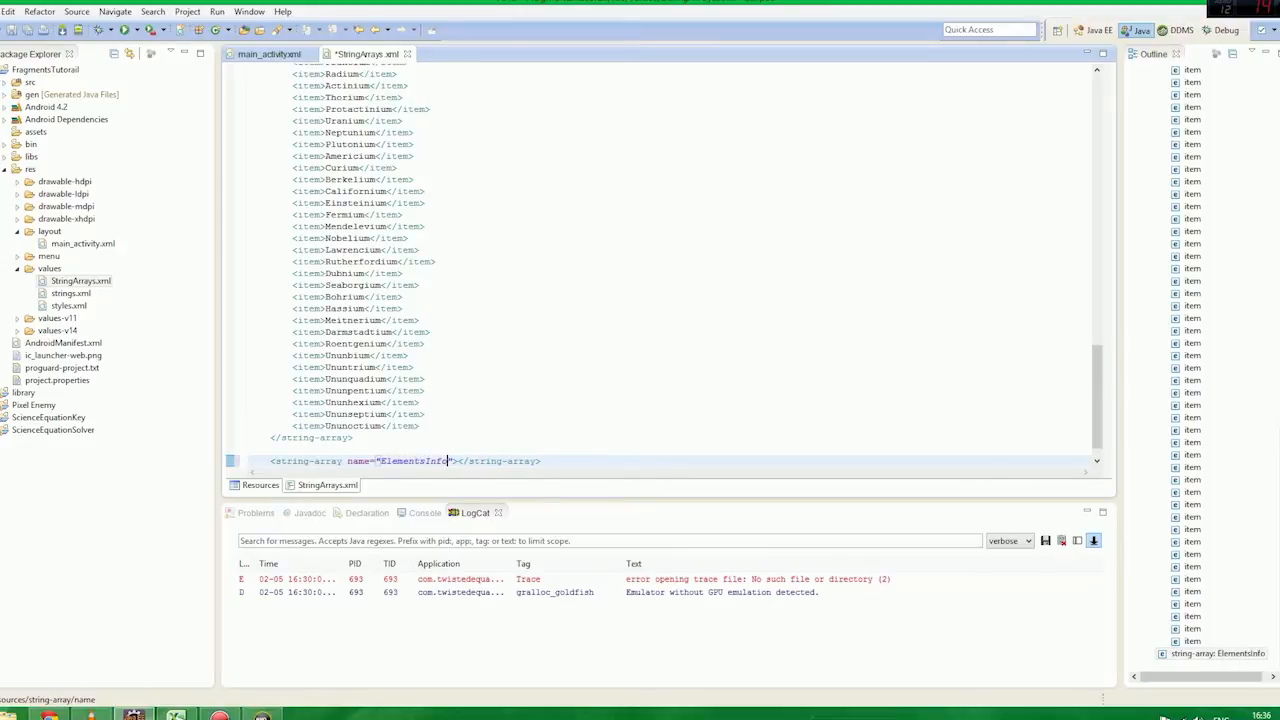
type("Array")
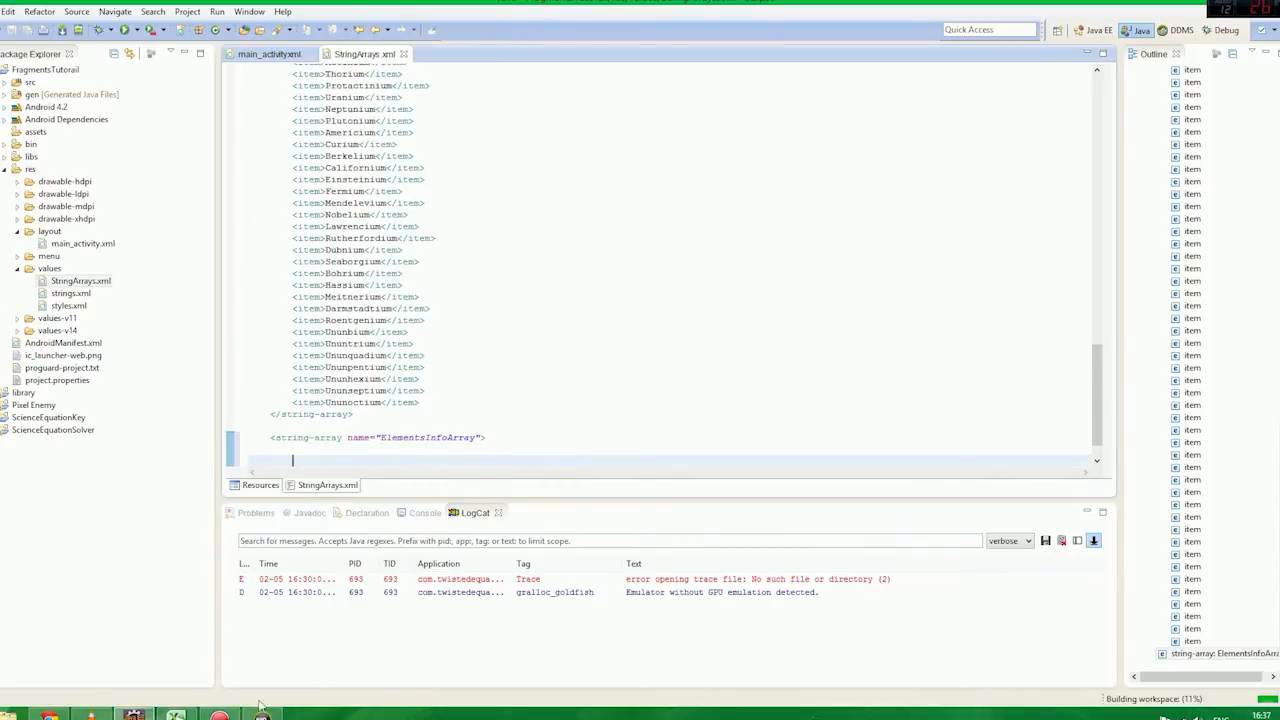
left_click(176, 713)
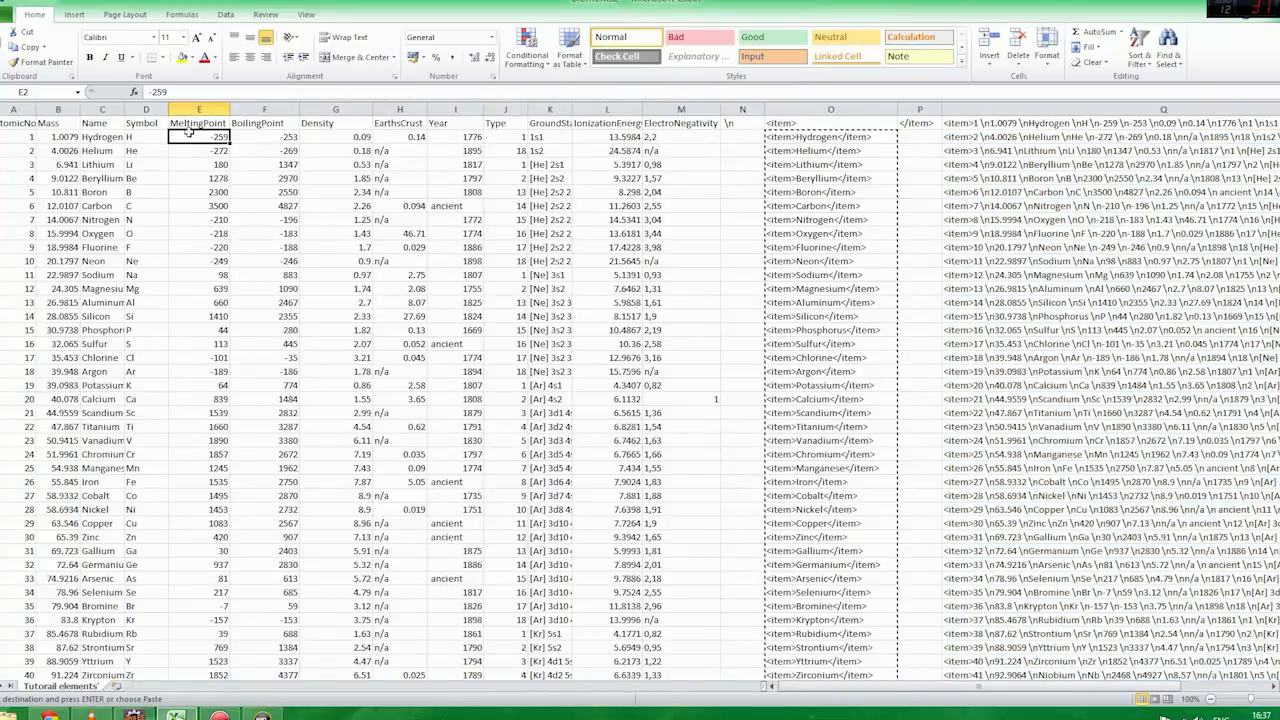
left_click(399, 137)
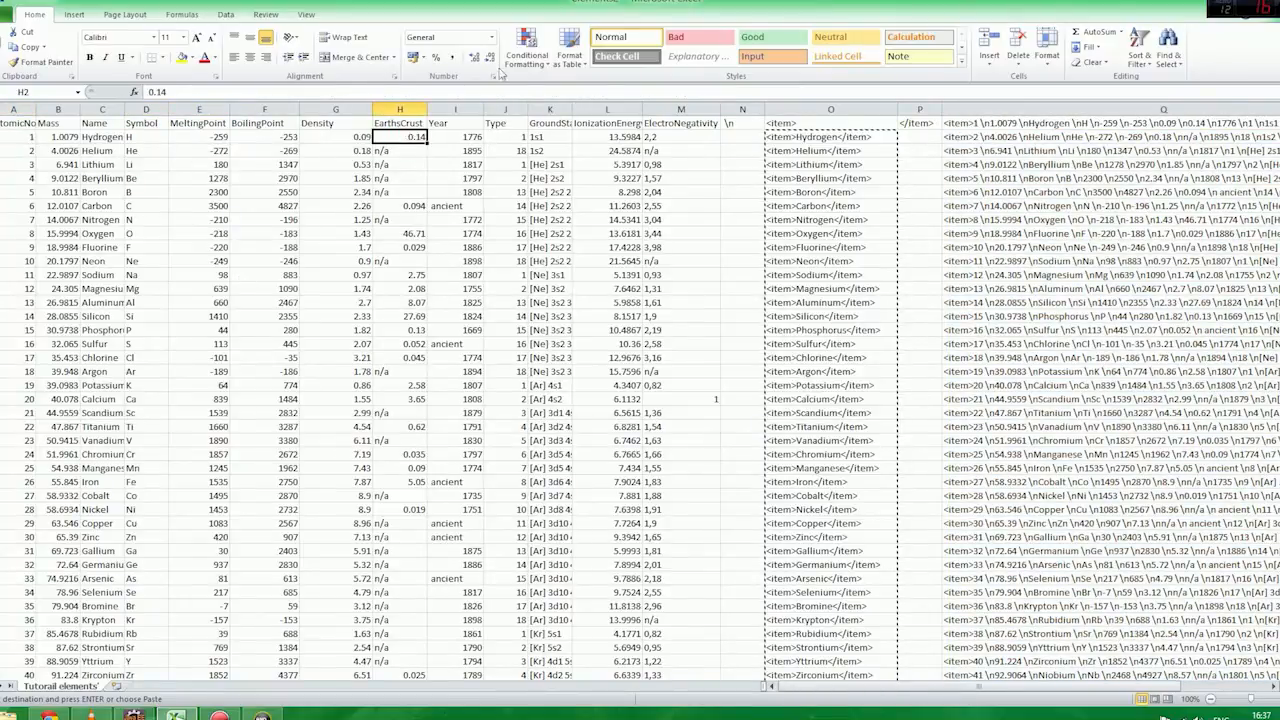
left_click(335, 137)
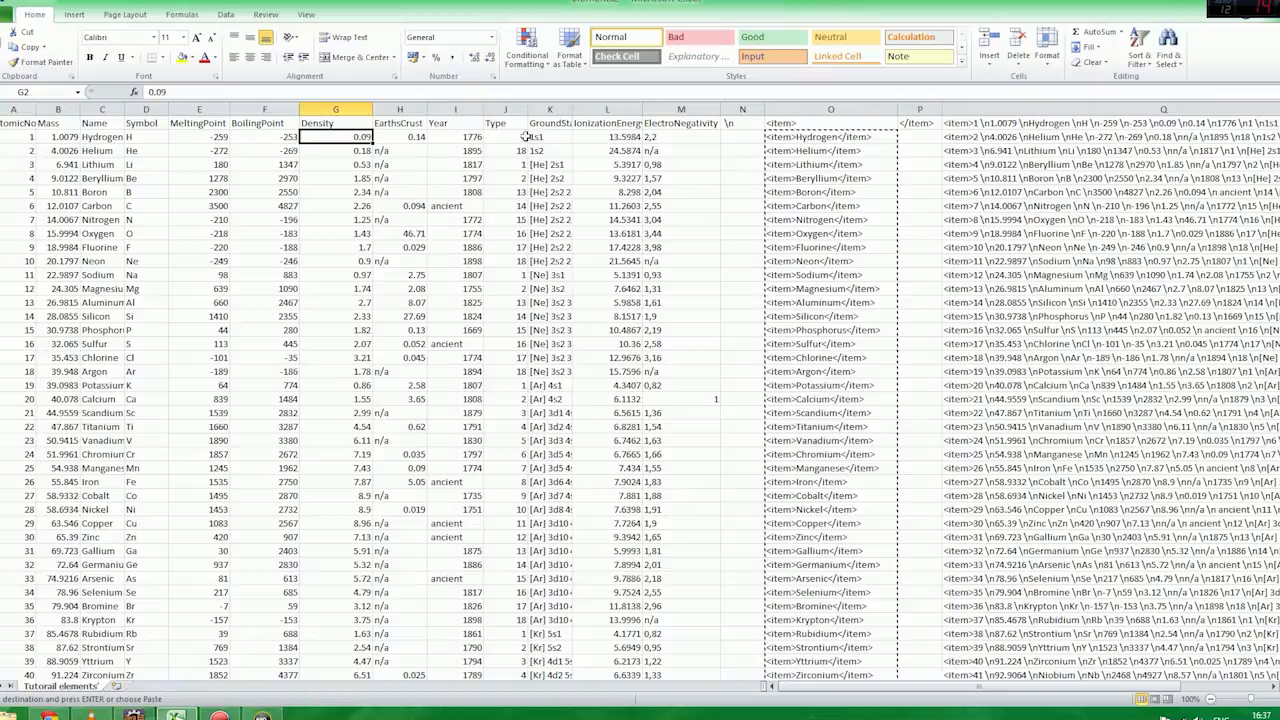
left_click(606, 137)
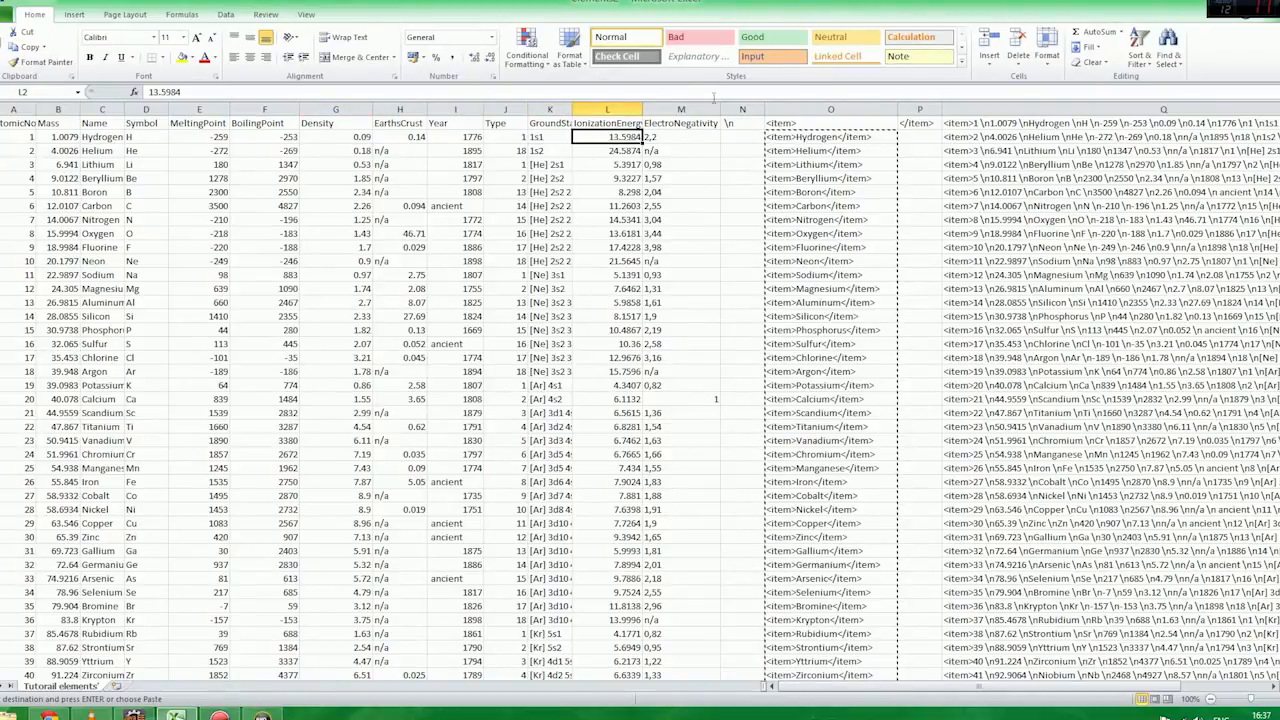
left_click(680, 137)
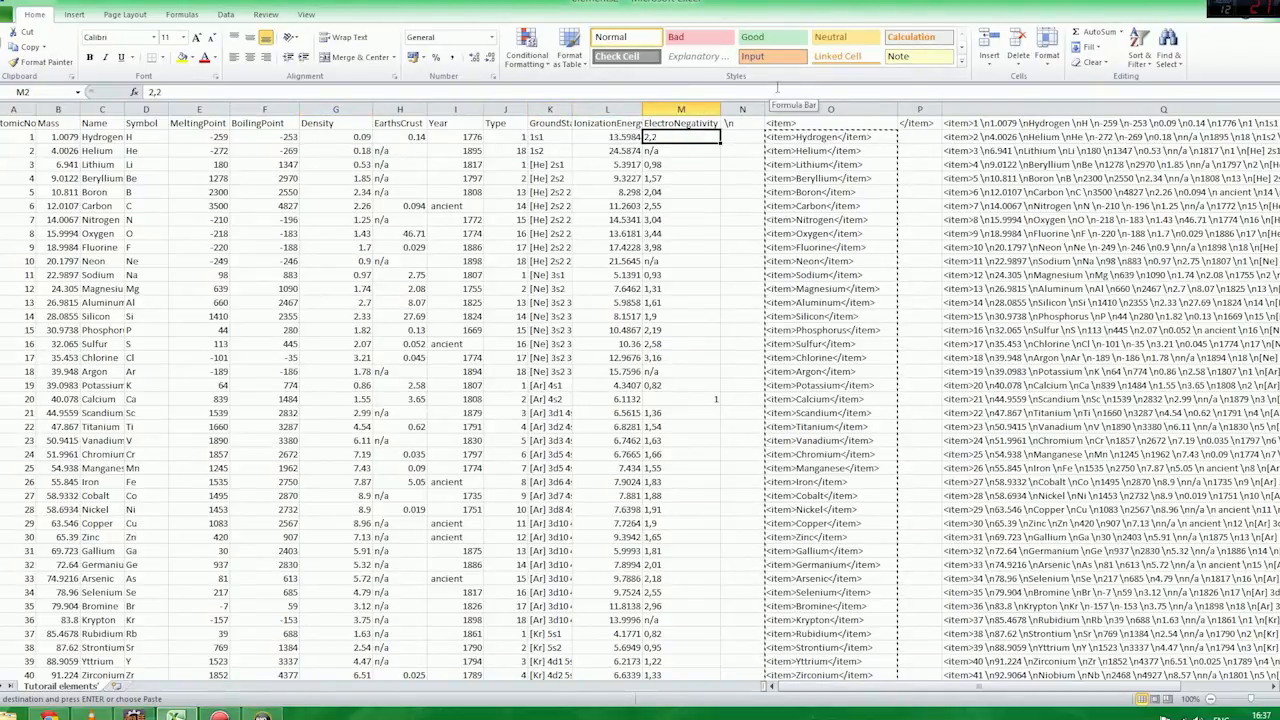
scroll("right", 3)
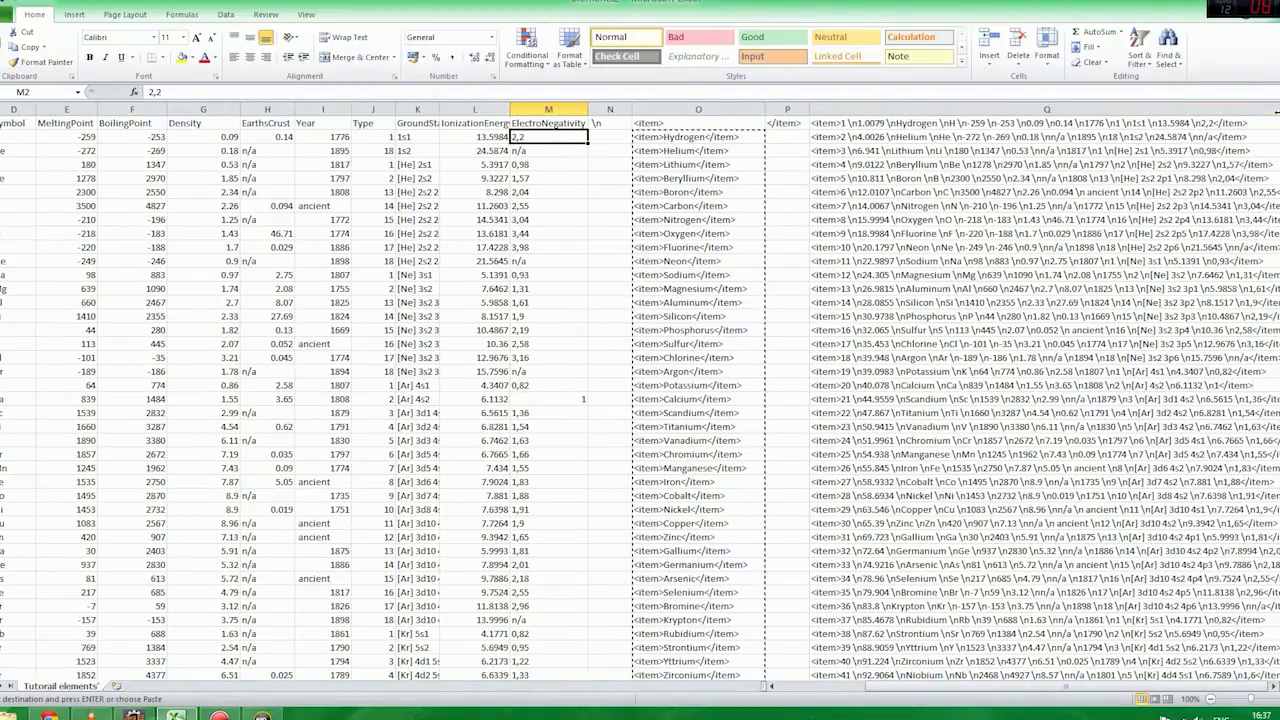
left_click(609, 123)
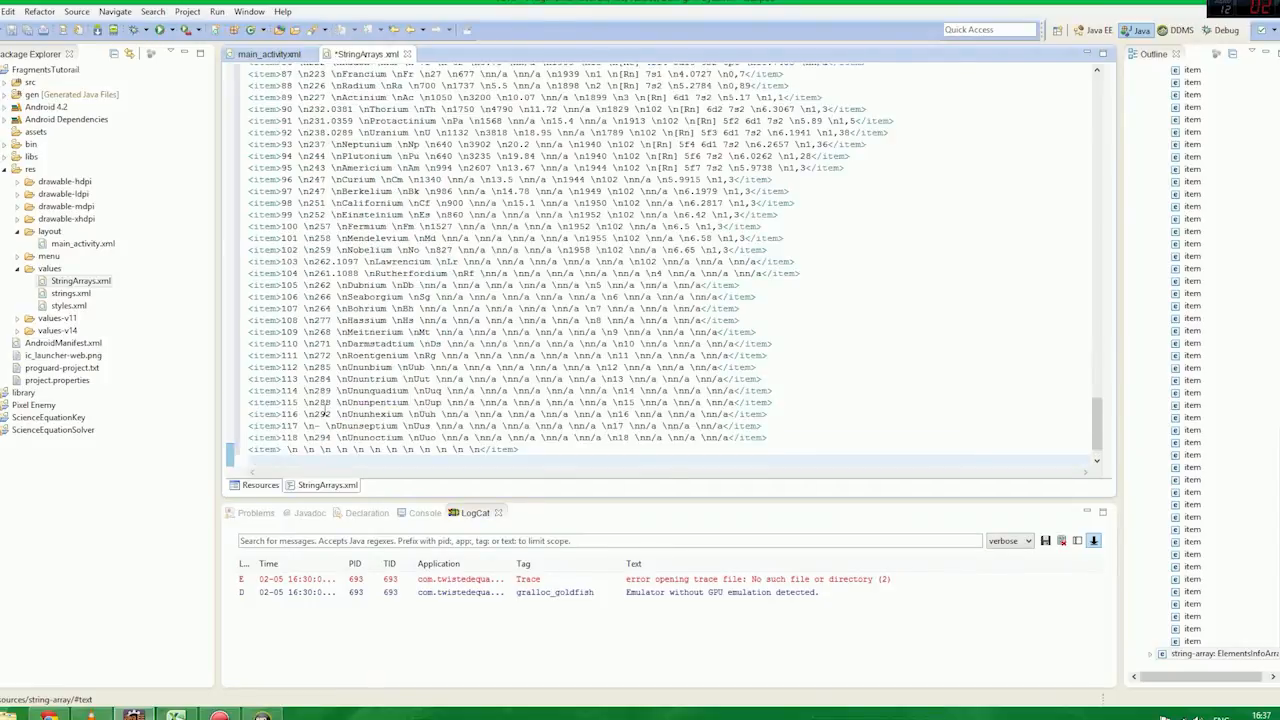
Scroll through the pasted ElementsInfoArray items, Hydrogen to Ununoctium, to verify them.
scroll("down", 3)
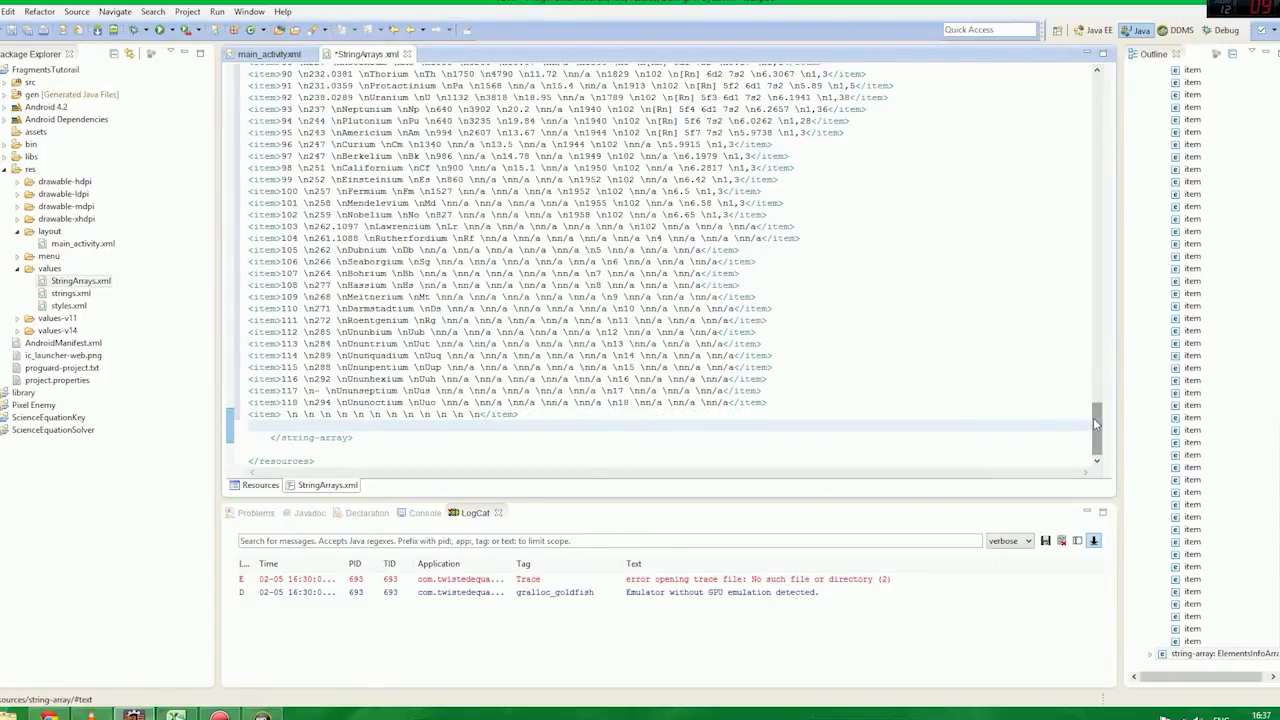
scroll("up", 3)
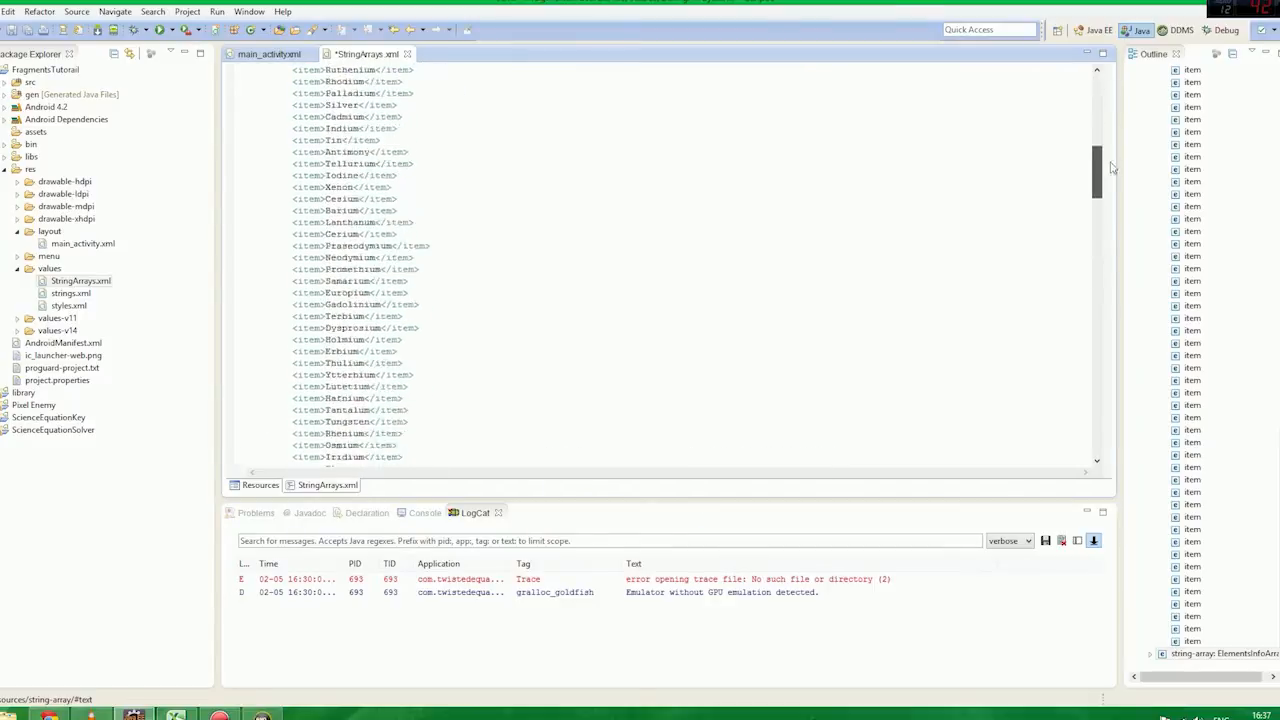
scroll("down", 3)
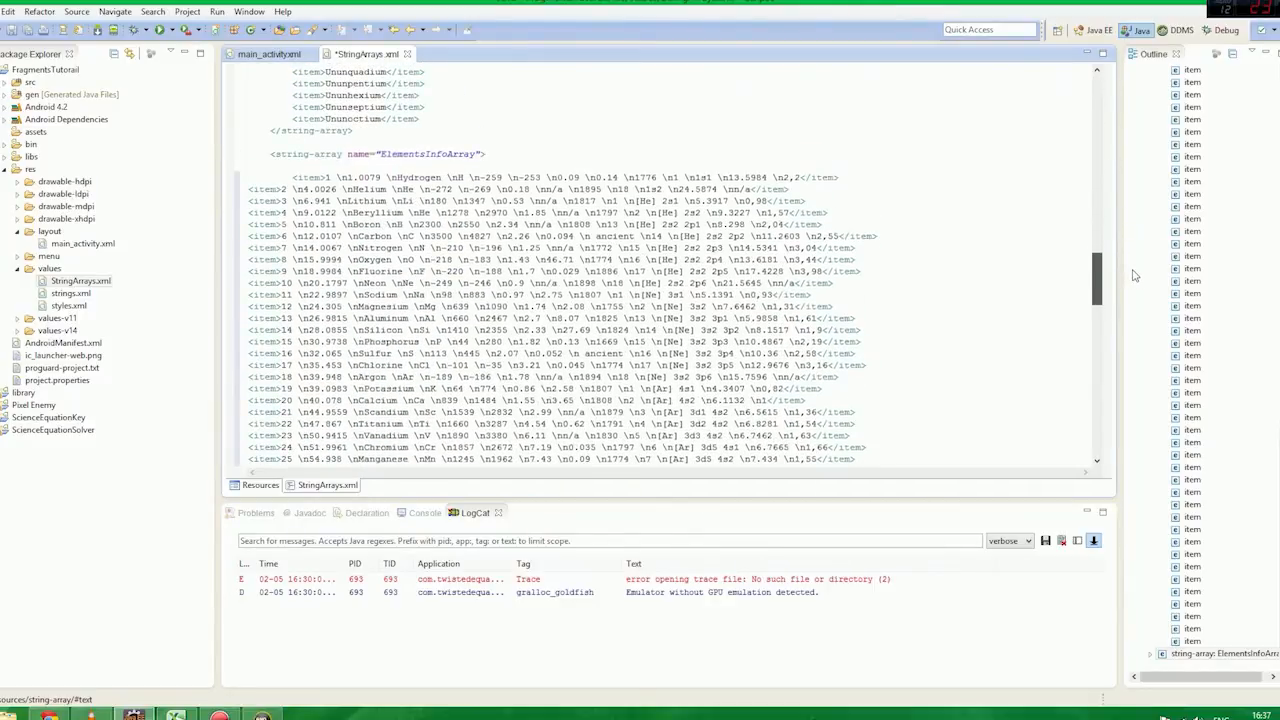
scroll("up", 3)
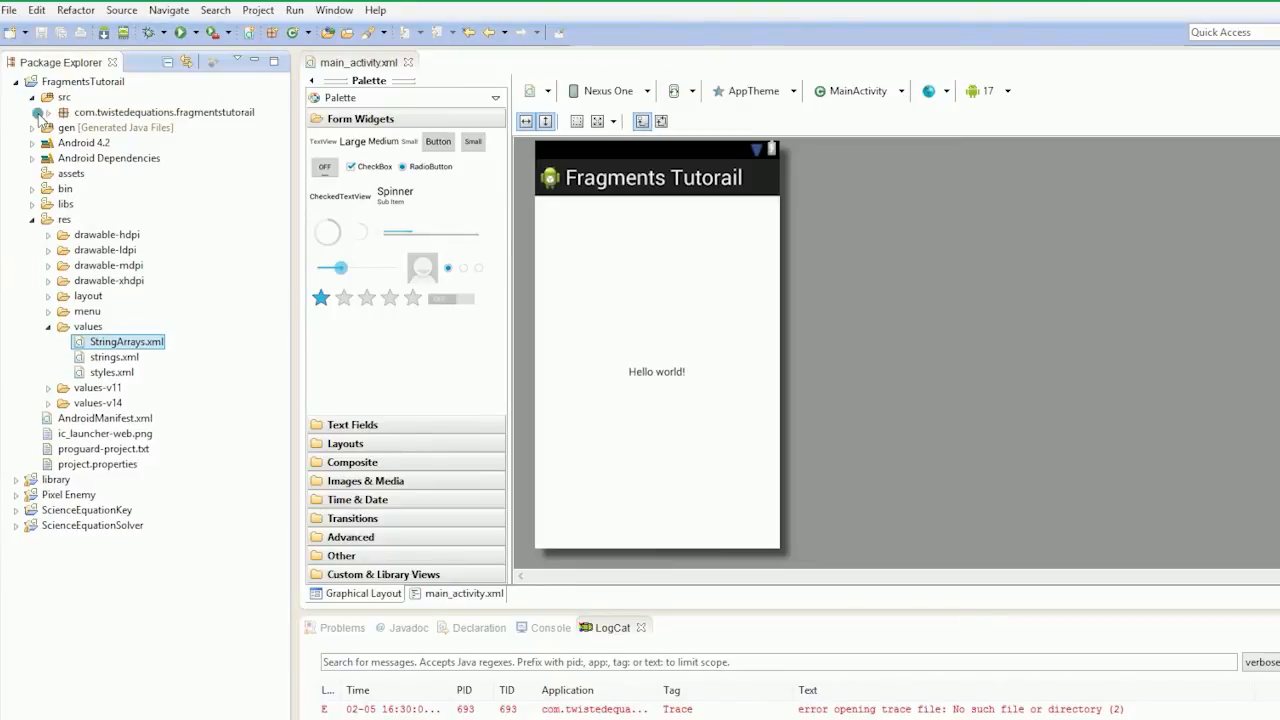
Expand the com.twistedequations.fragmentstutorail source package in Package Explorer.
left_click(38, 127)
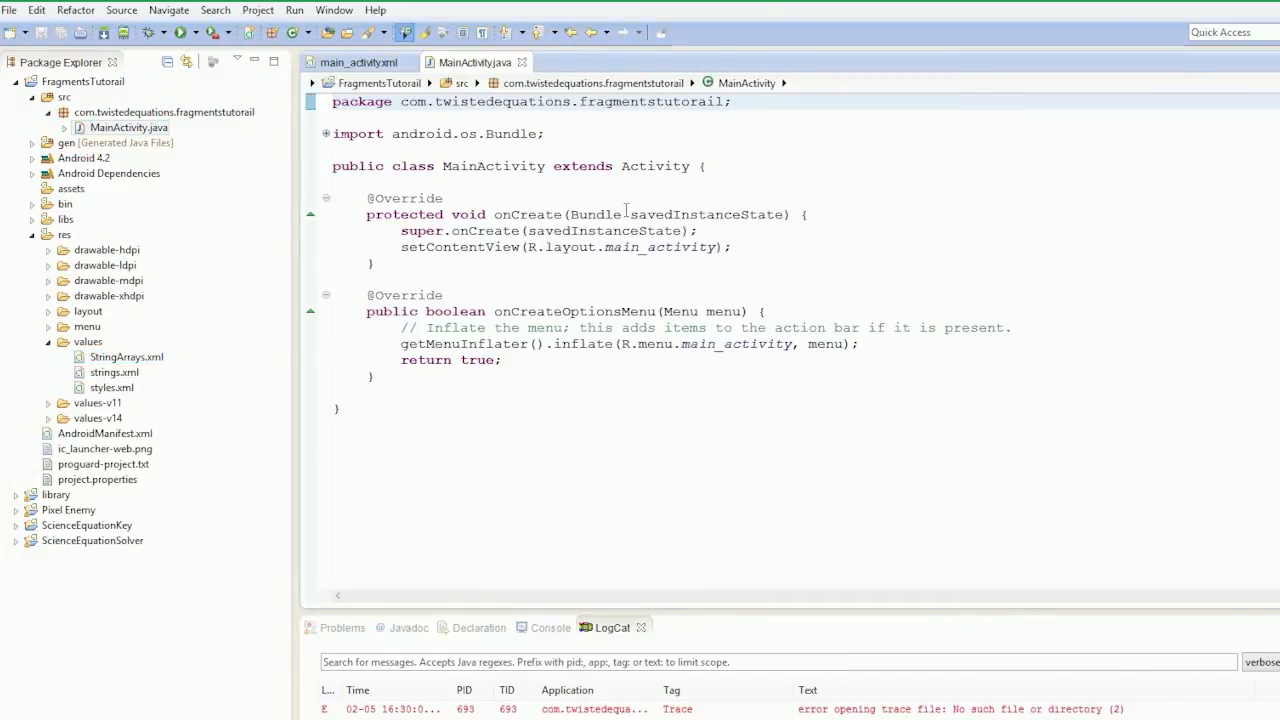
mouse_move(677, 190)
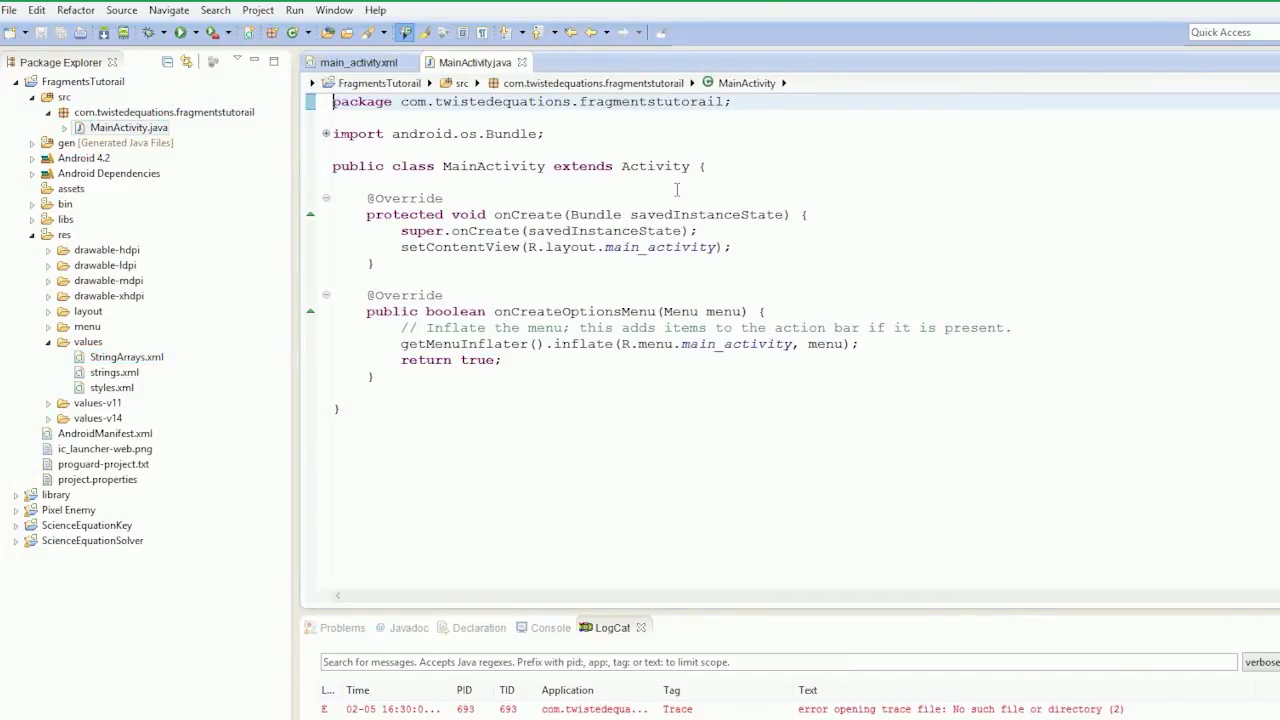